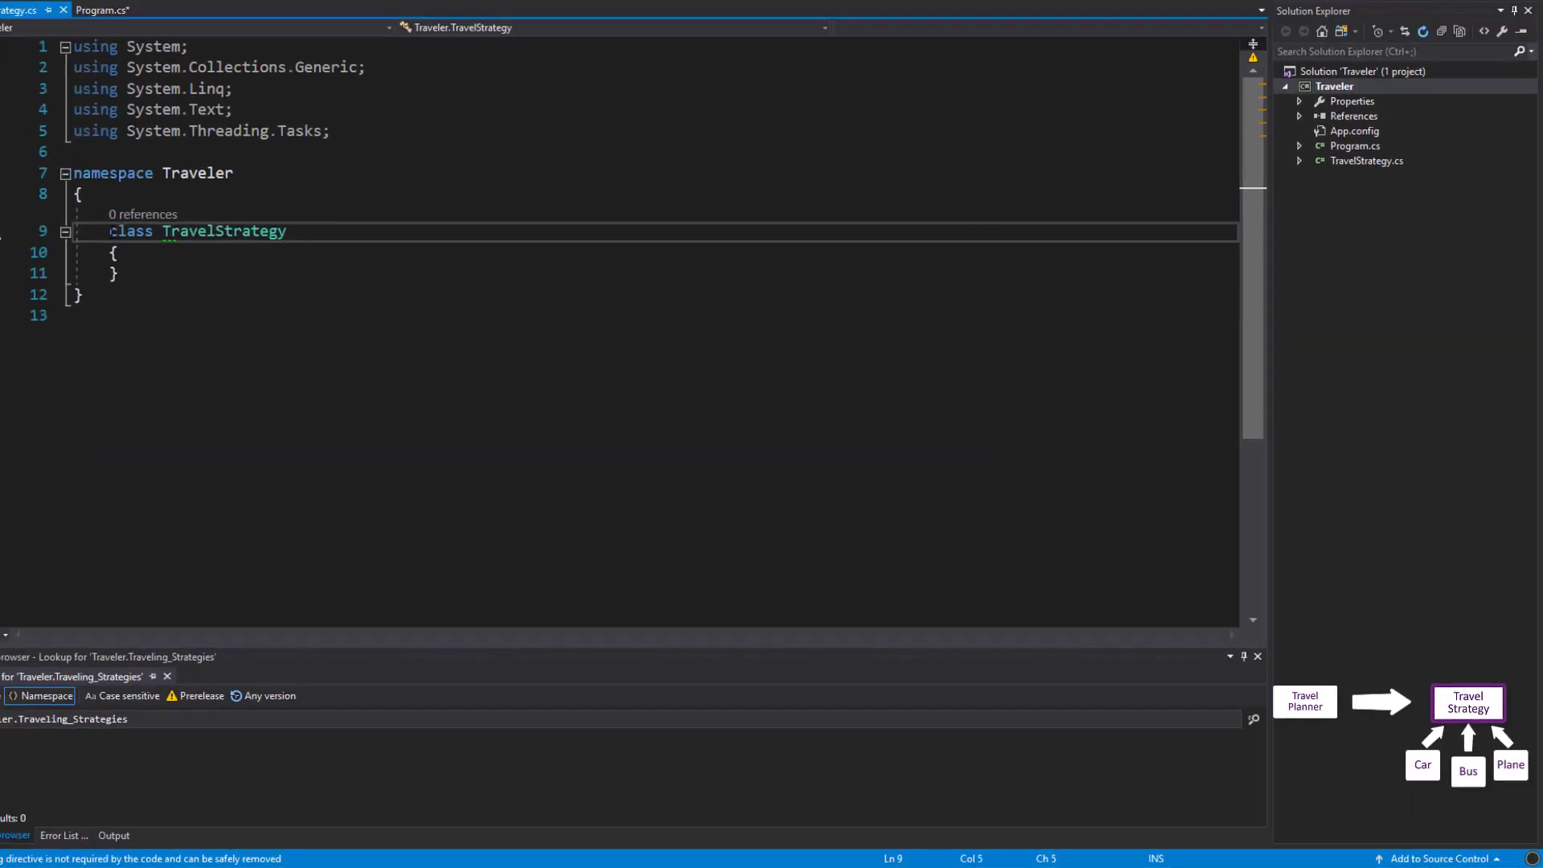
Make TravelStrategy public abstract with a public int KilometerCost field
text(public abstract)
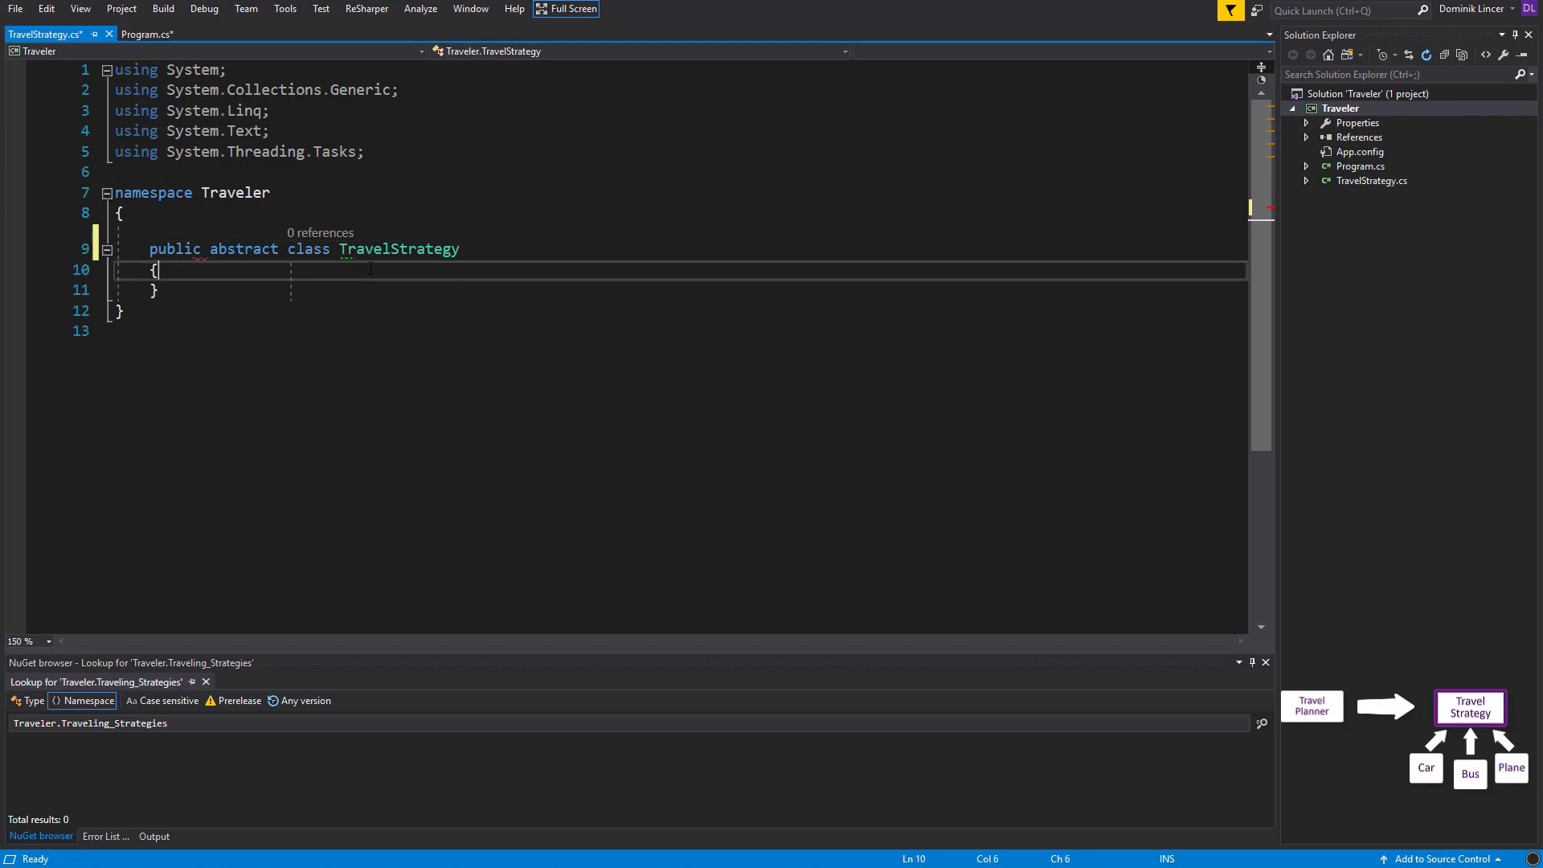
text(pu)
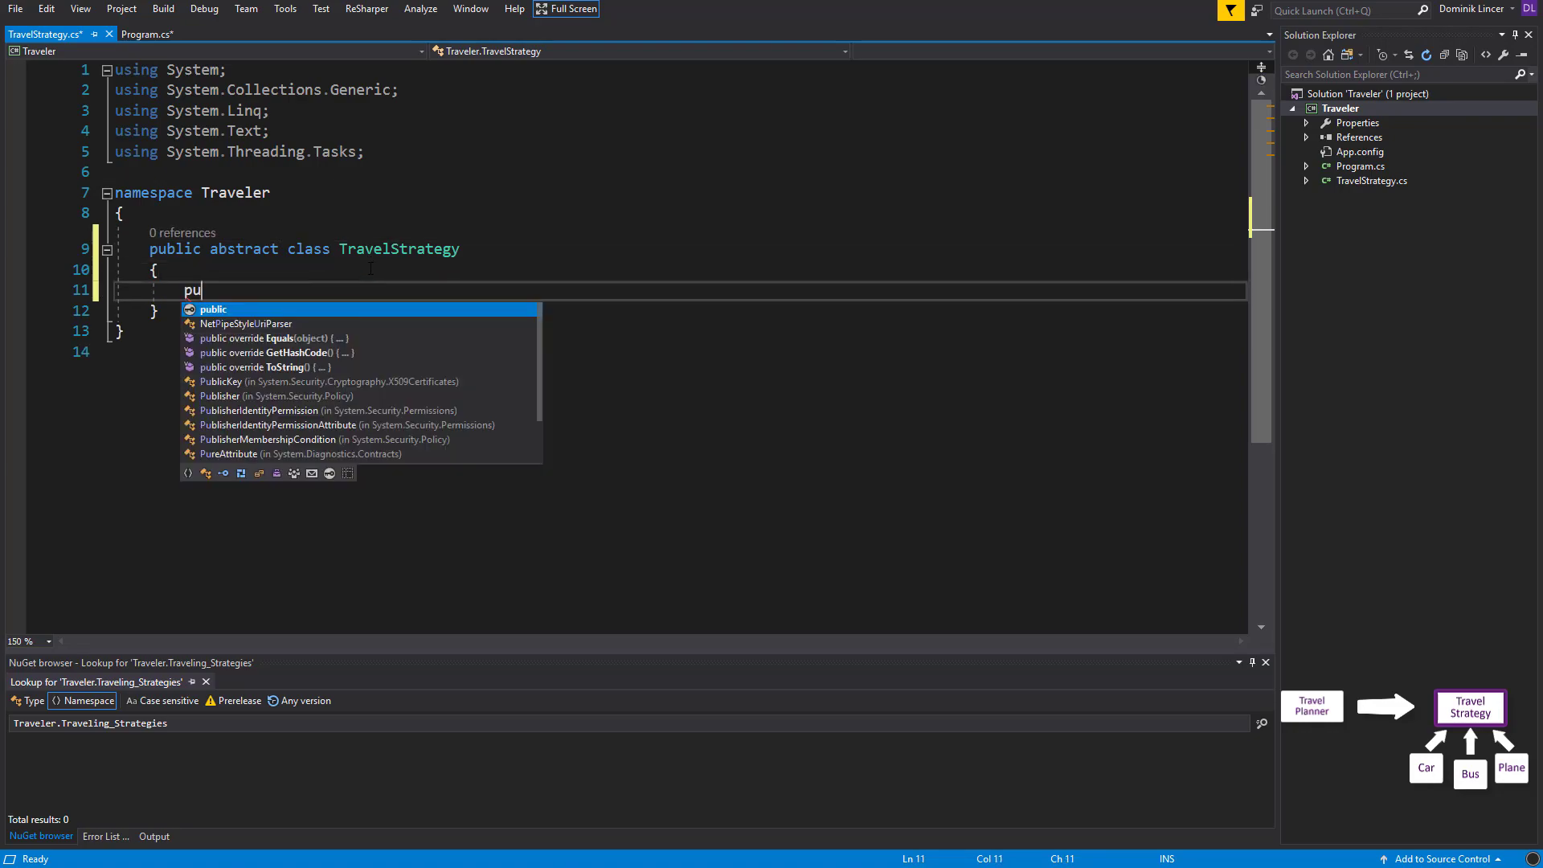
text(blic int Kilo)
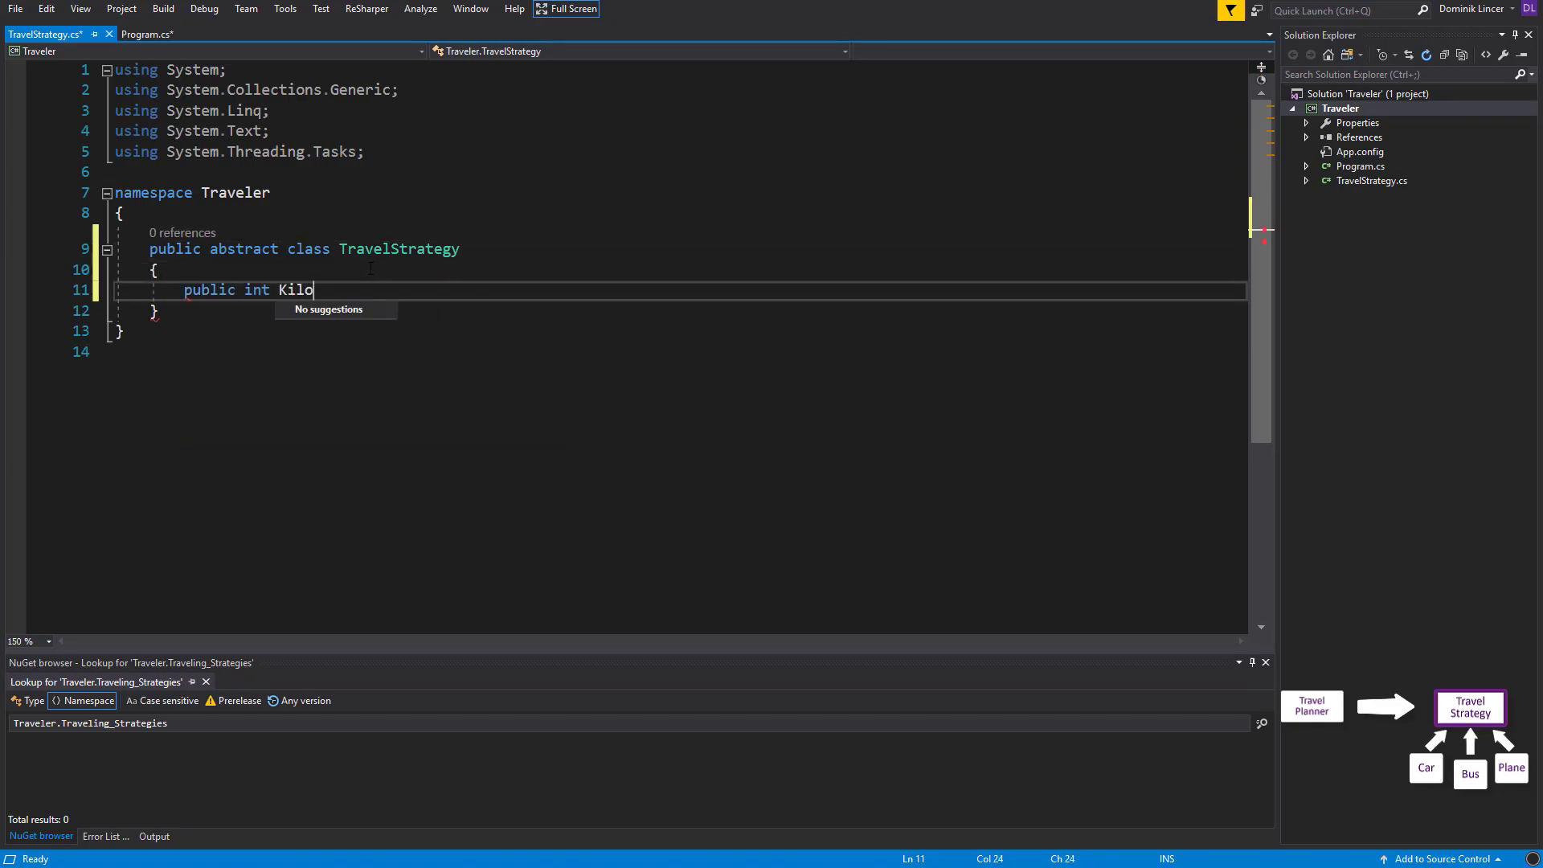
text(meterCost;)
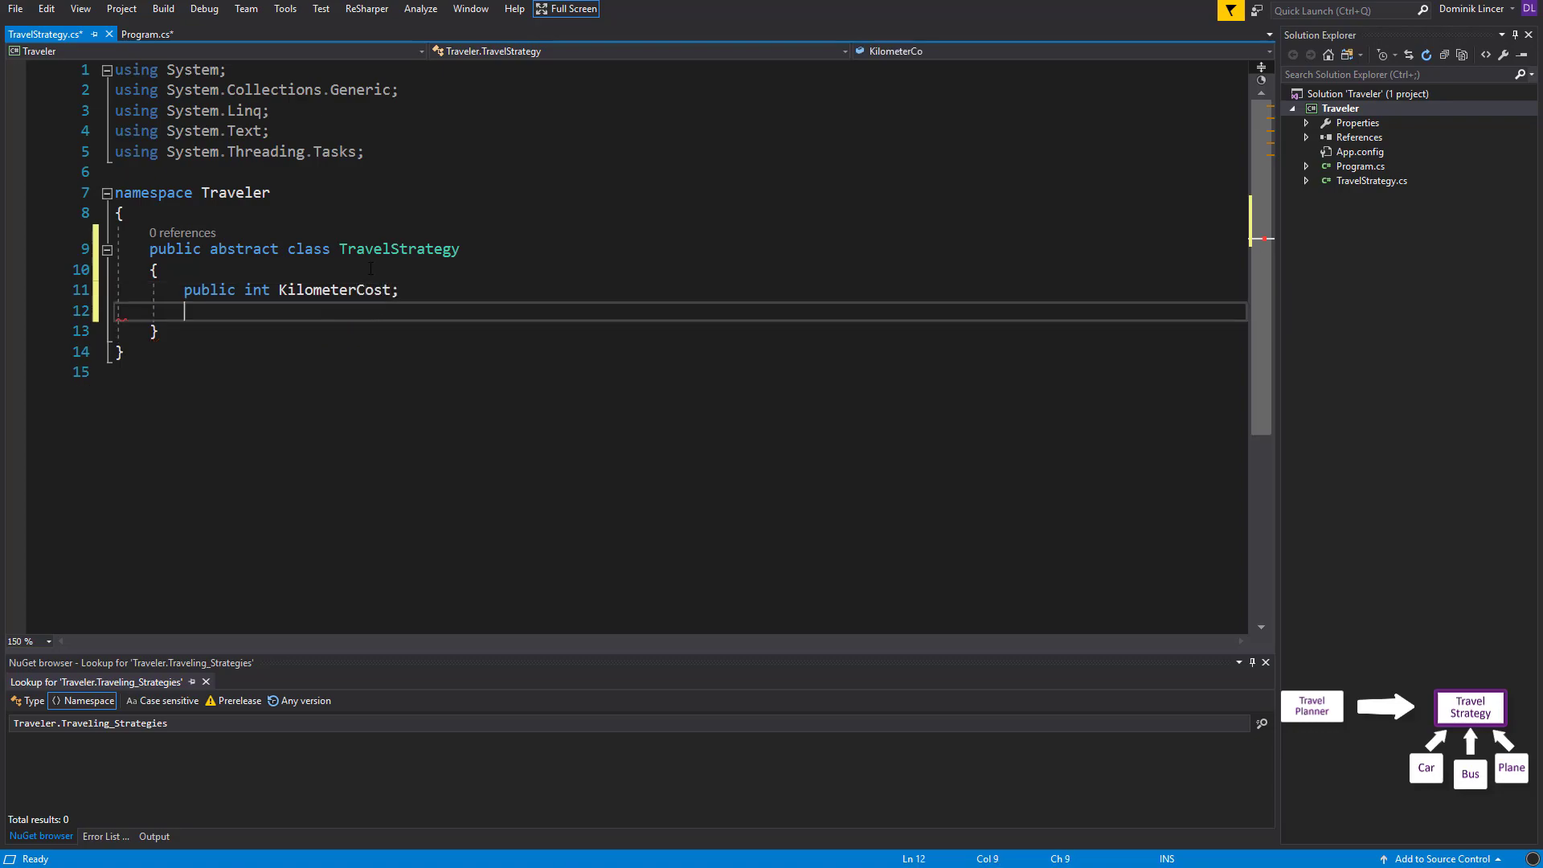
Declare the abstract decimal Drive(int kilometers) method
text(public abstract)
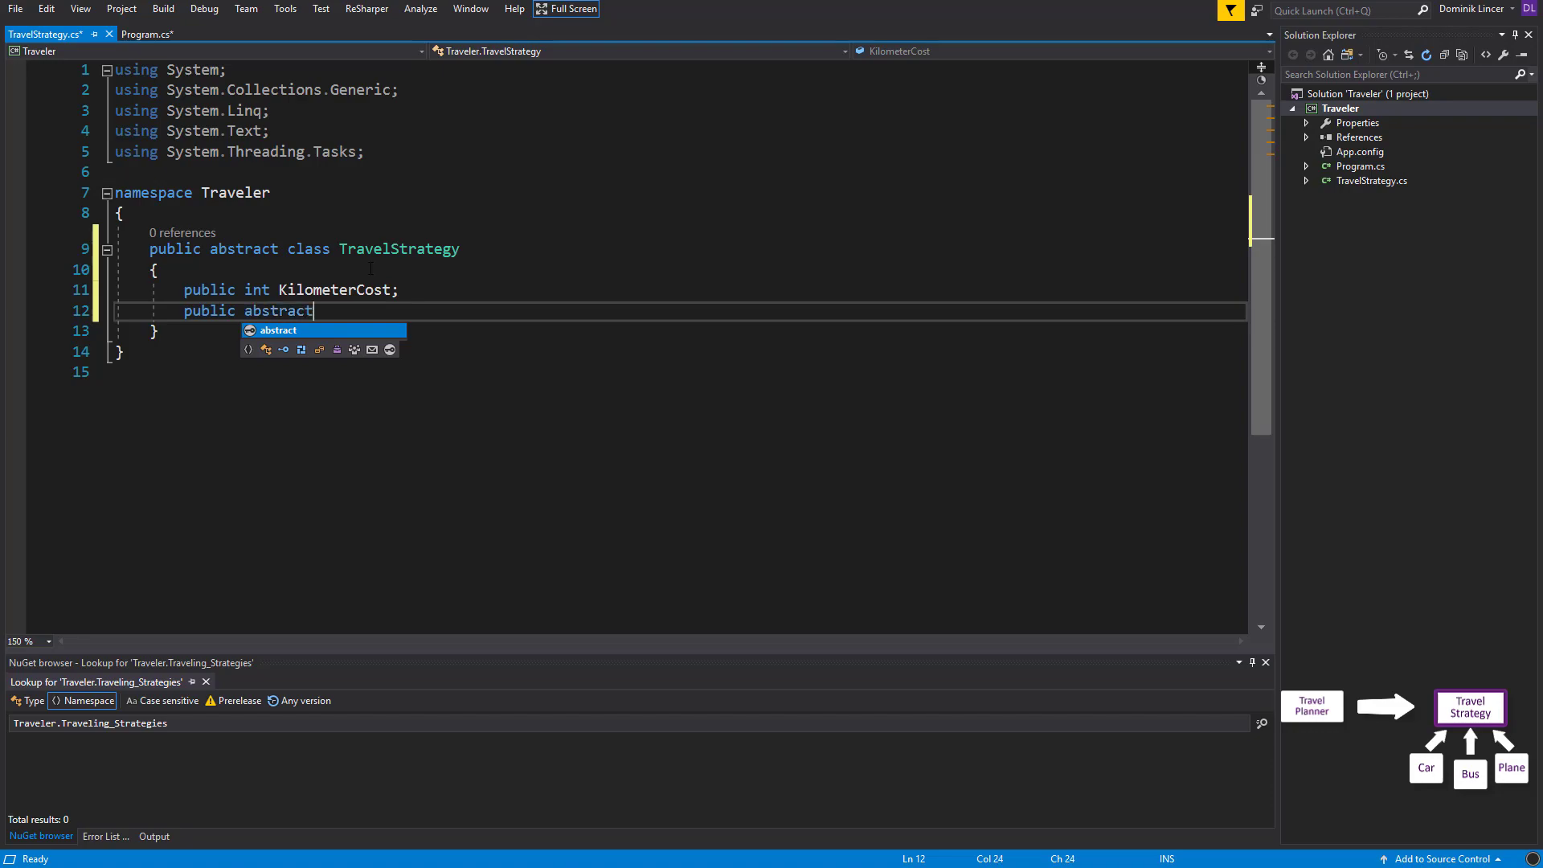
text(decimal Drive(int k)
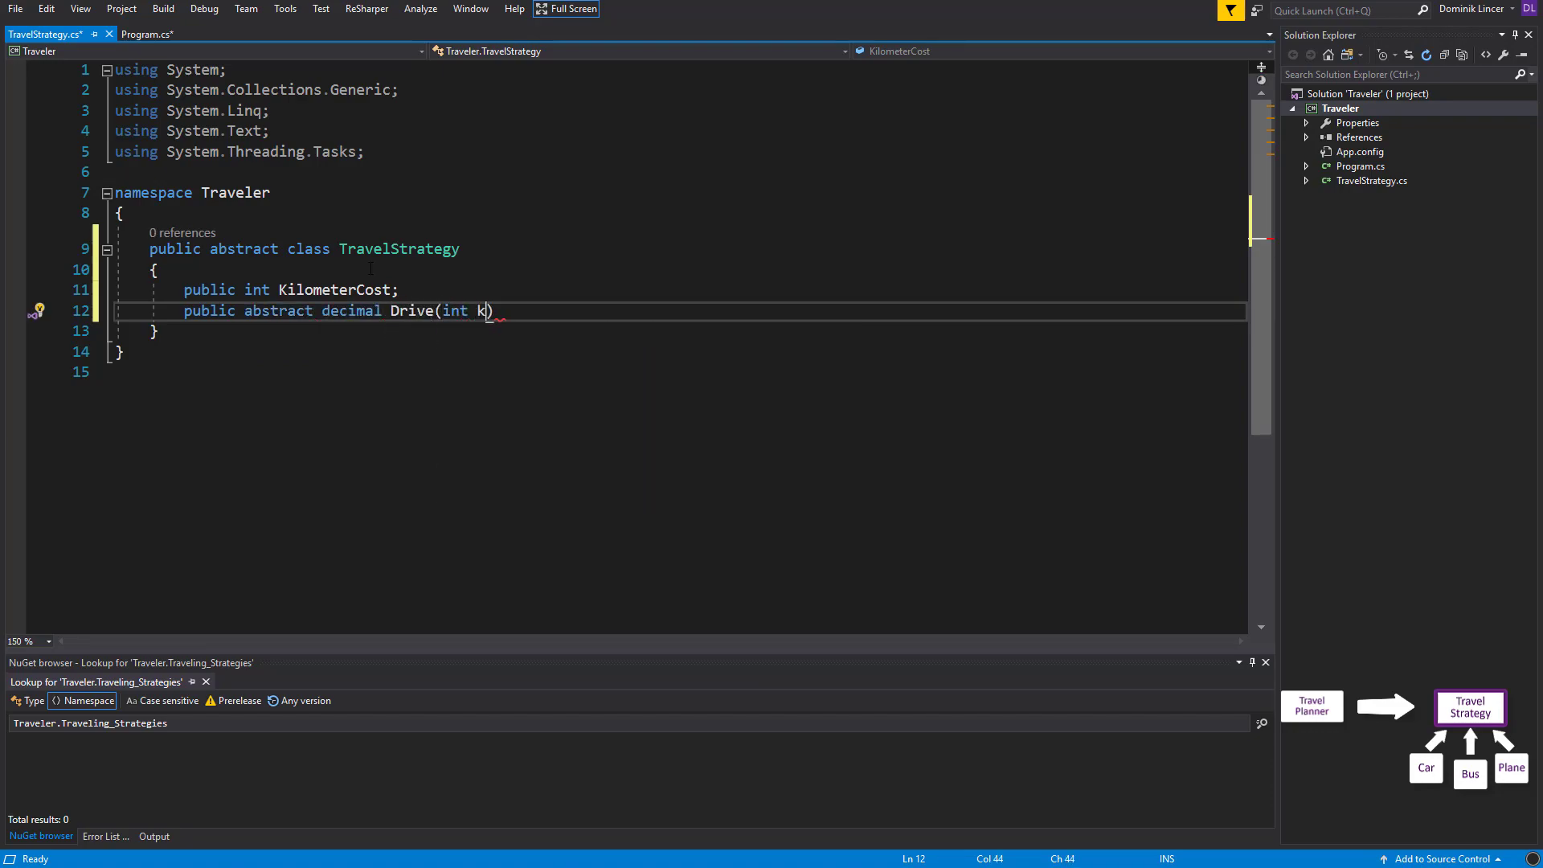
text(ilometers)
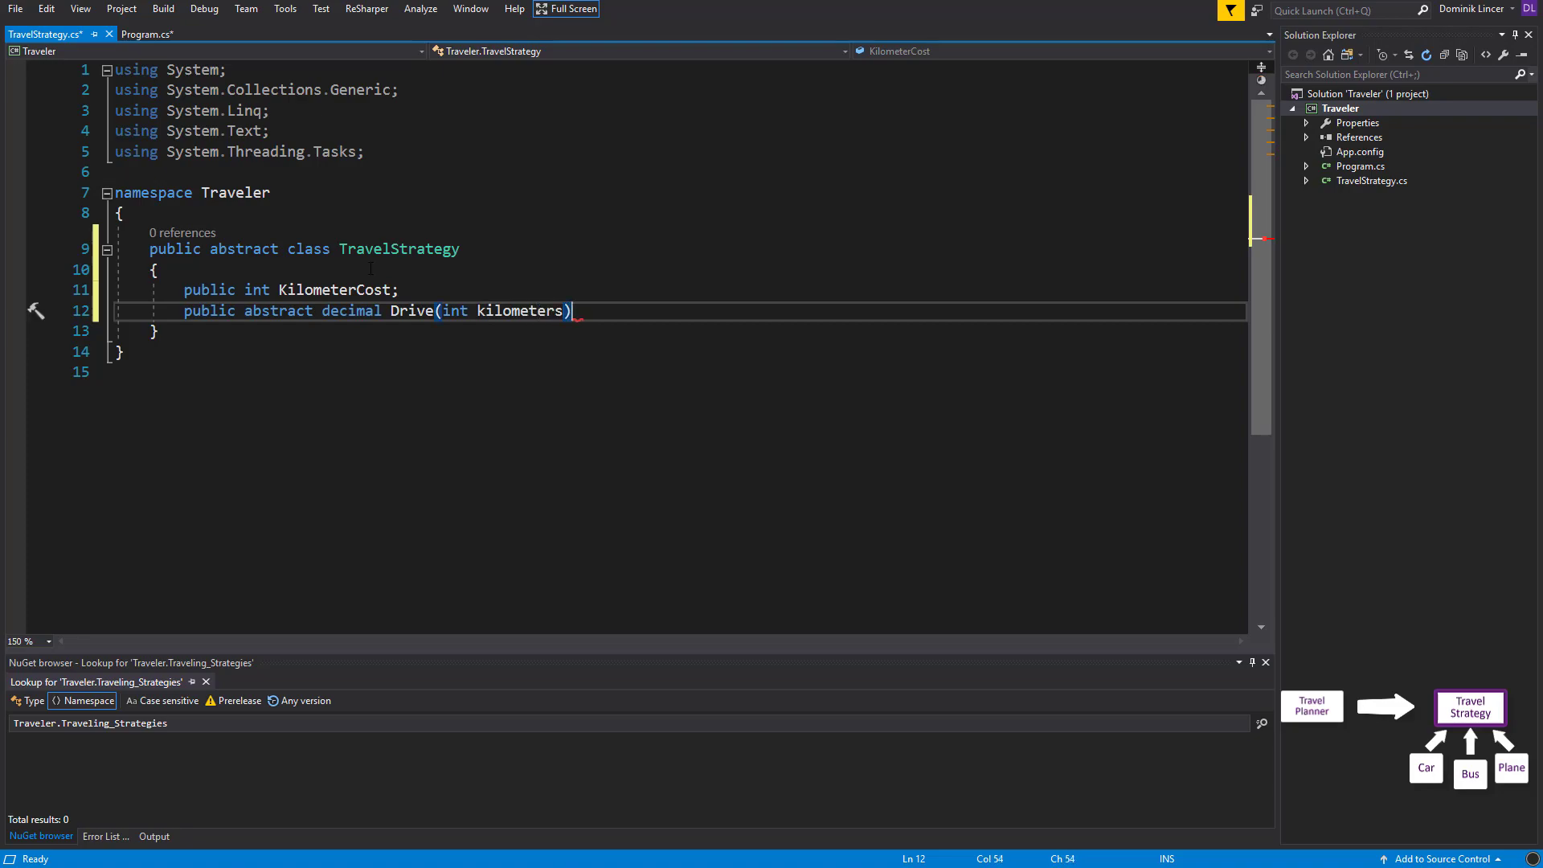
text(;)
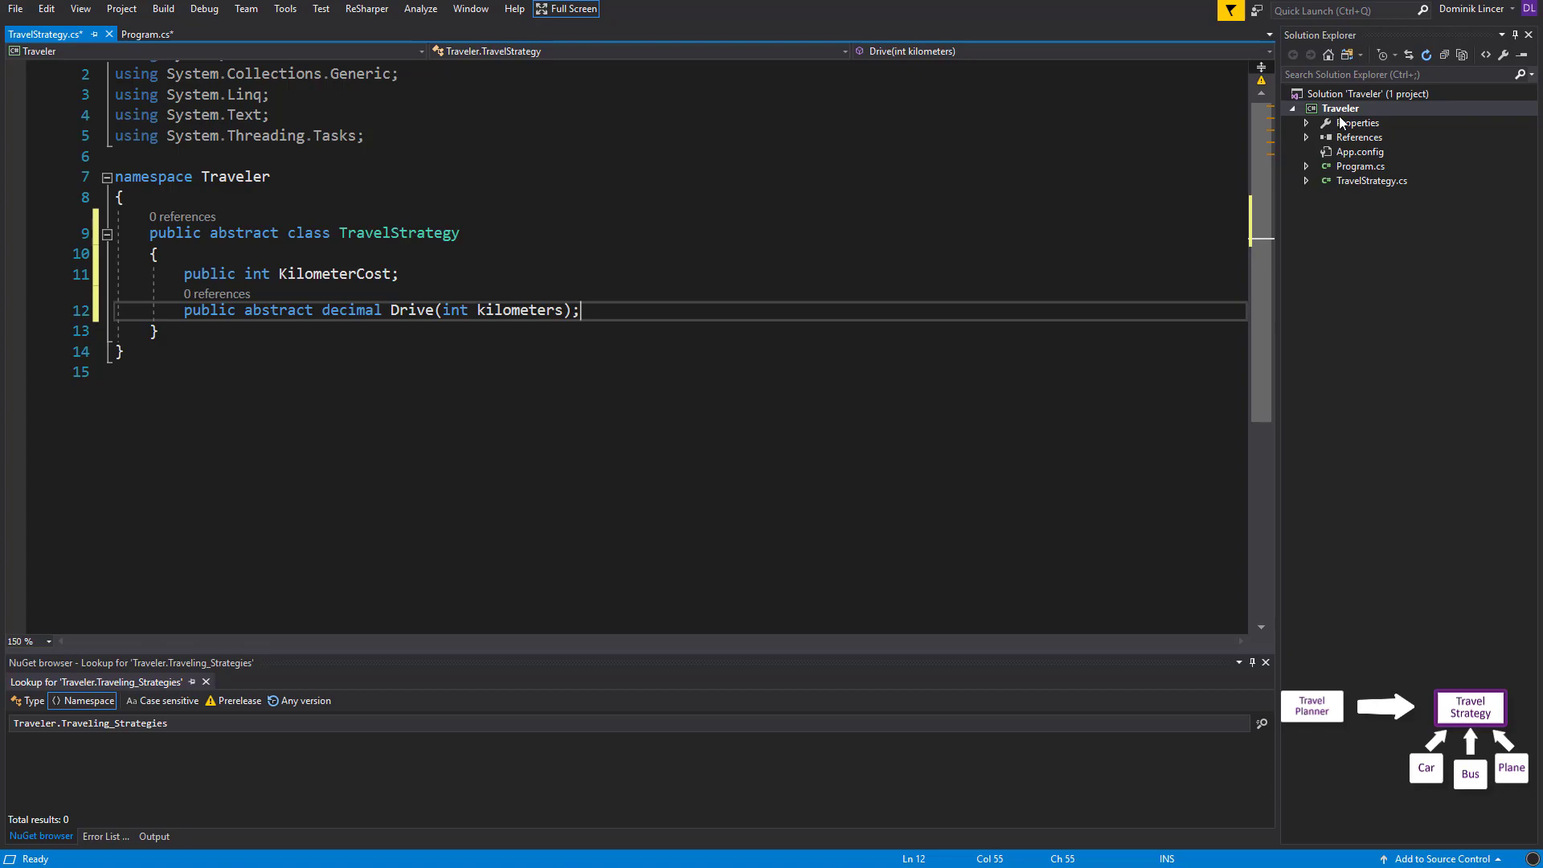
Create a TravelingStrategies folder in the Traveler project
right_click(1340, 109)
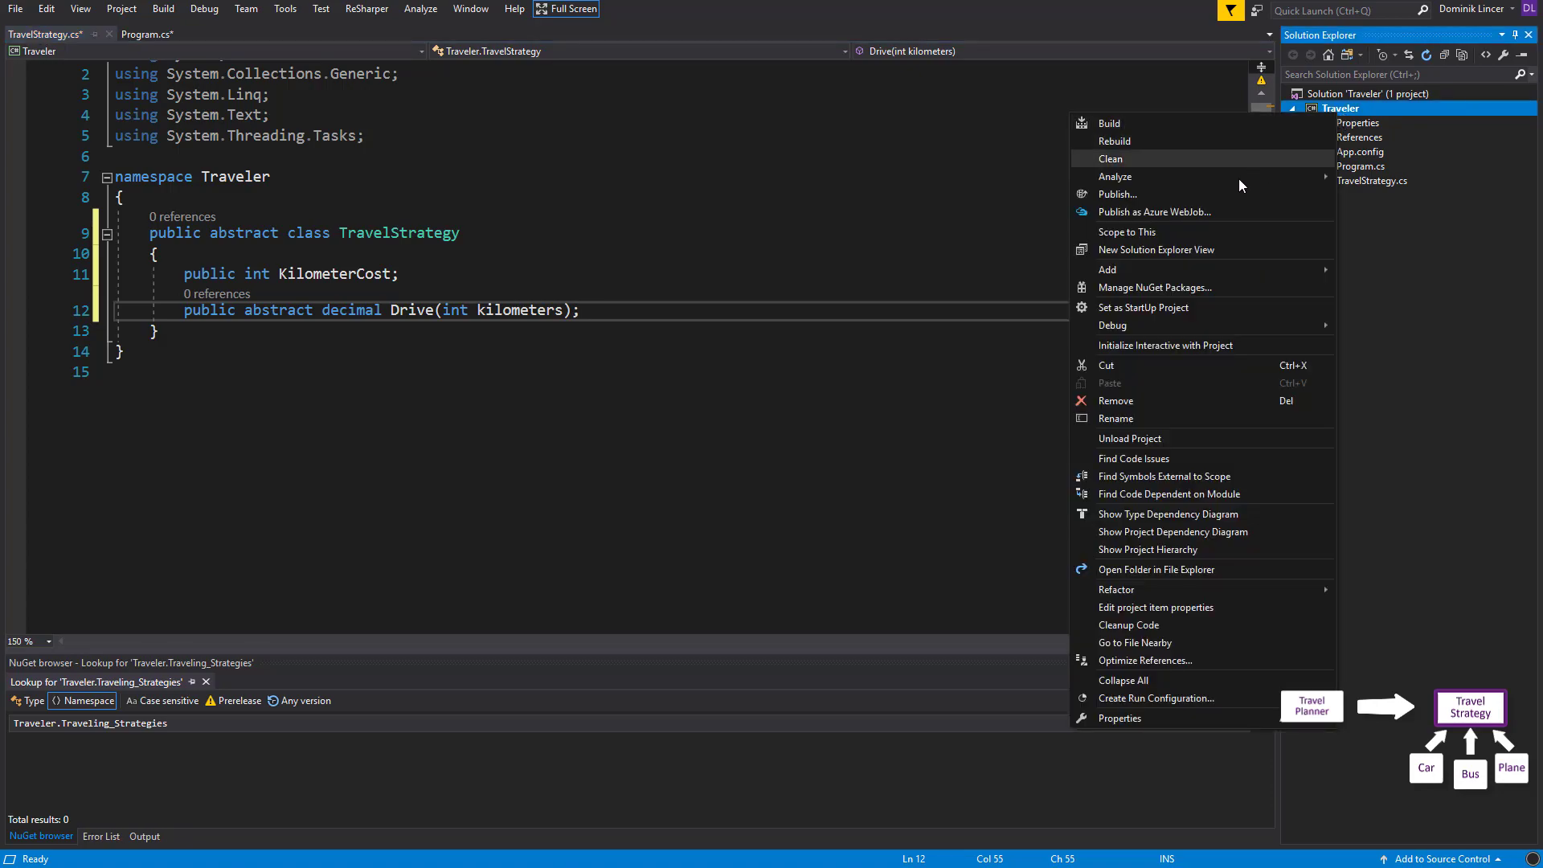
click(1107, 269)
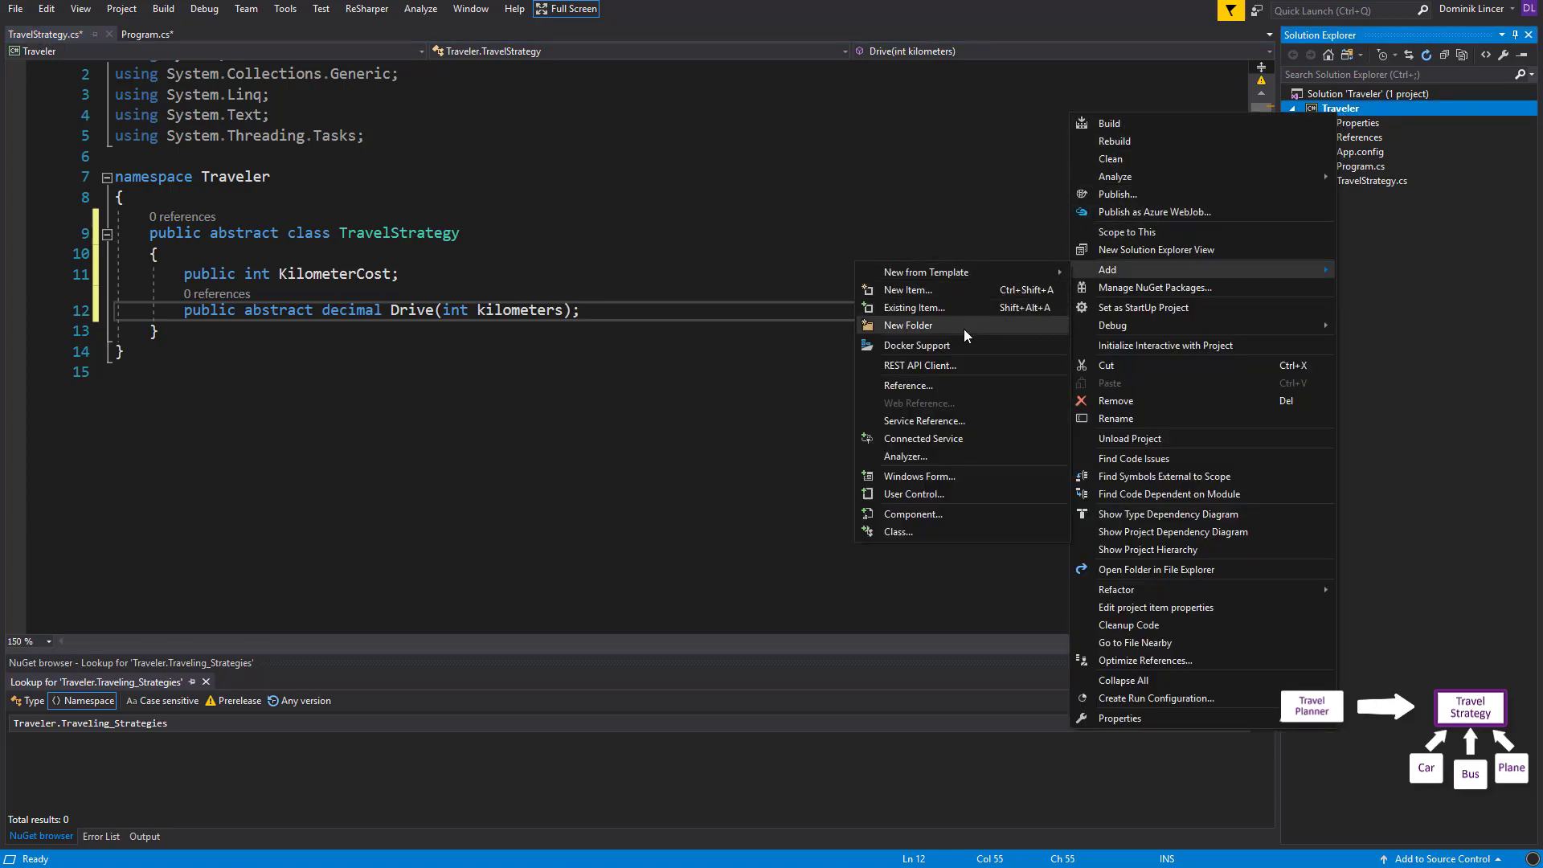
click(907, 325)
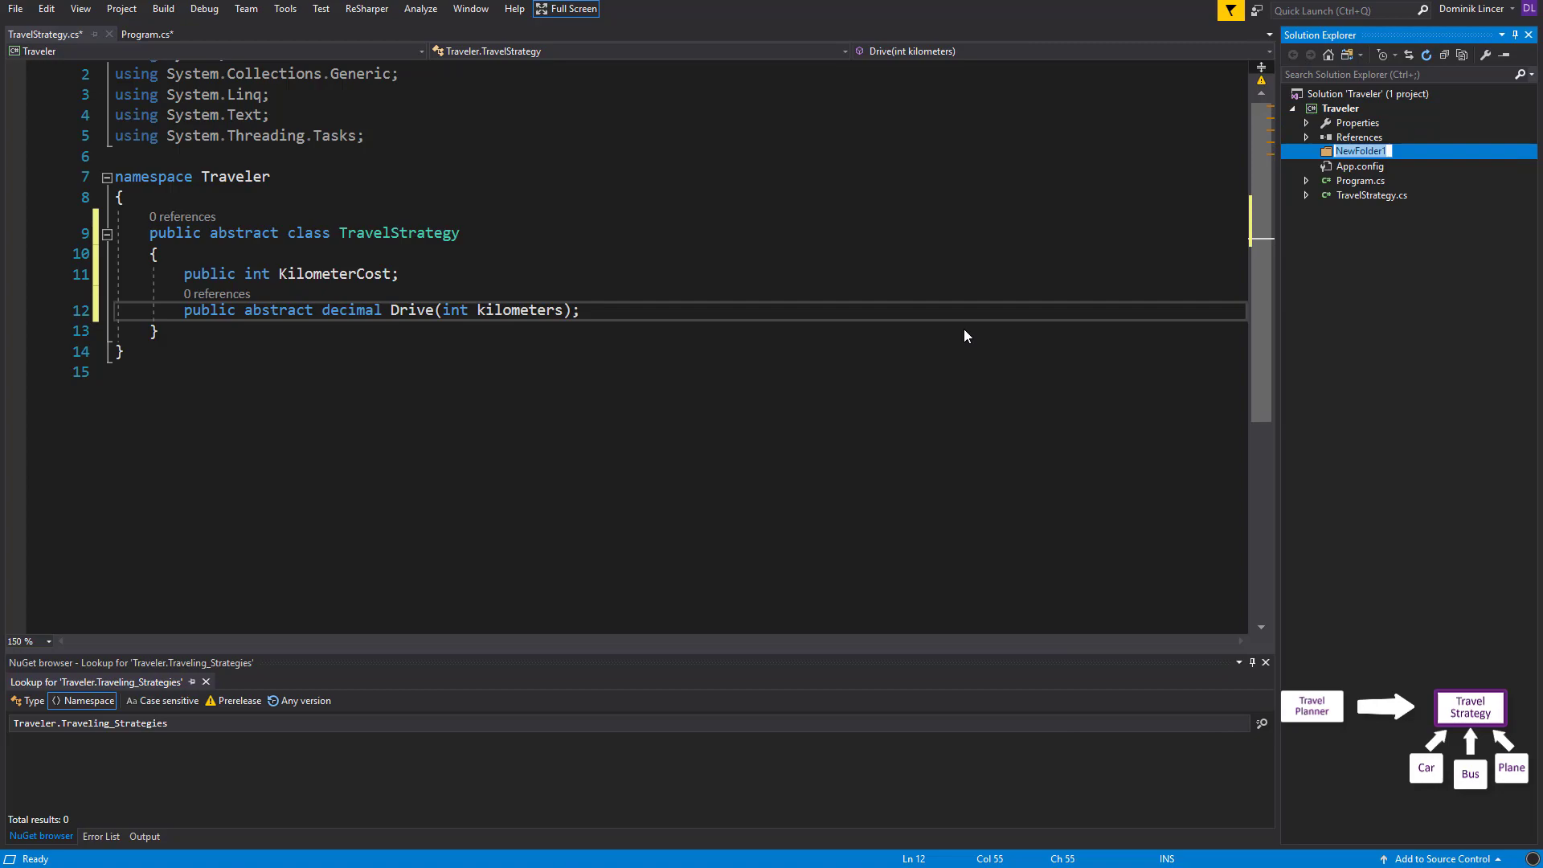
text(Travel)
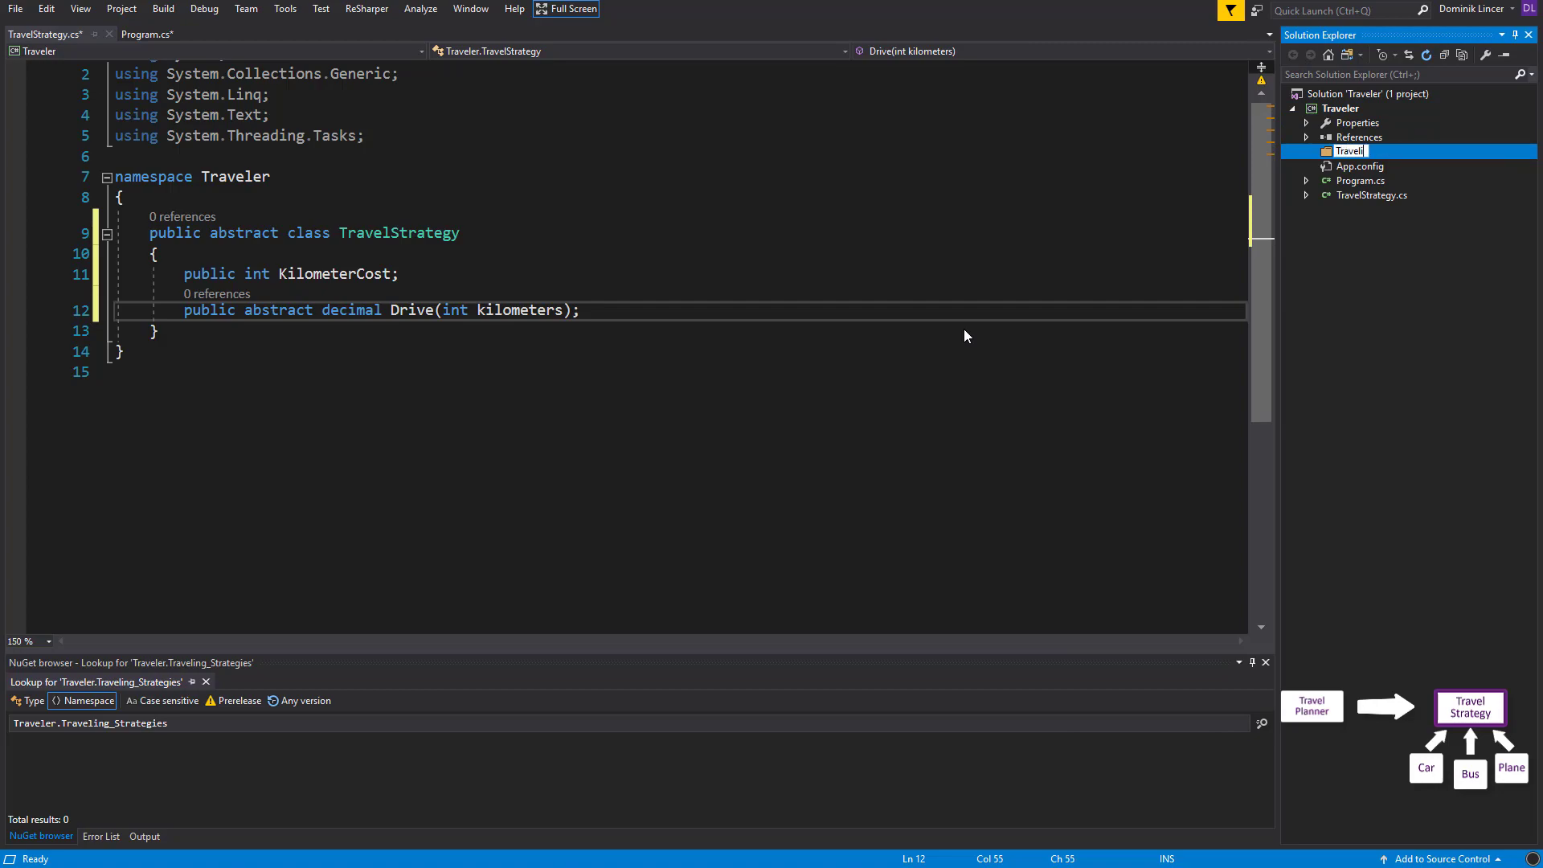
text(TravelingStrategy)
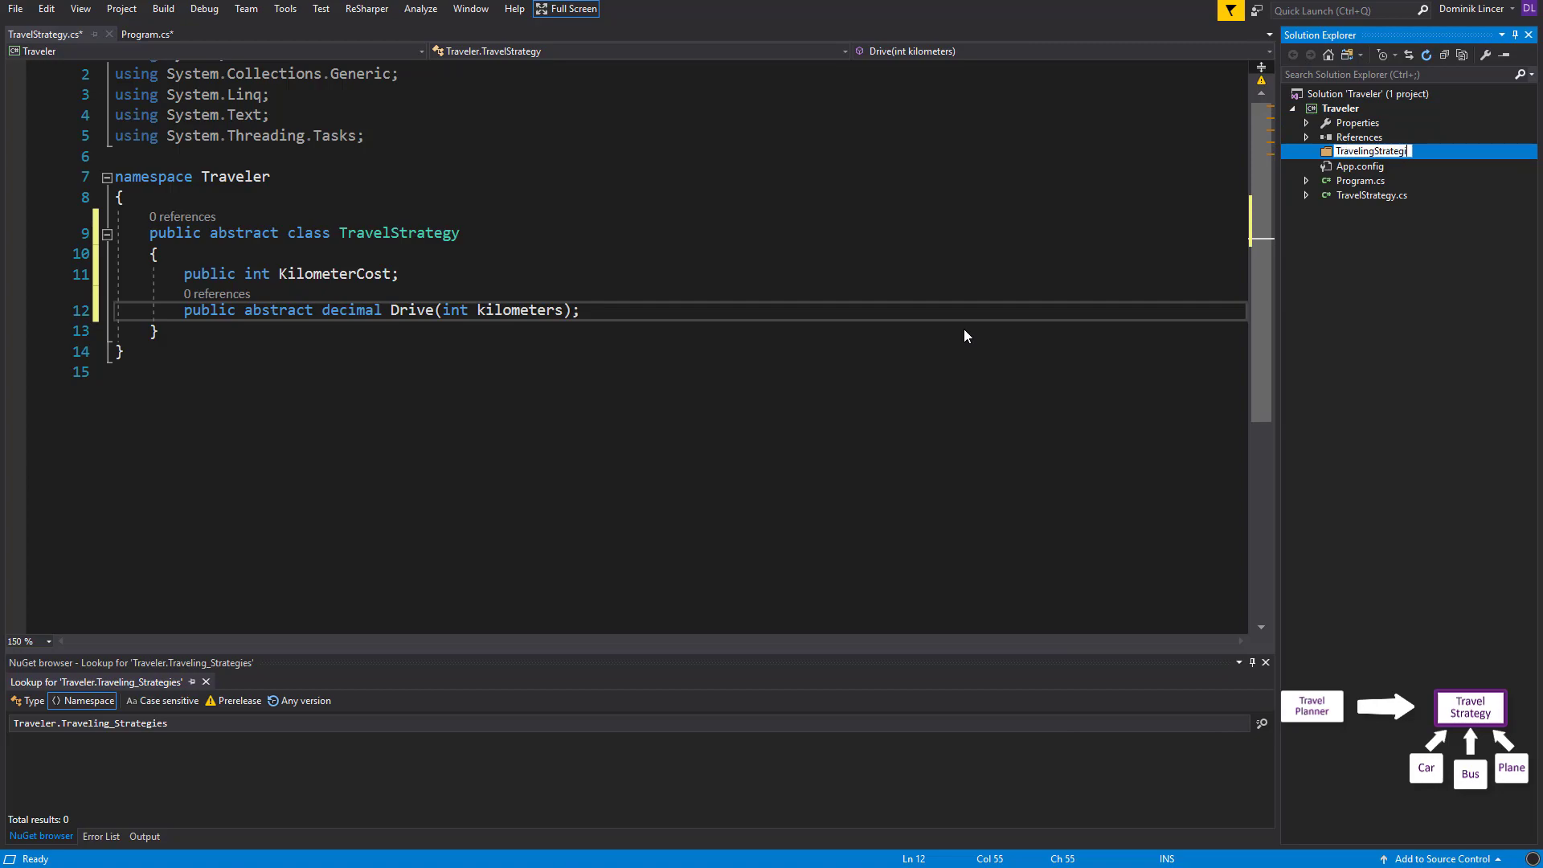
key(Enter)
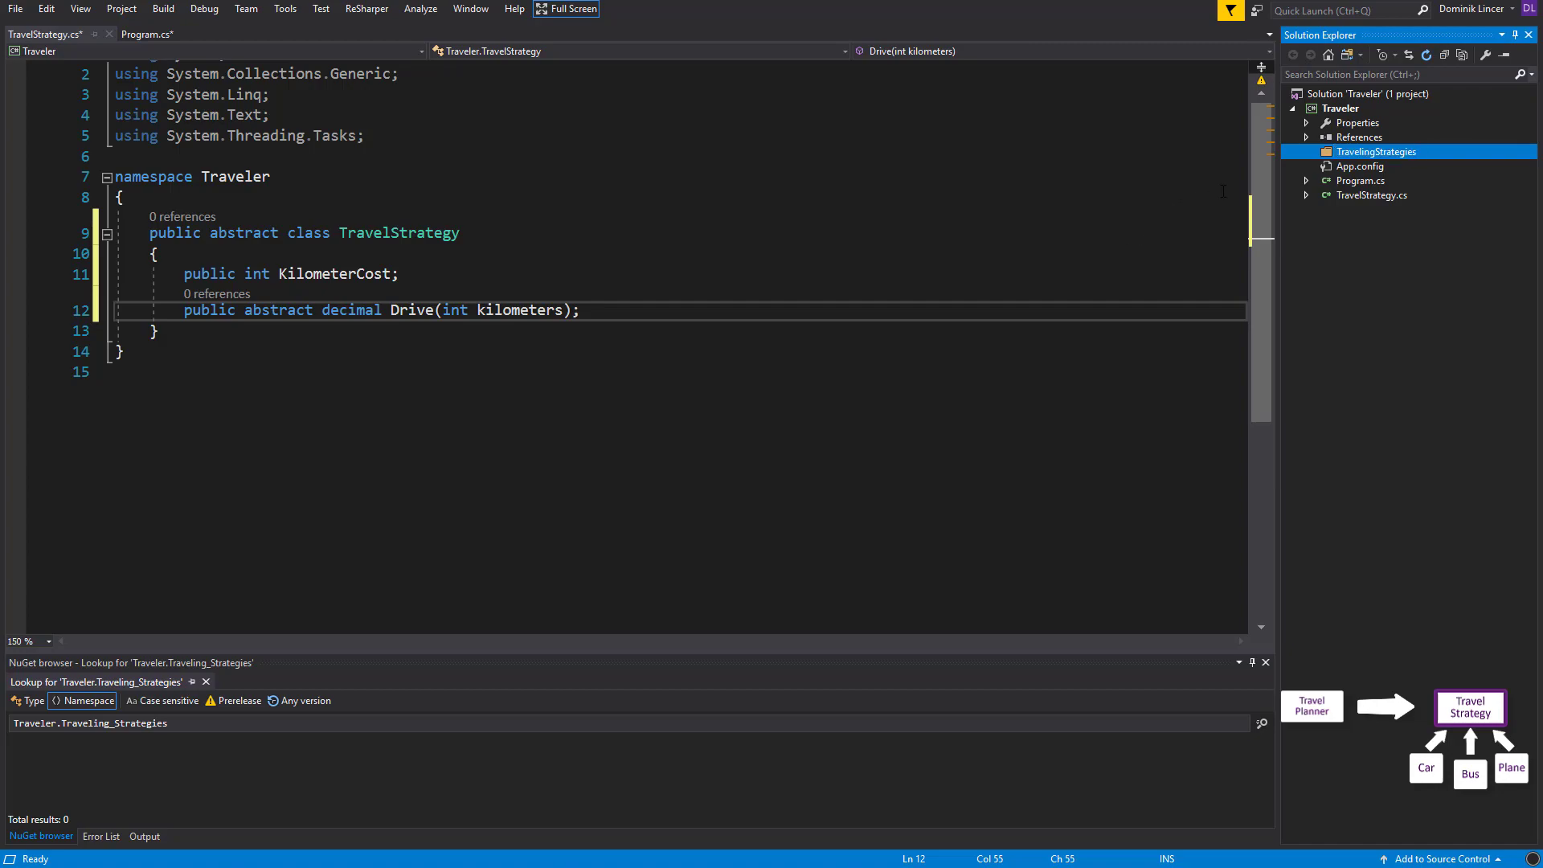
Start adding a new class inside the TravelingStrategies folder
right_click(1375, 151)
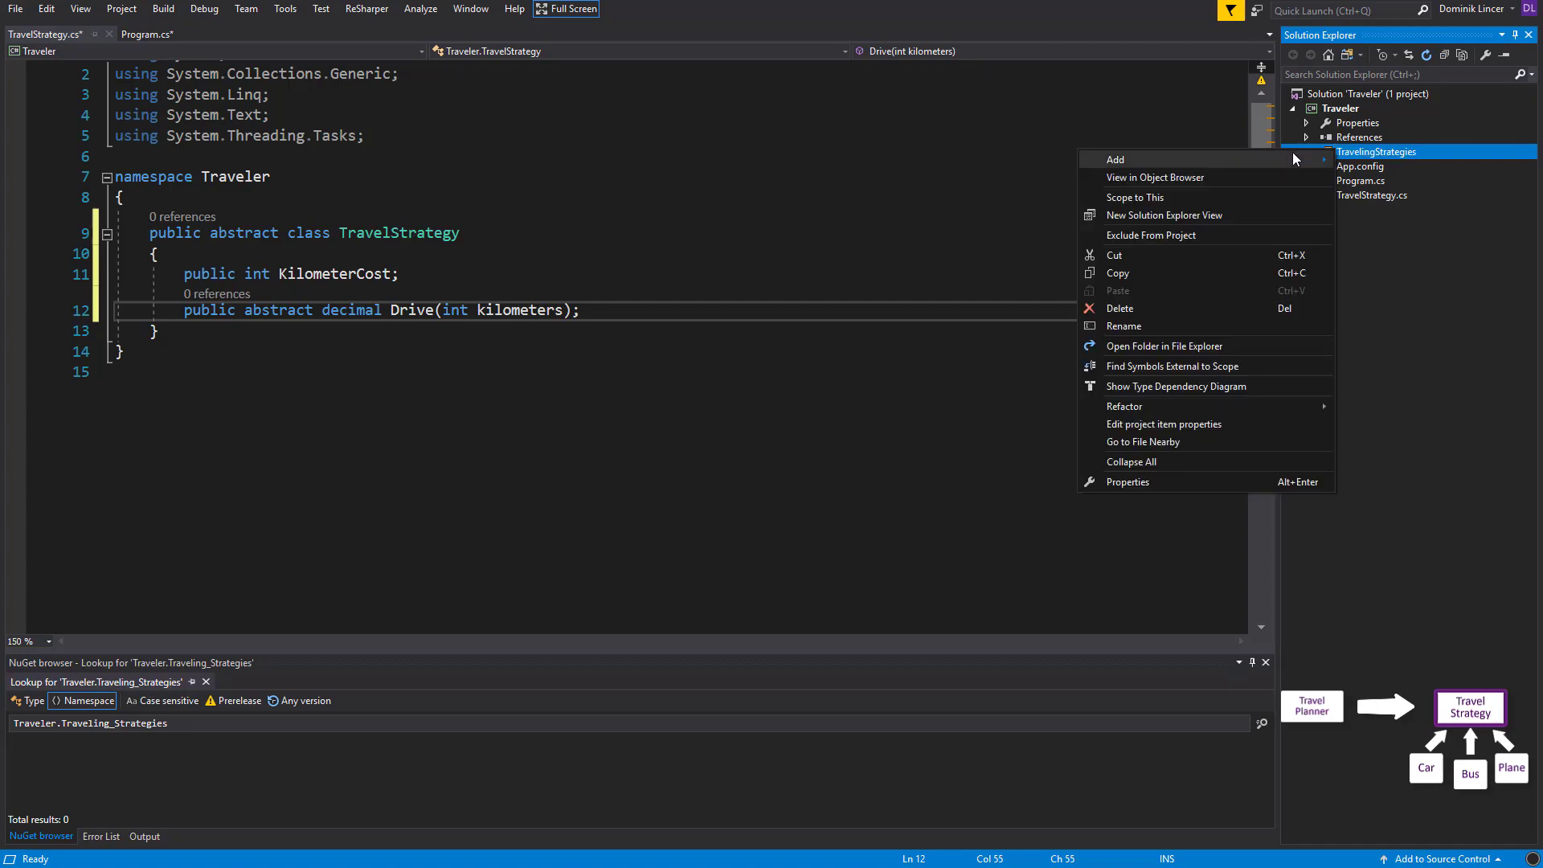
click(1116, 160)
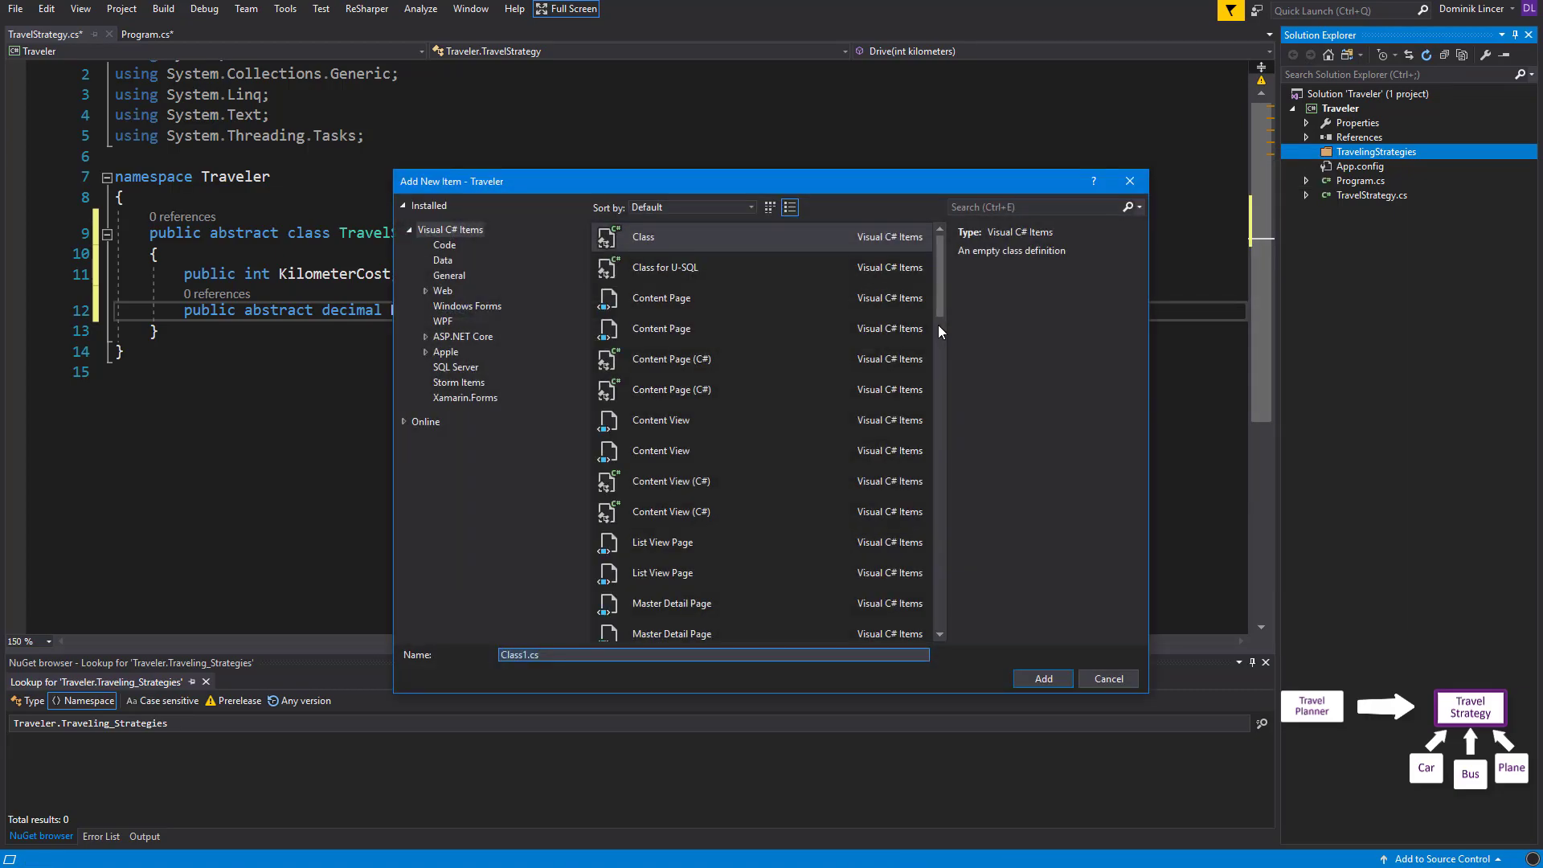
Add Bus, Car and Plane class files to the TravelingStrategies folder
click(1043, 678)
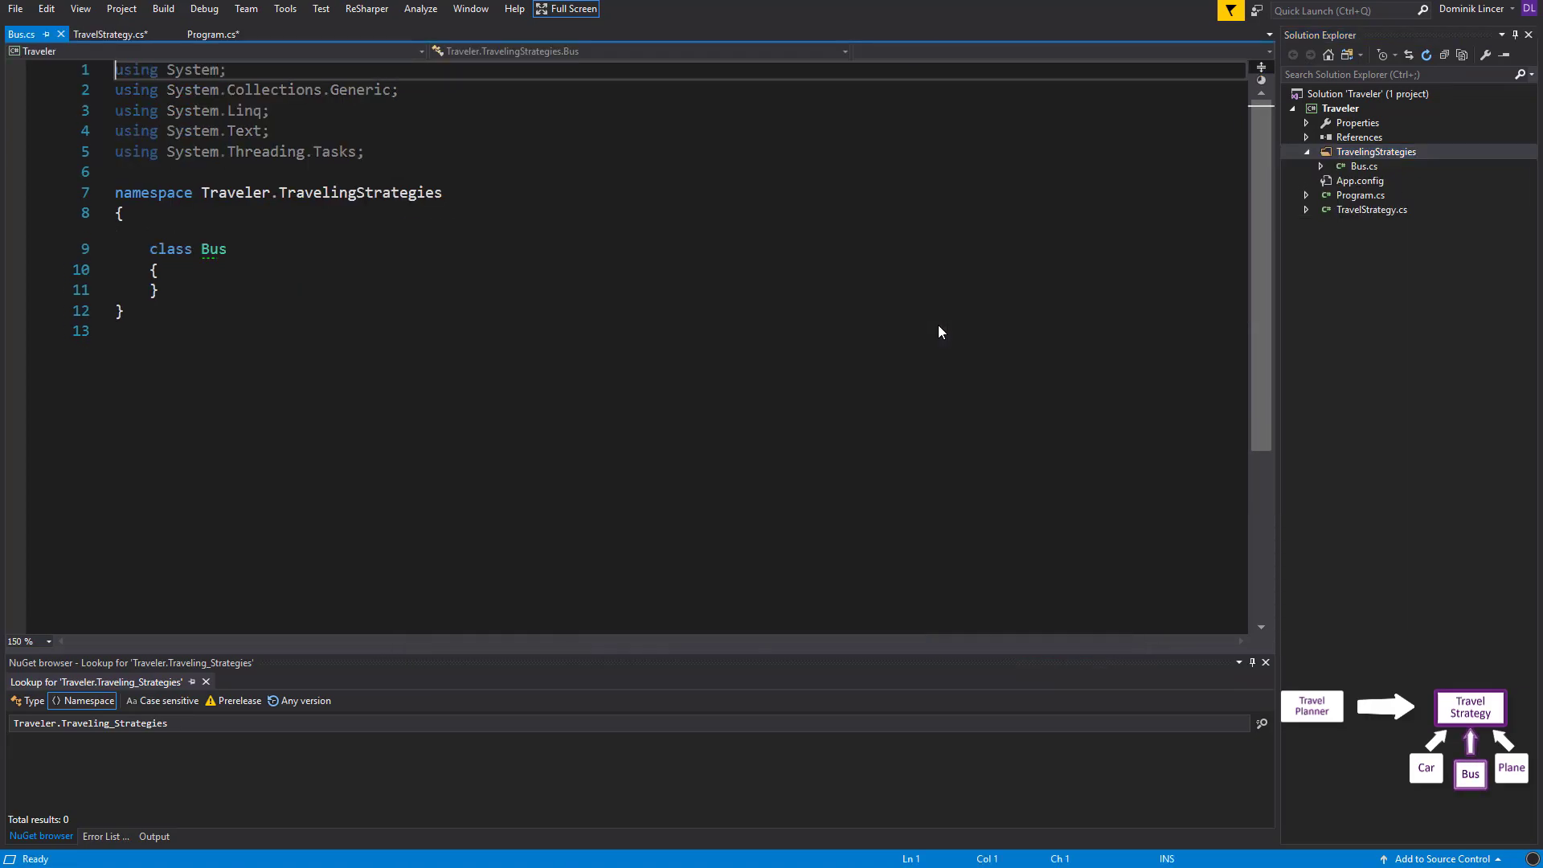
right_click(1375, 151)
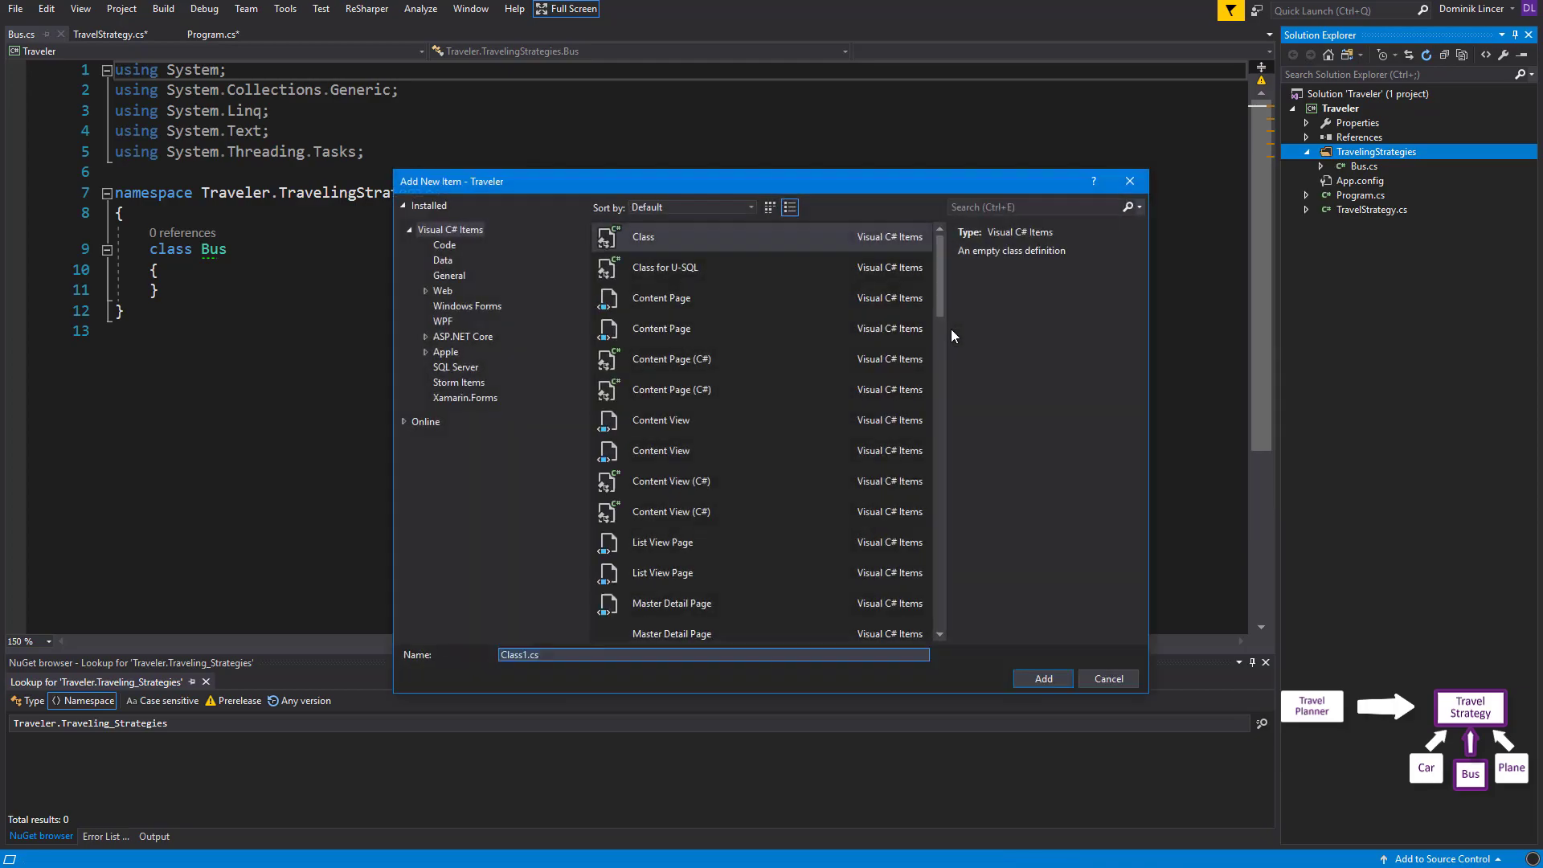
click(1042, 678)
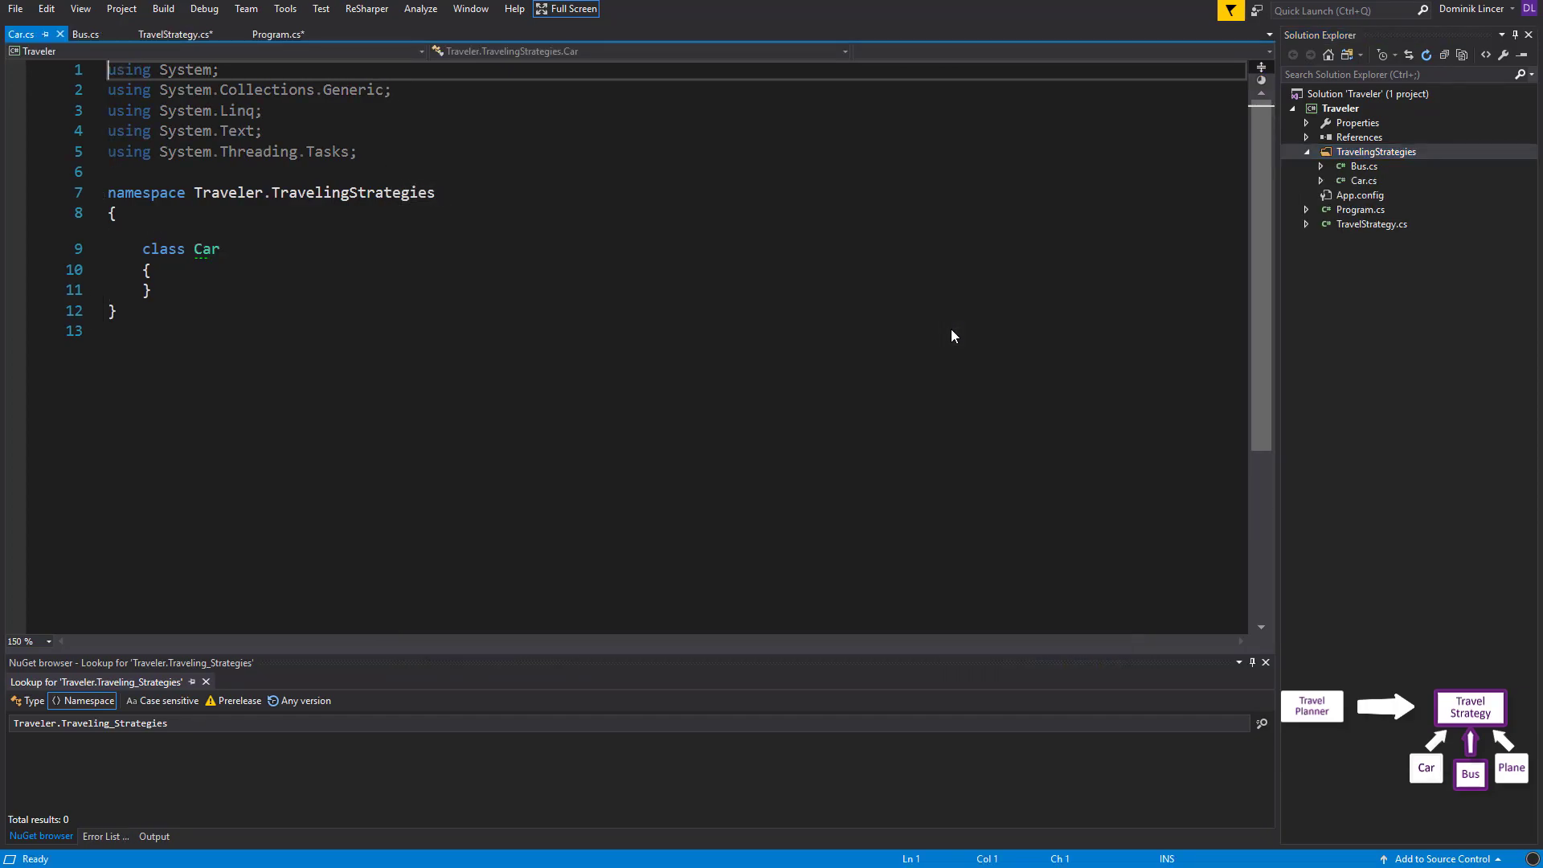
right_click(1376, 151)
text(Plane)
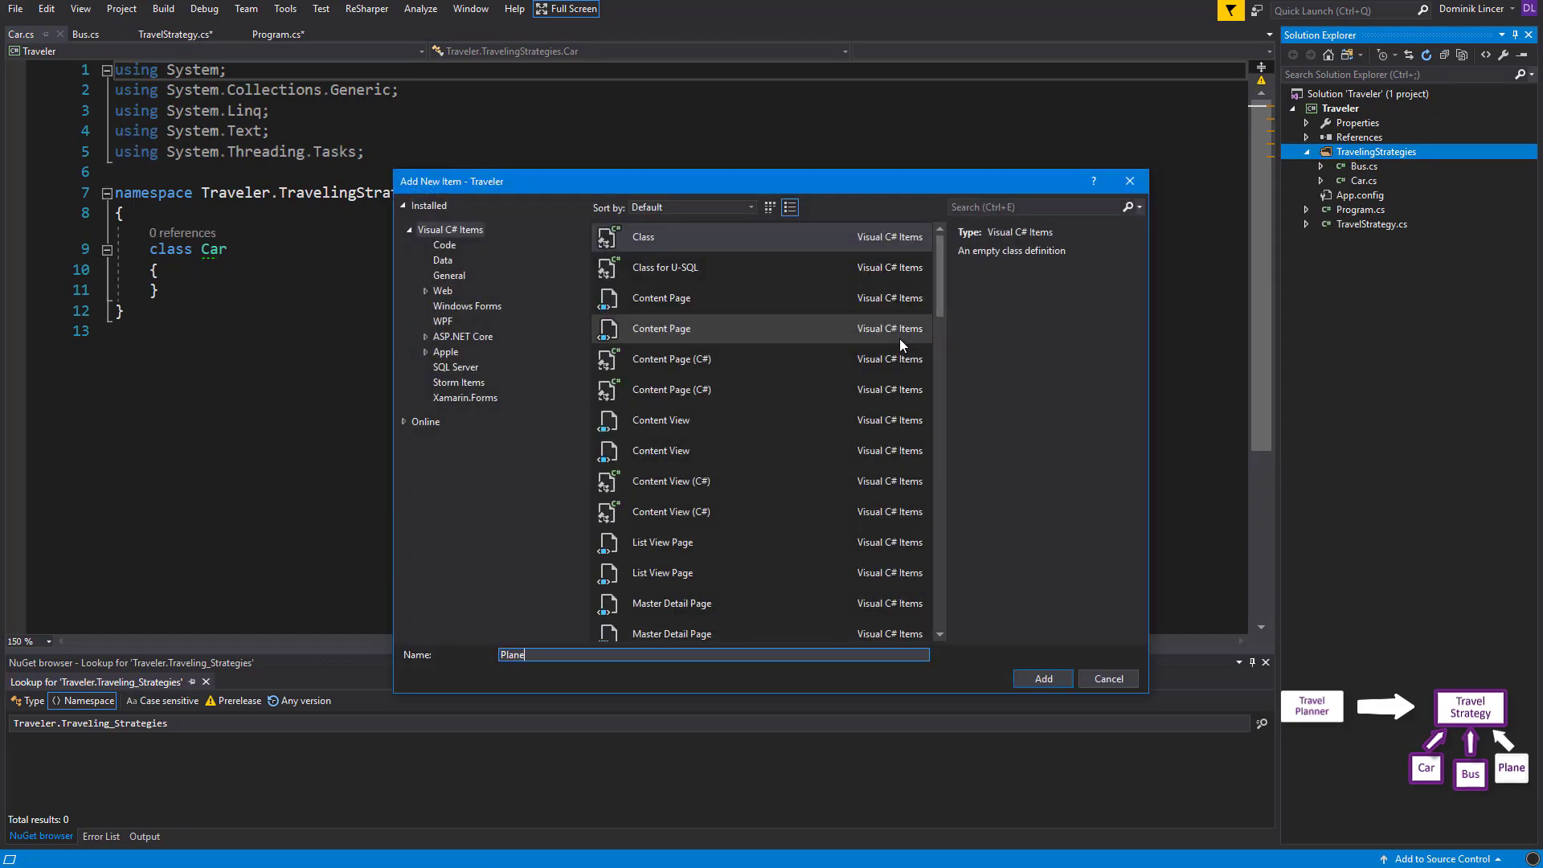
click(1043, 678)
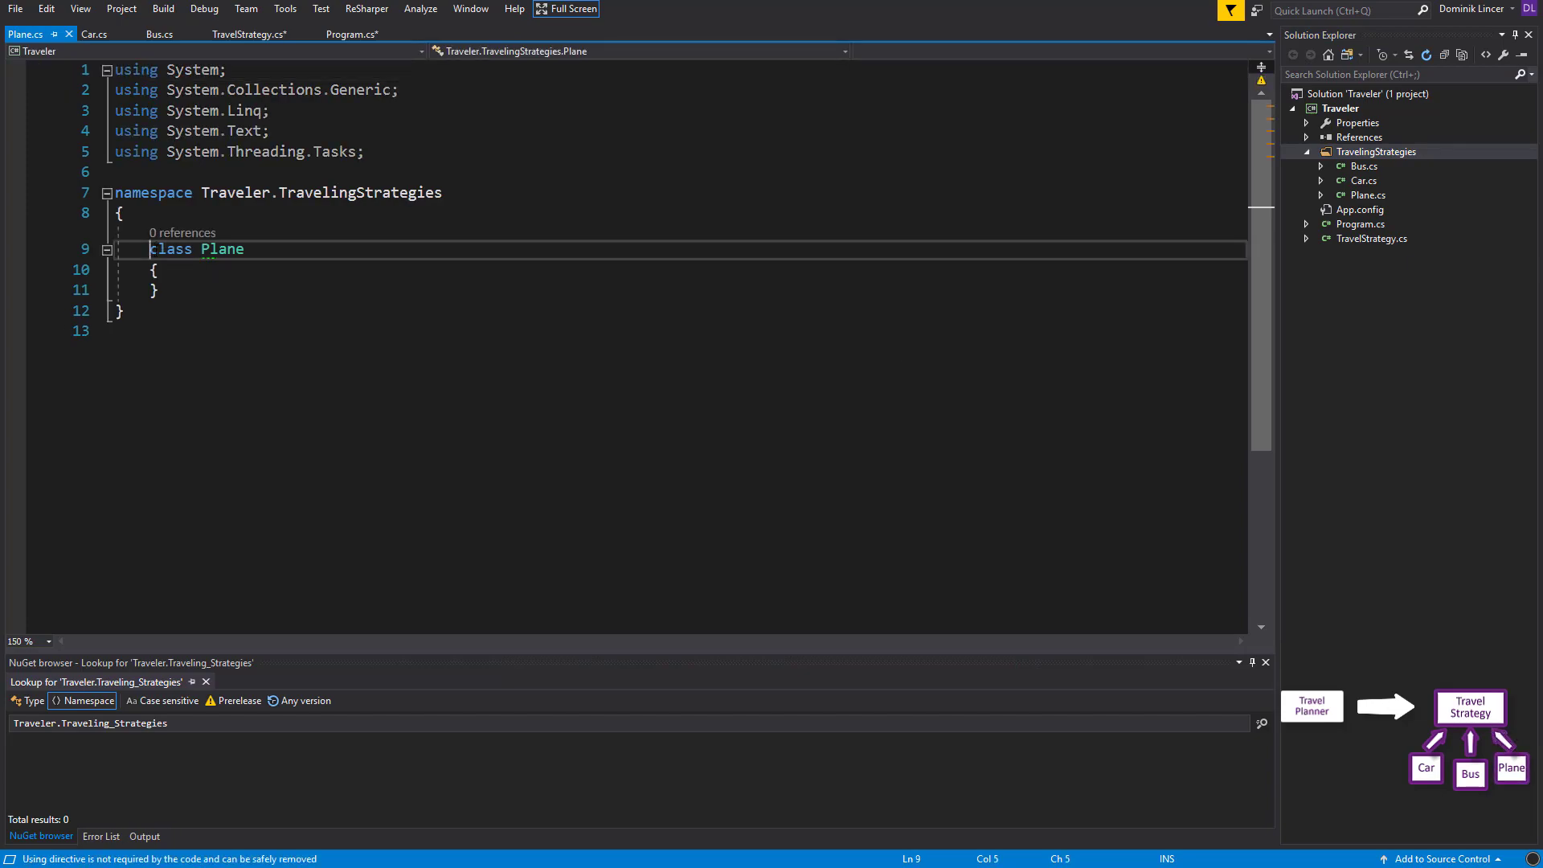
Make Plane a public TravelStrategy whose constructor sets KilometerCost to 50
text(public)
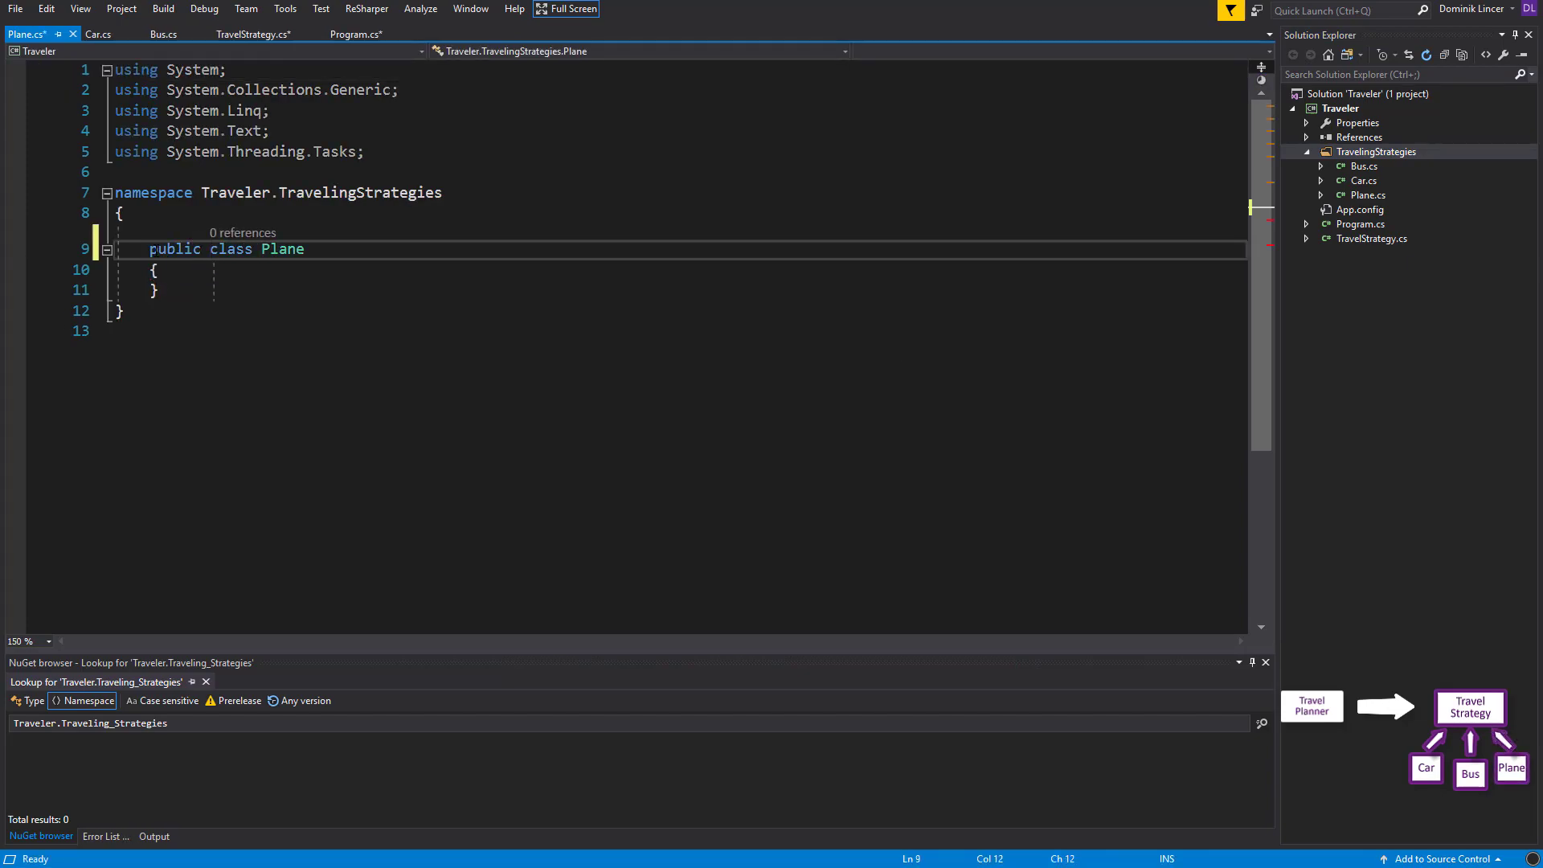
double_click(281, 249)
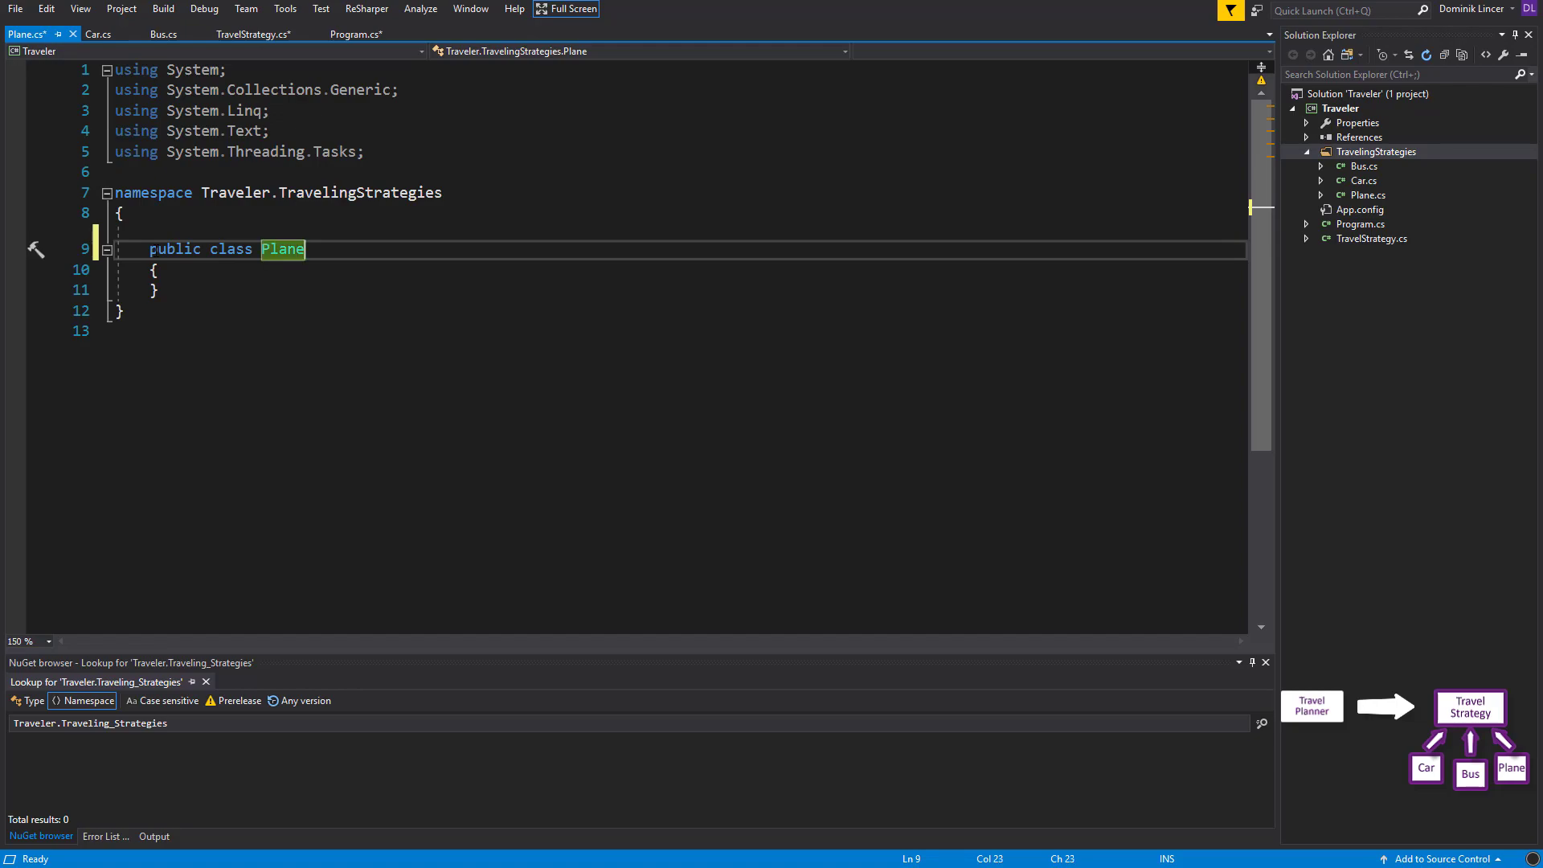
text(: TravelStrategy)
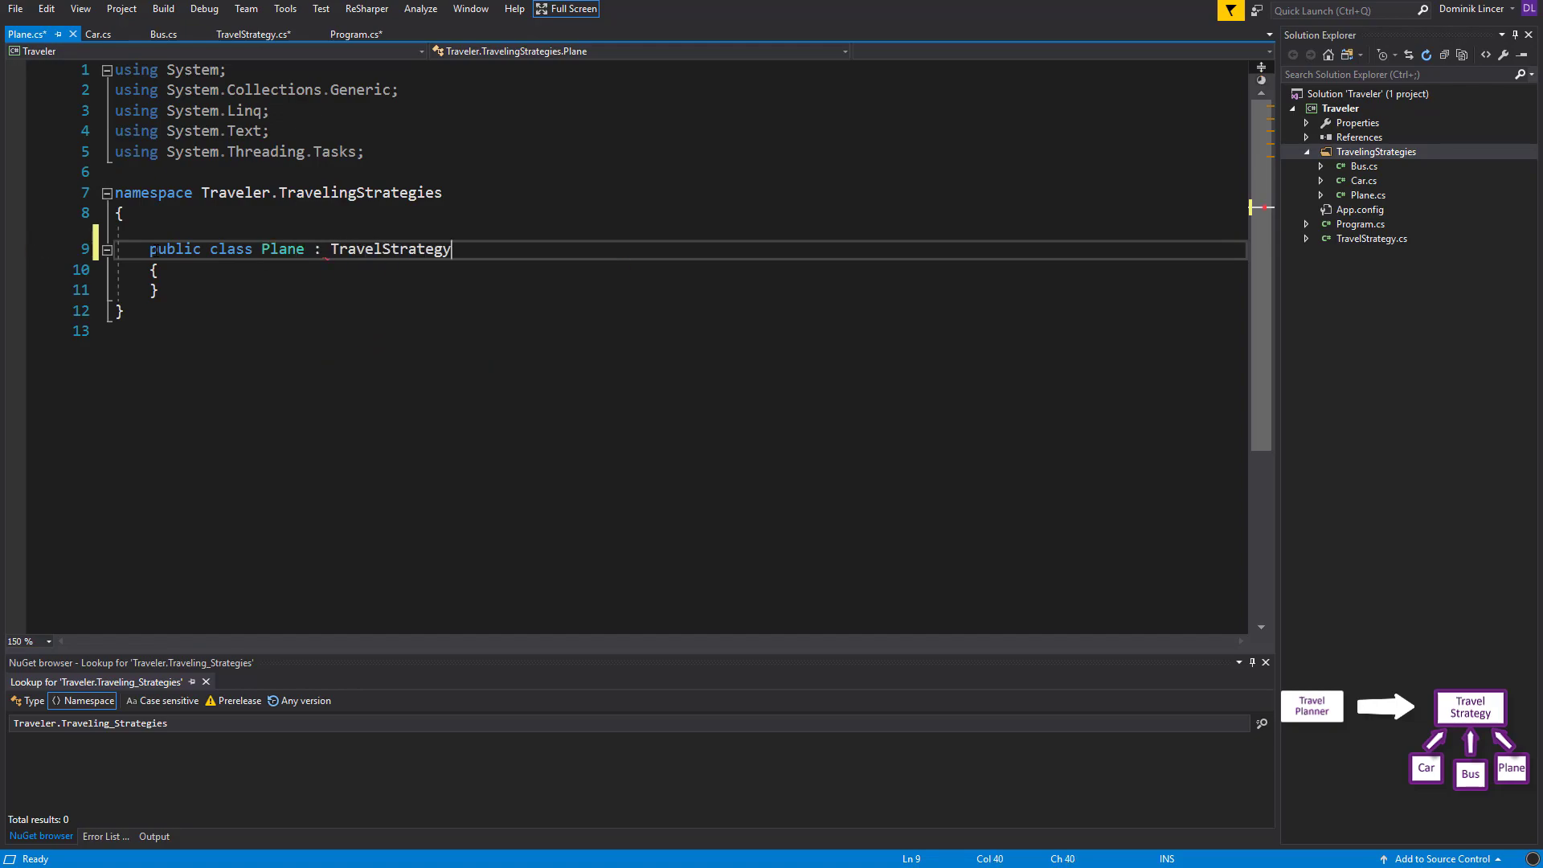
key(Enter)
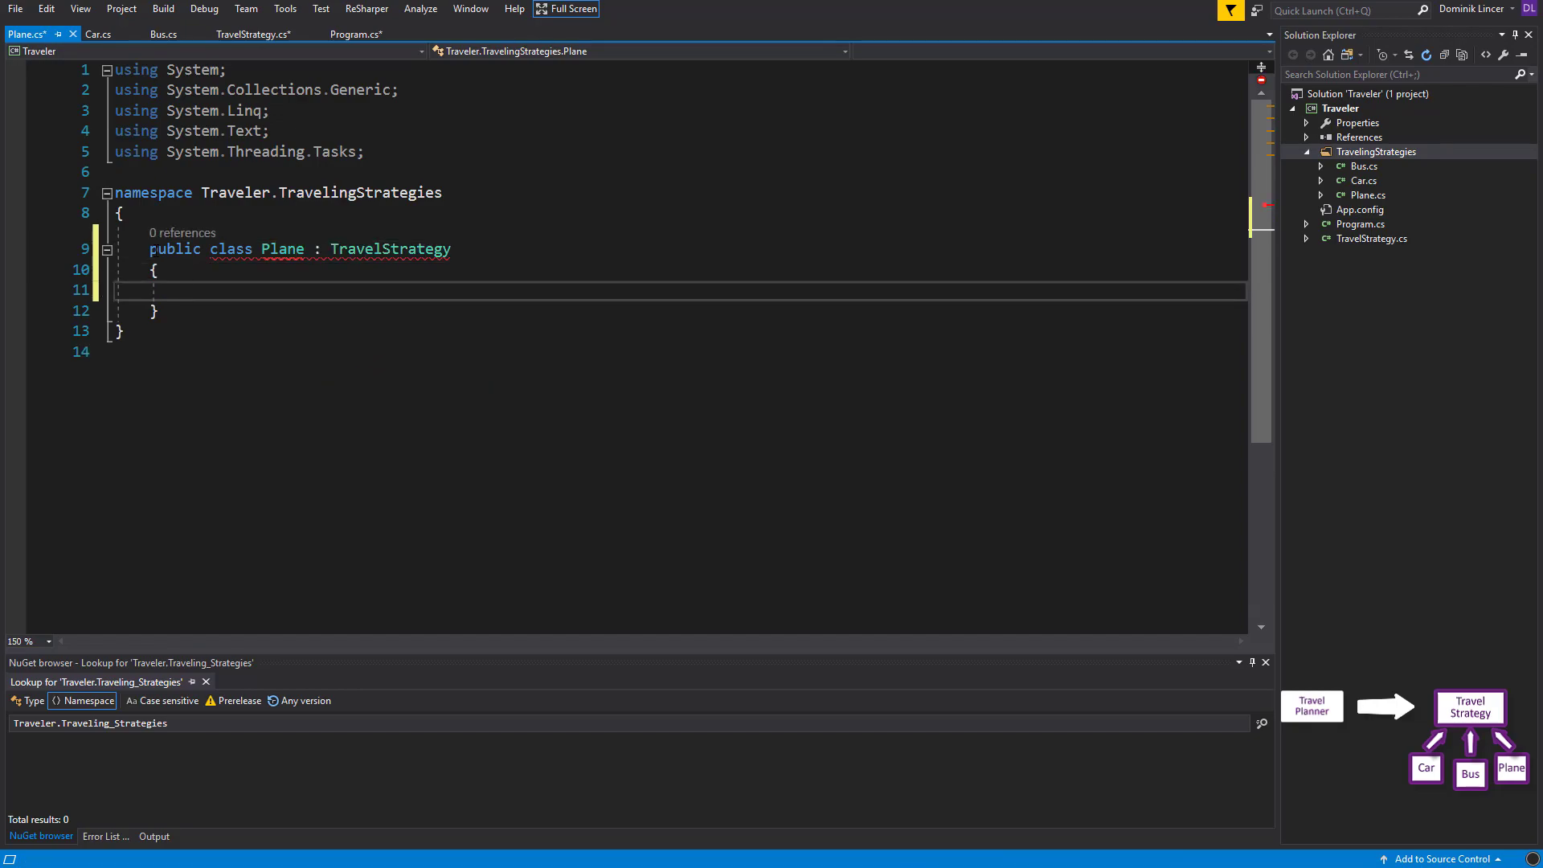
text(ctor)
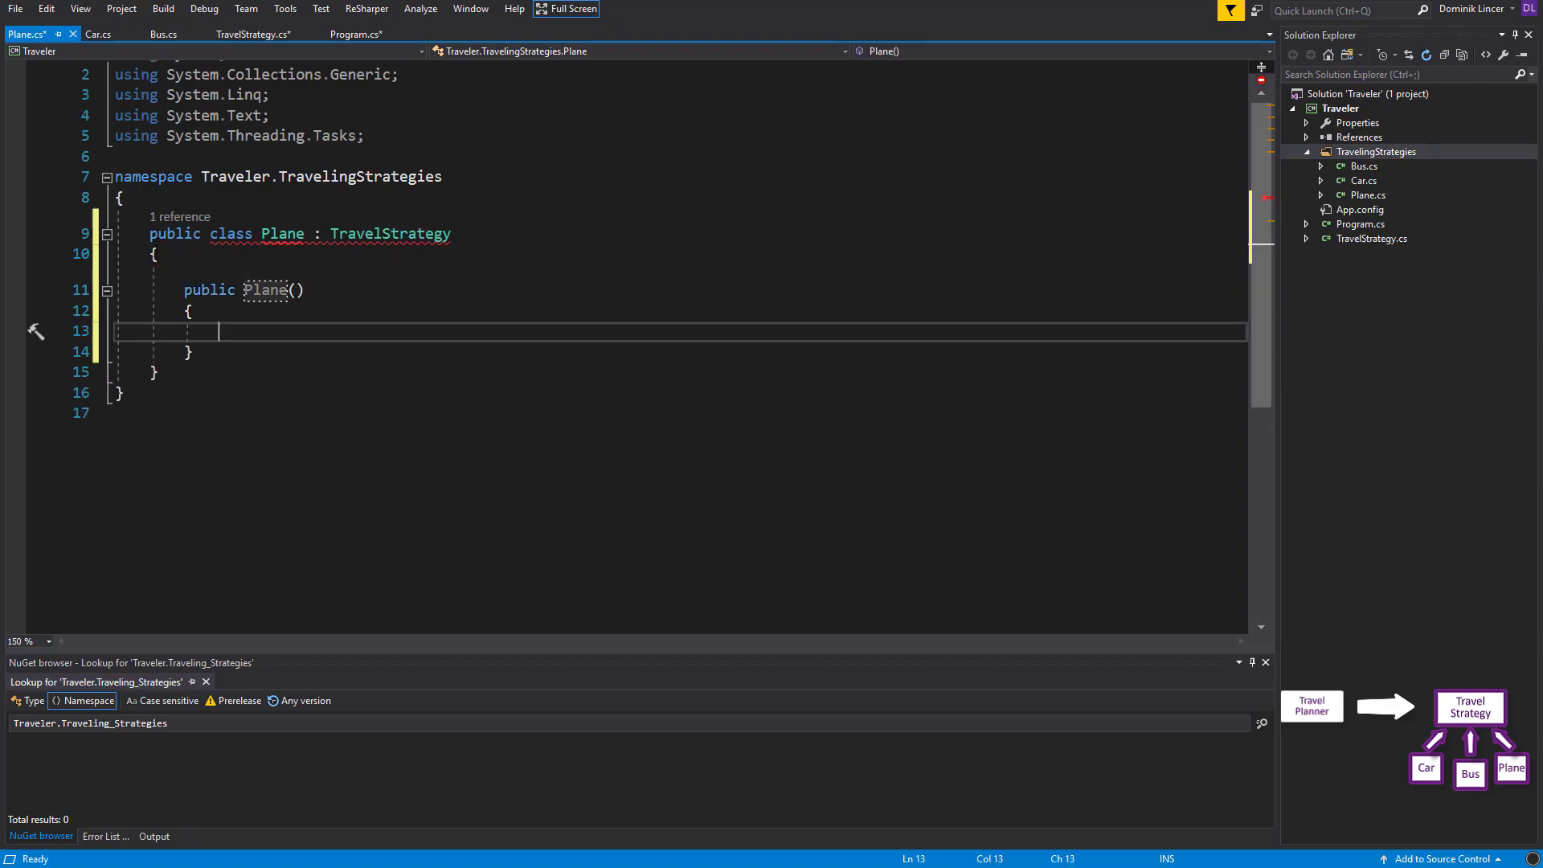
text(KilometerCost)
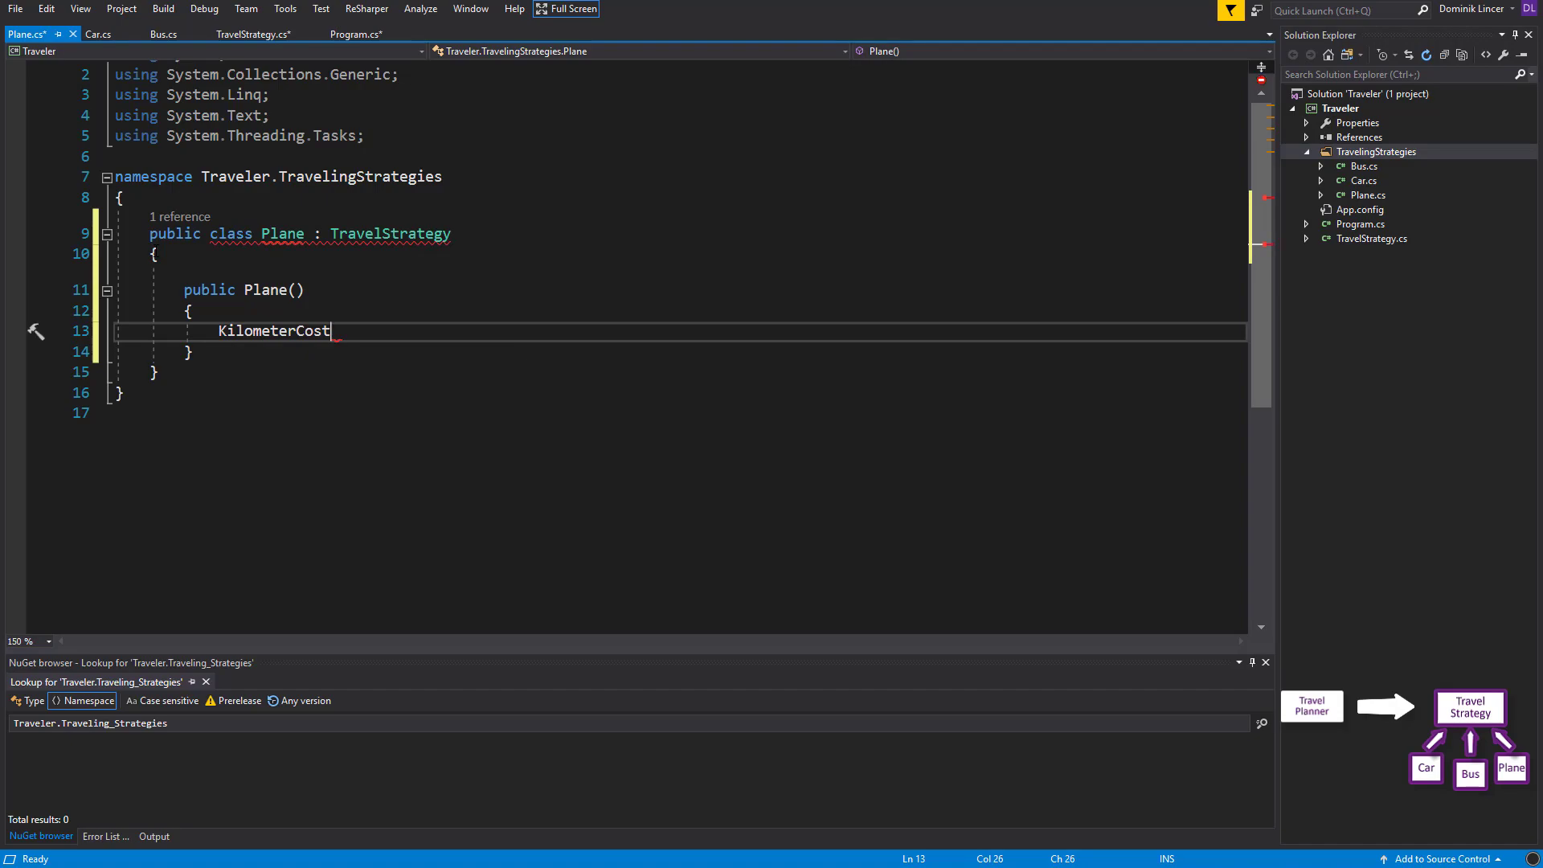
text(= 50;)
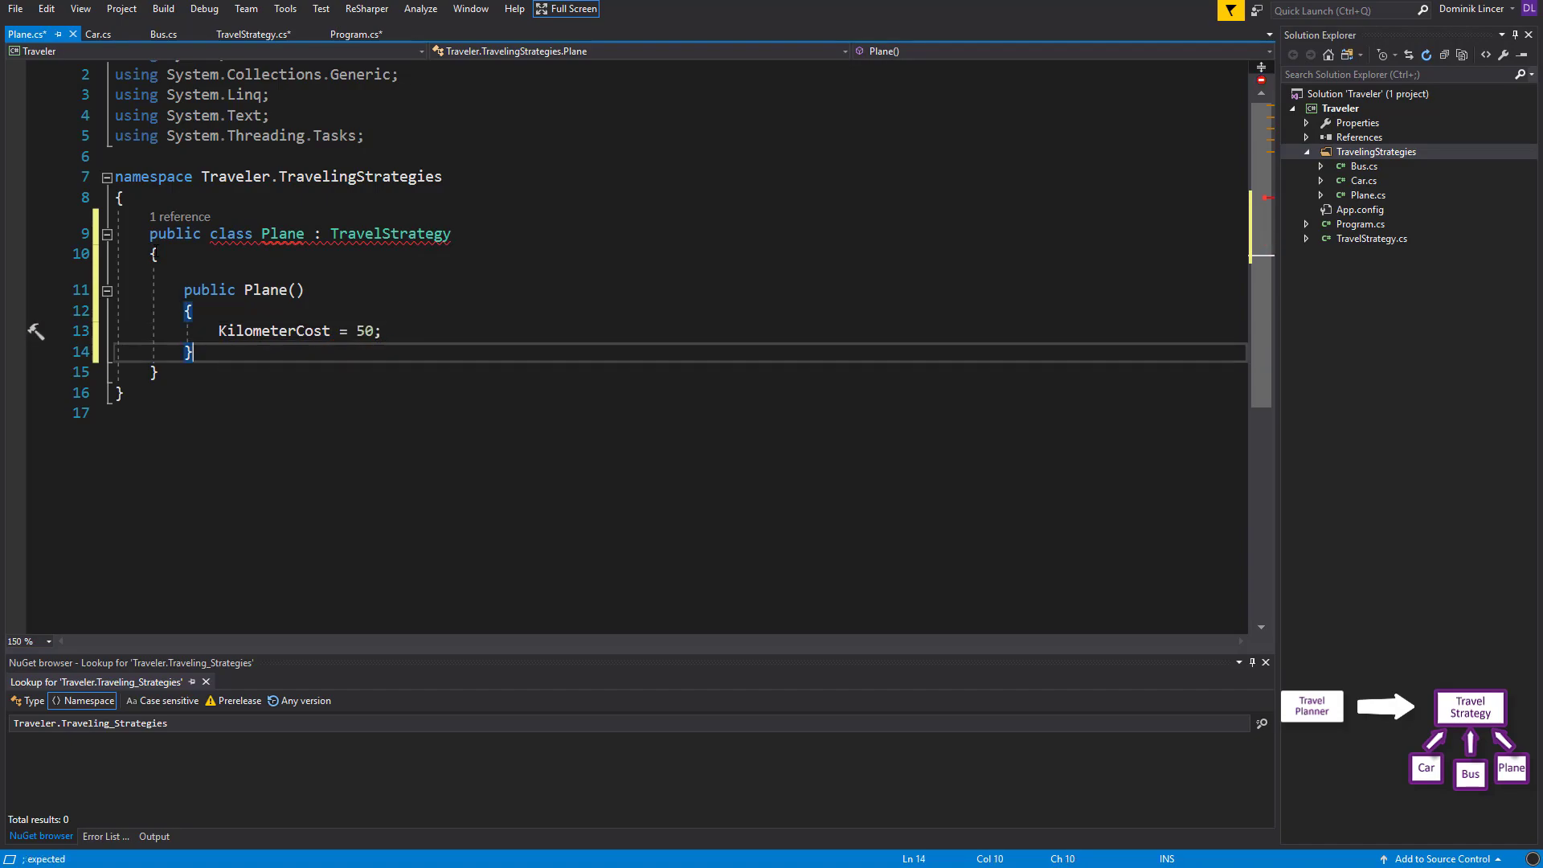
Override Drive to return kilometers times KilometerCost, then move to Car.cs
text(public override dec)
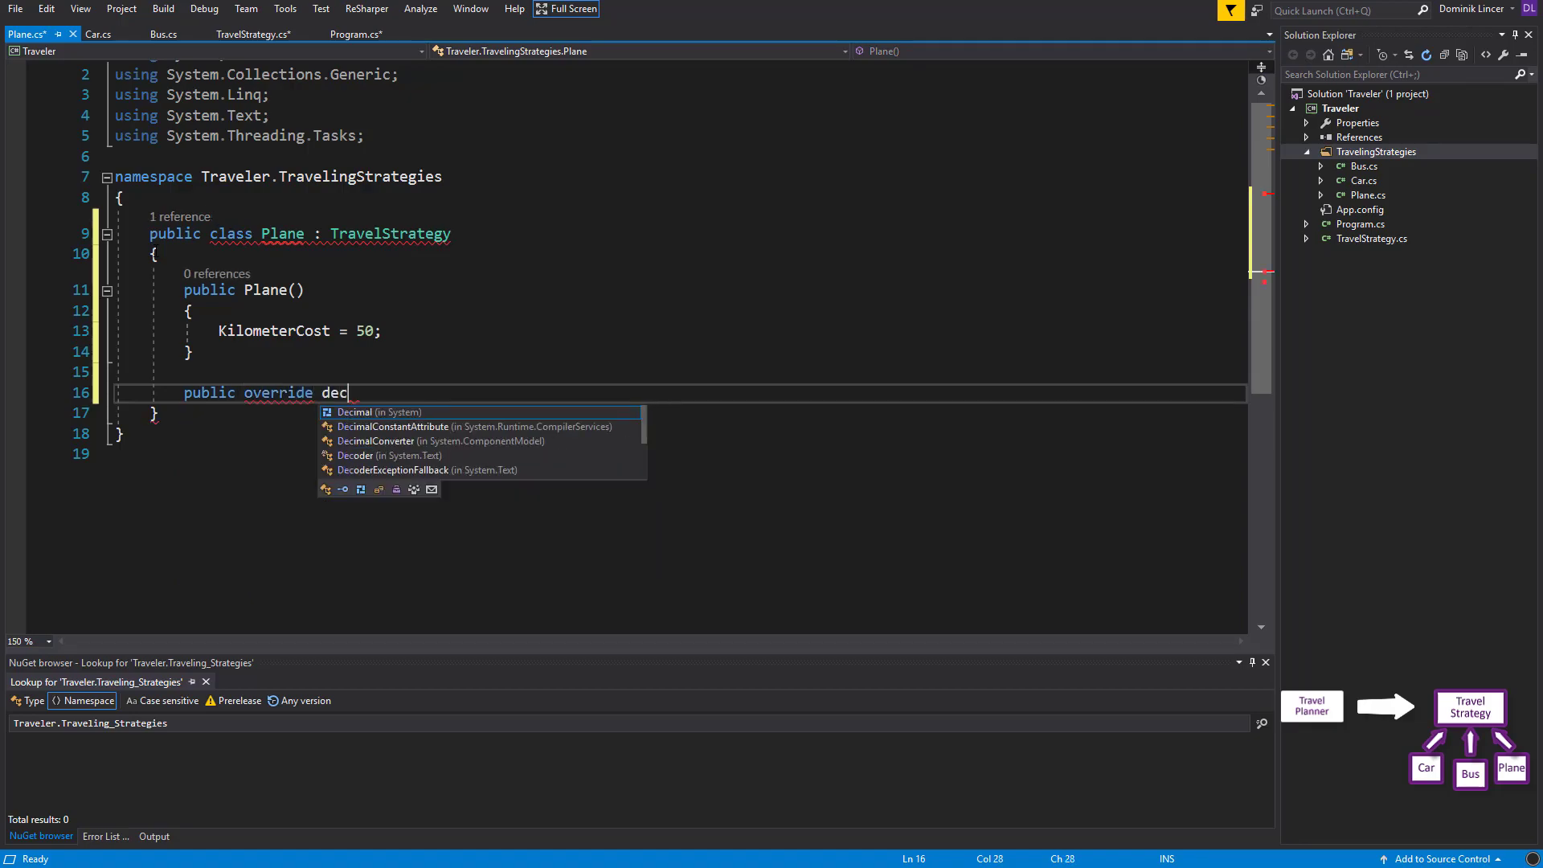
text(imal Drive())
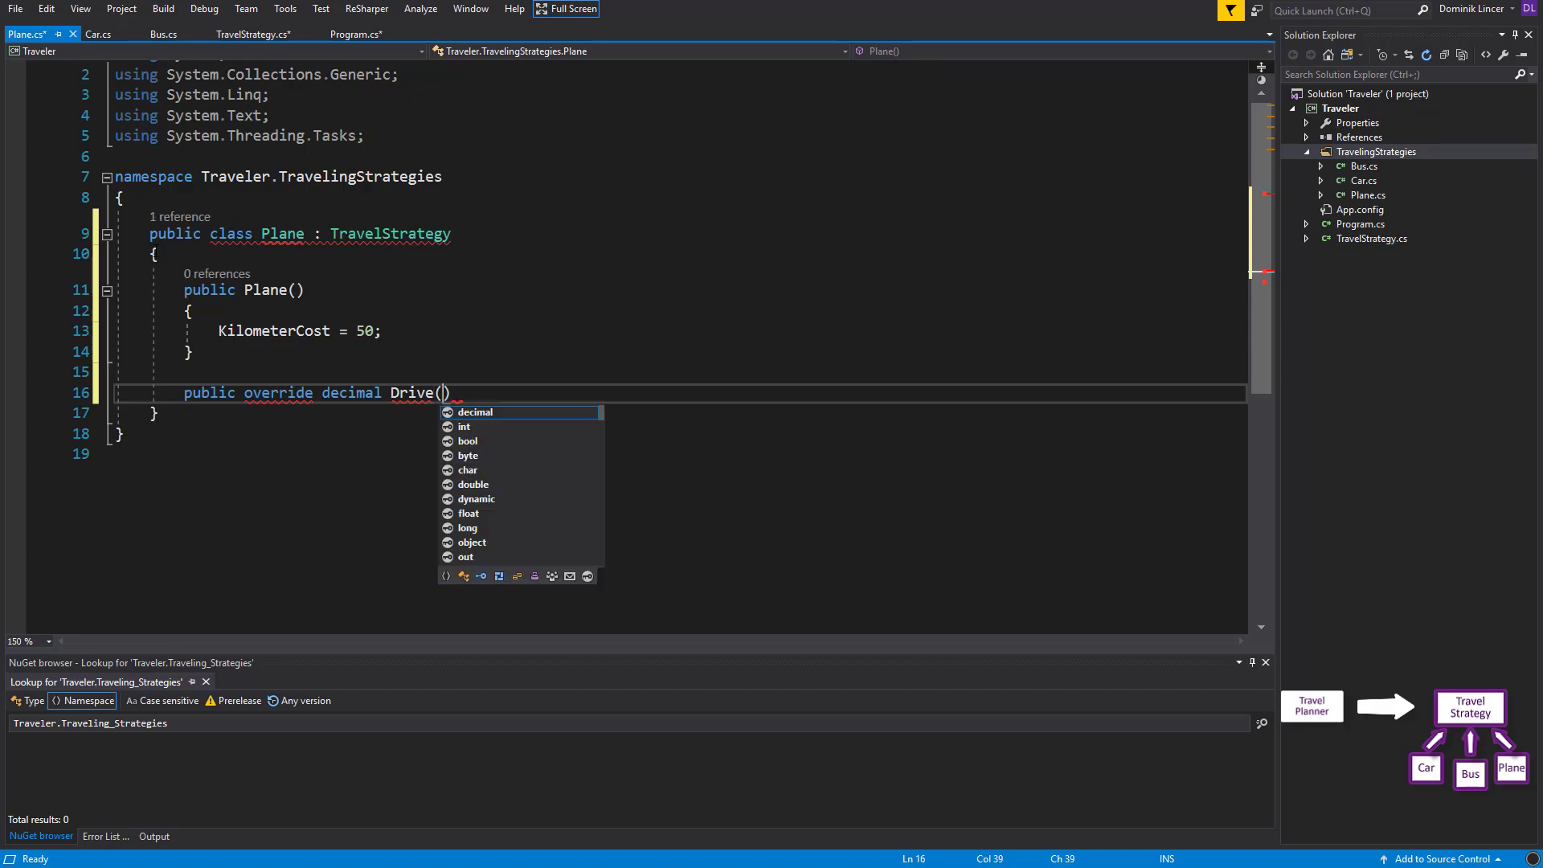
text(int kilometers)
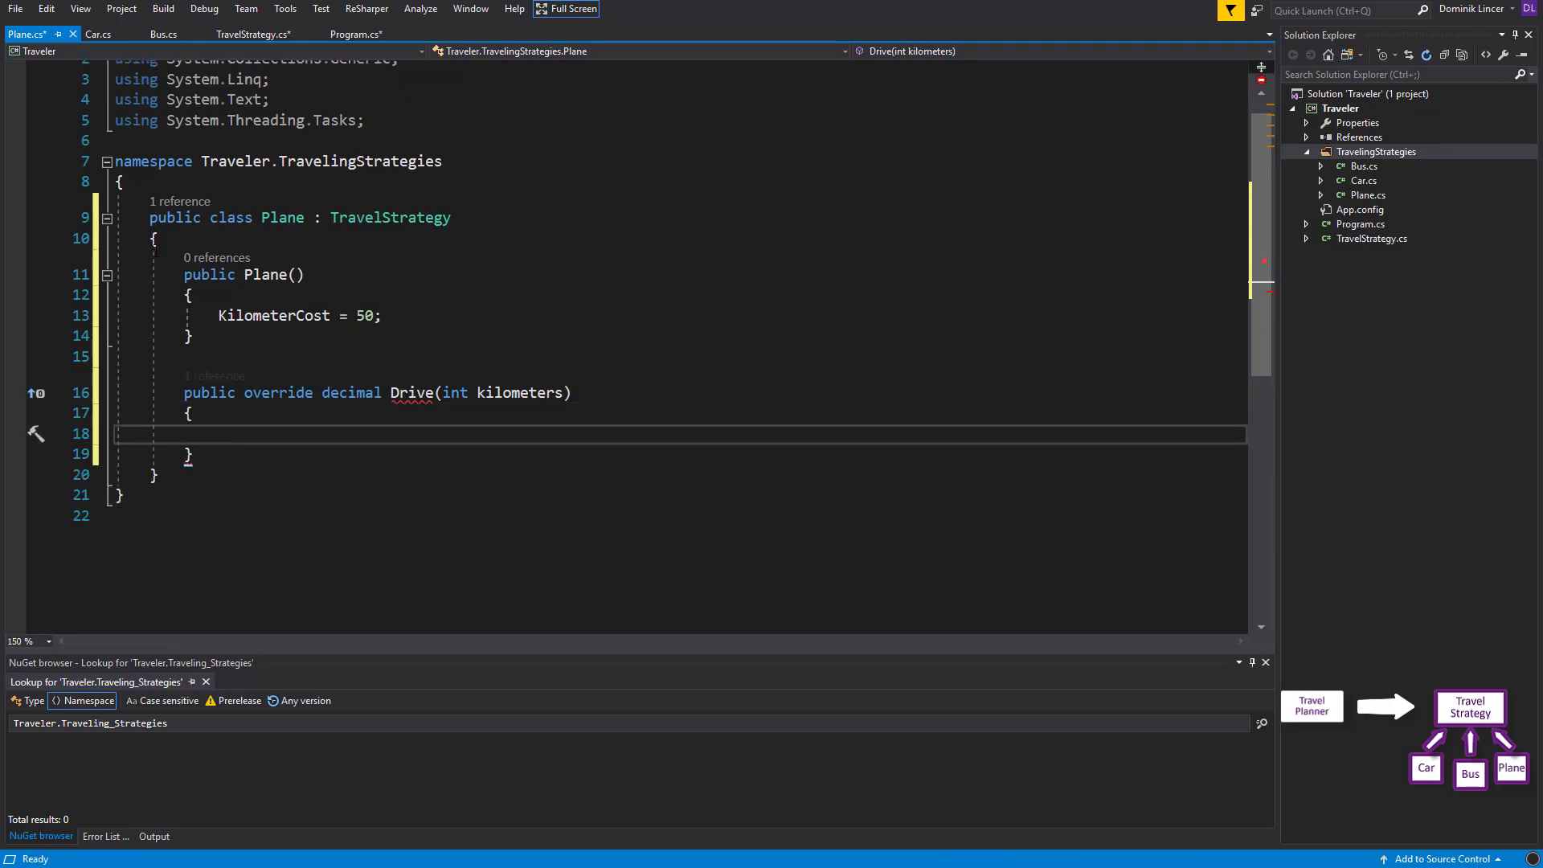
text(return ki)
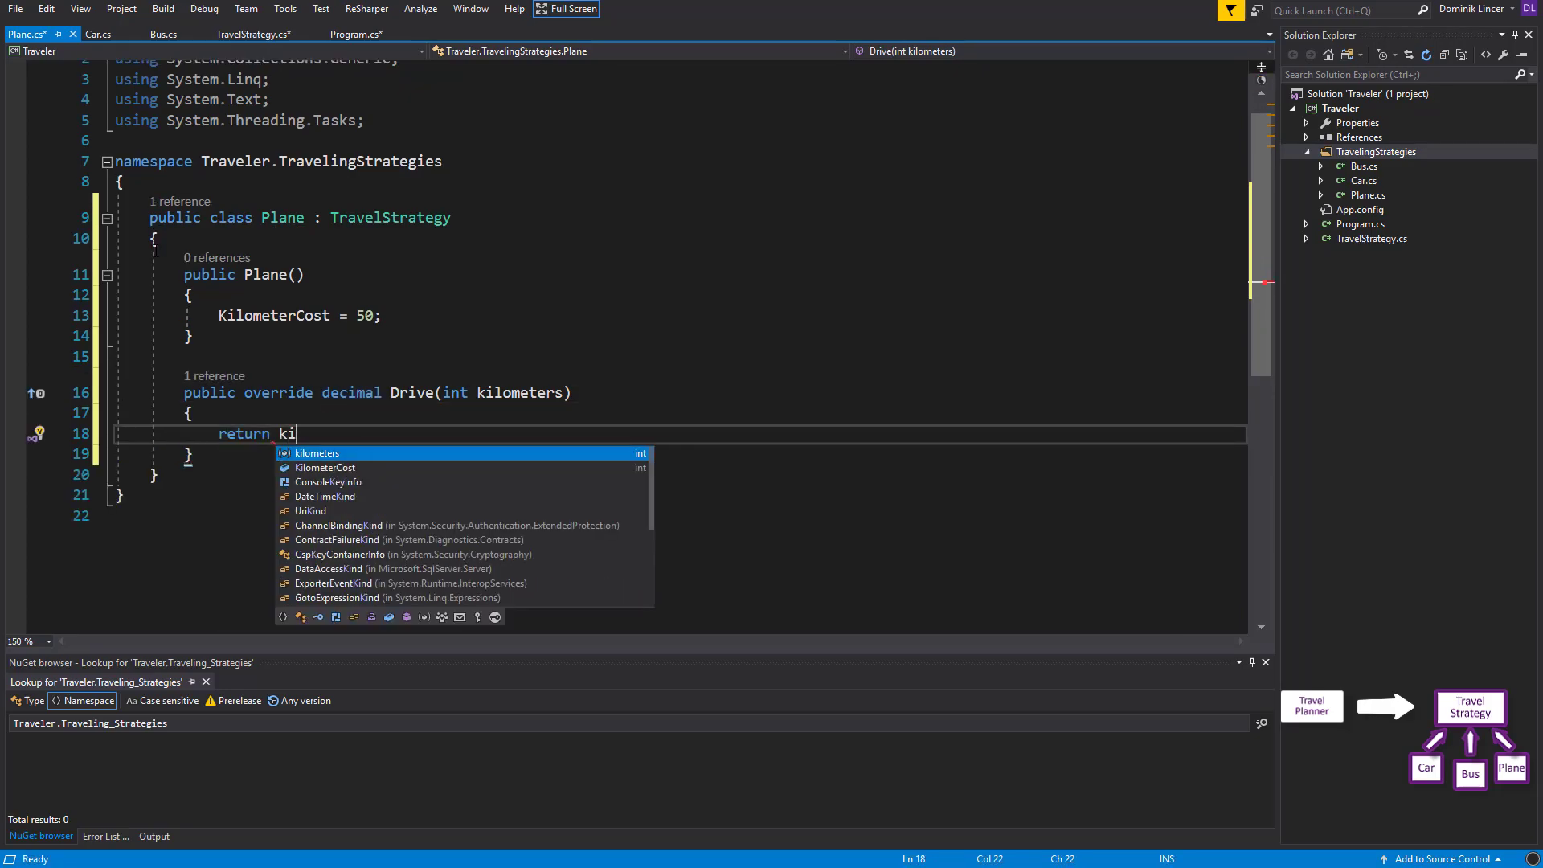
key(Tab)
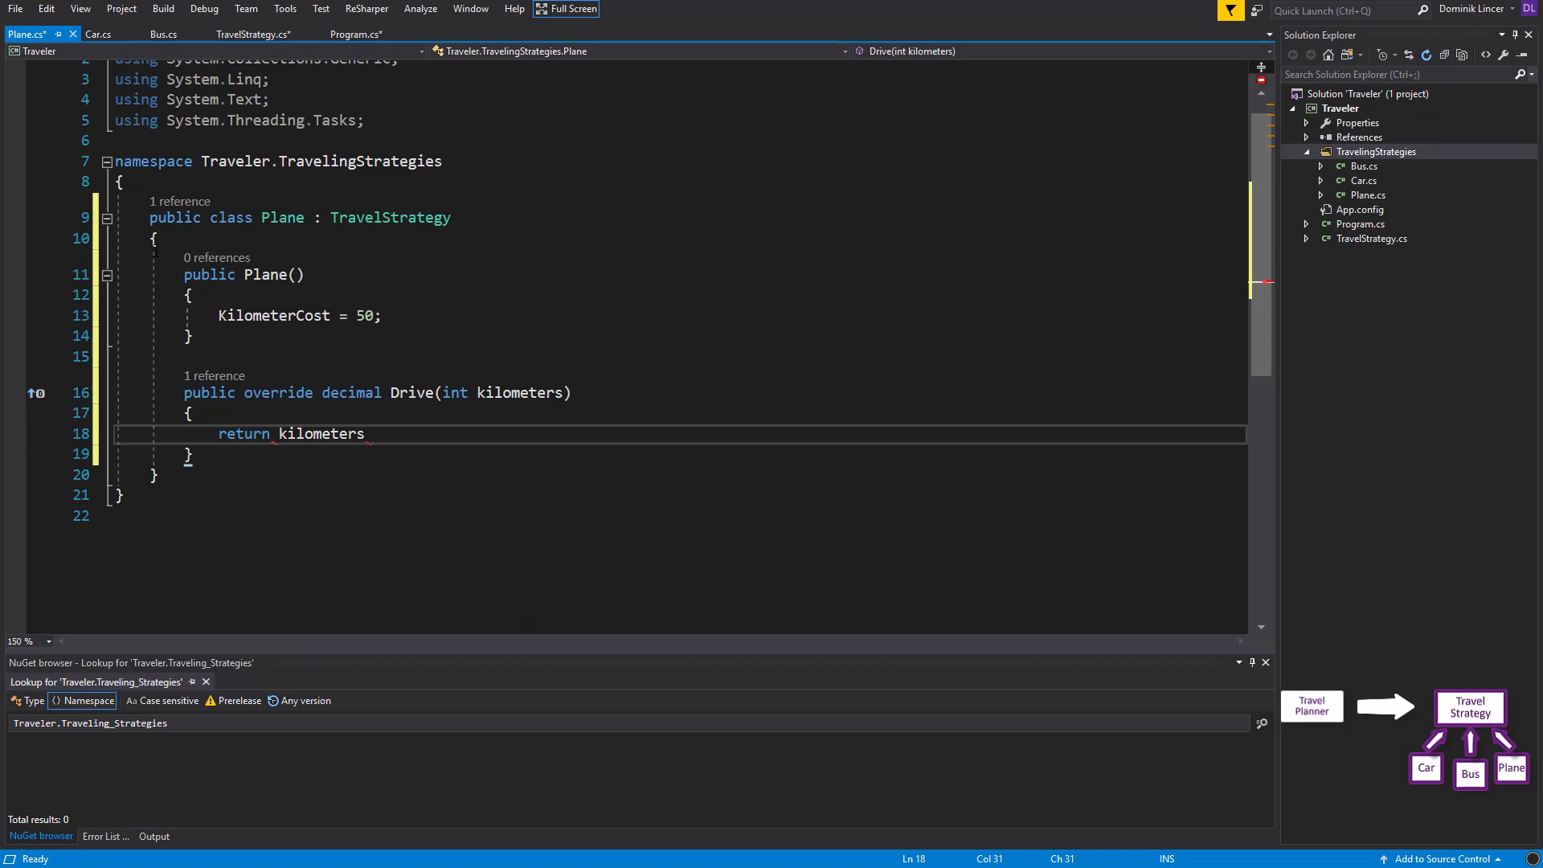
text(* KilometerCost;)
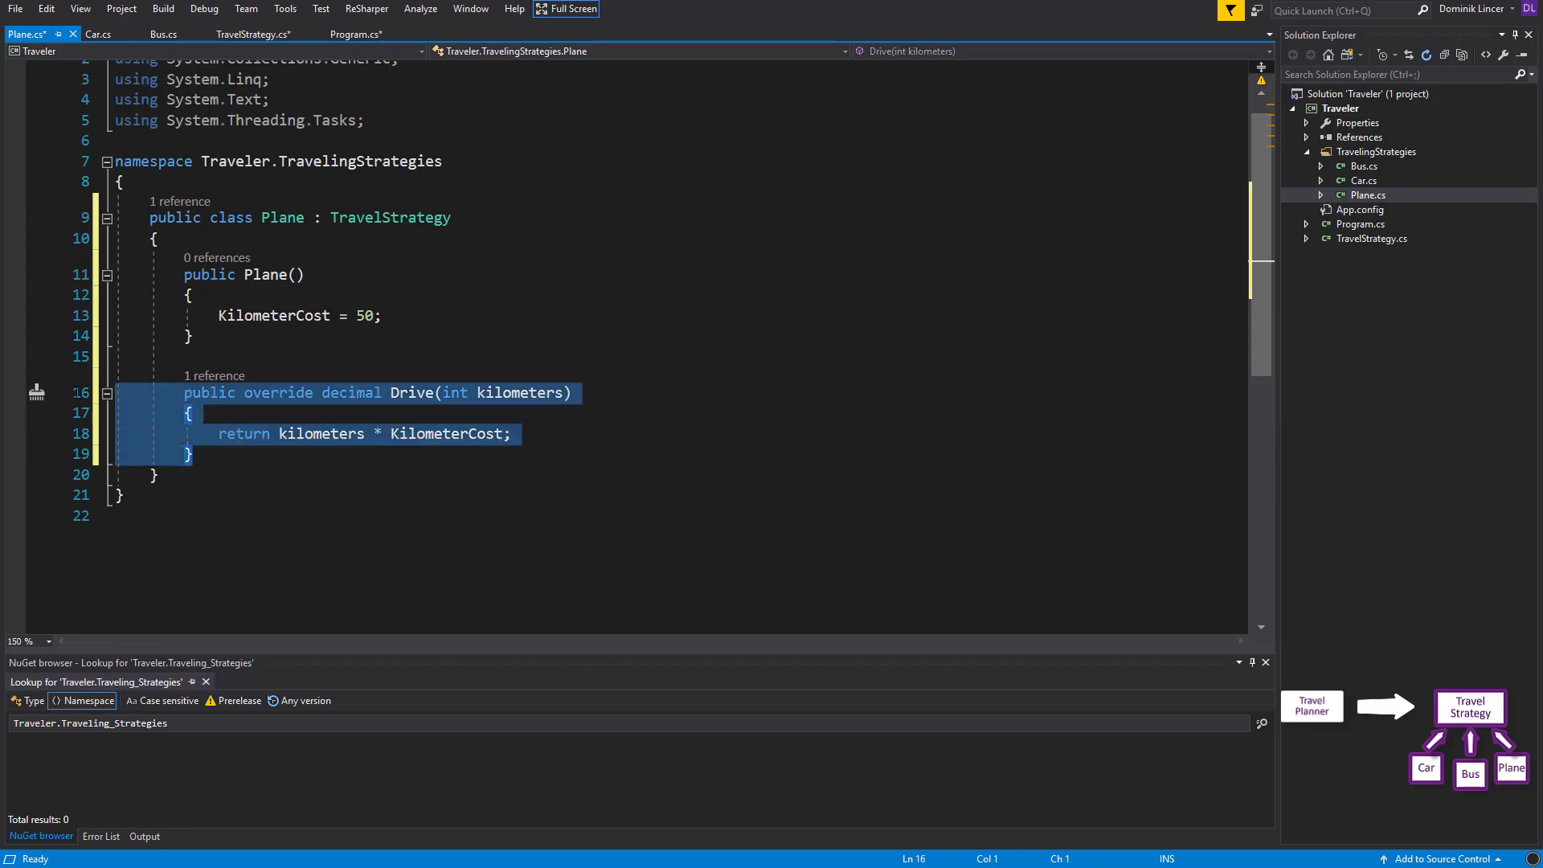
click(102, 34)
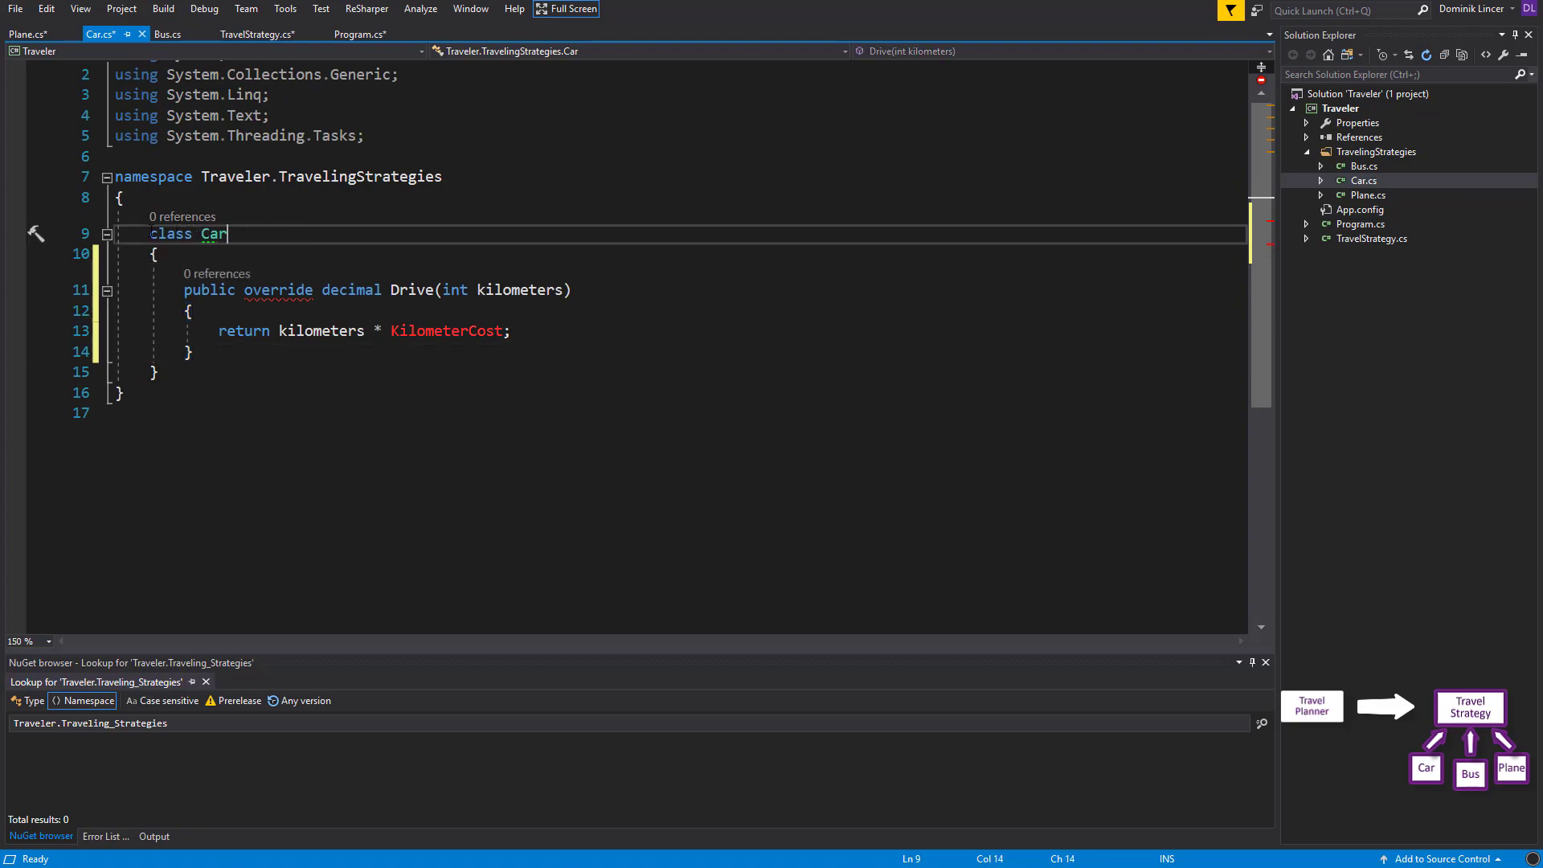
Make Car a public TravelStrategy with a constructor setting KilometerCost to 25
text(public)
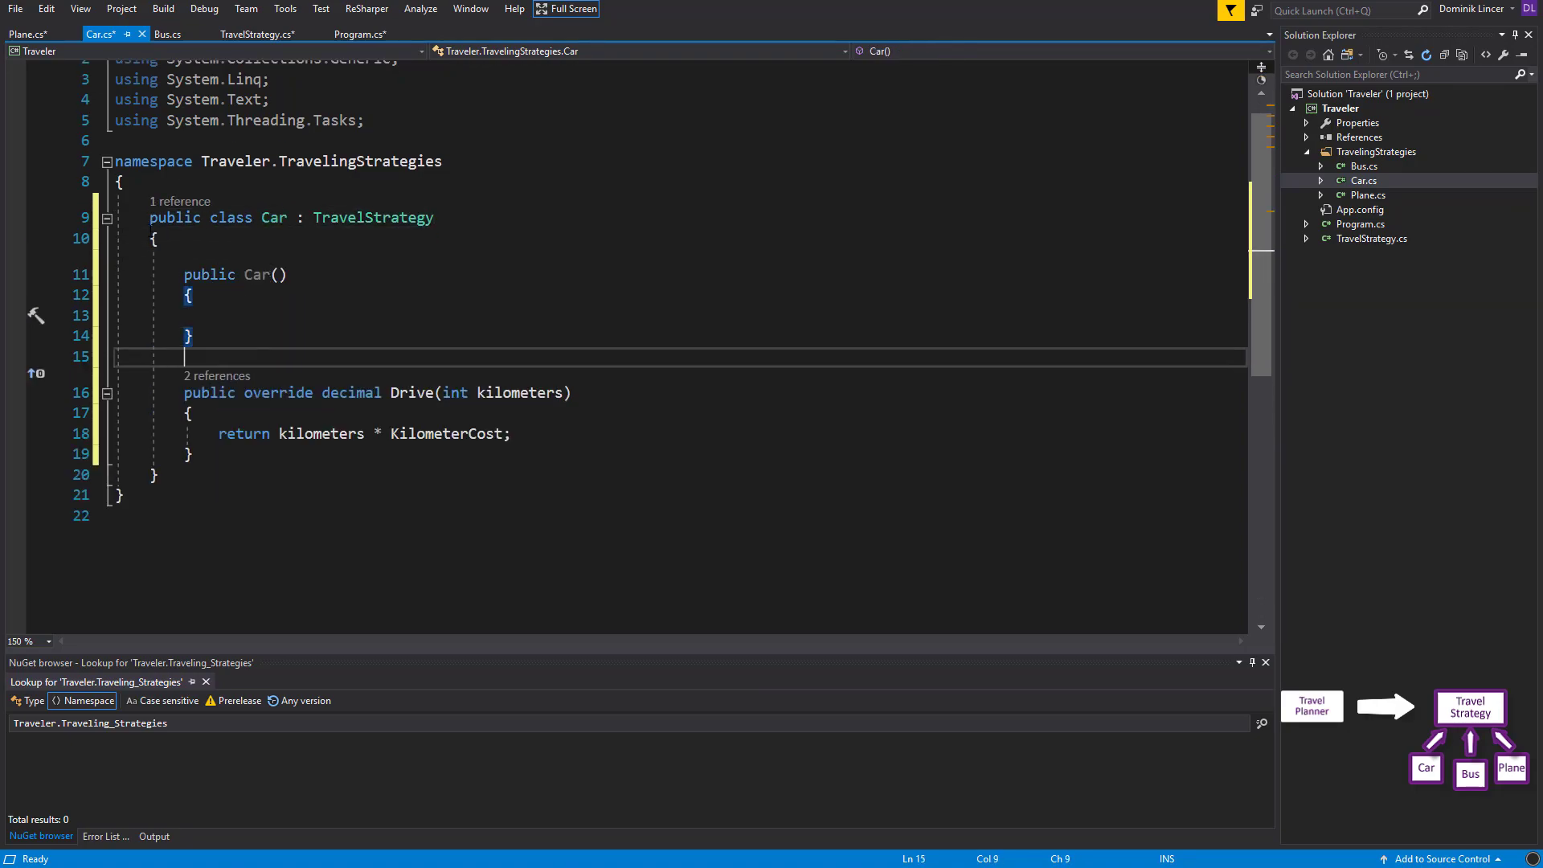
text(Ki)
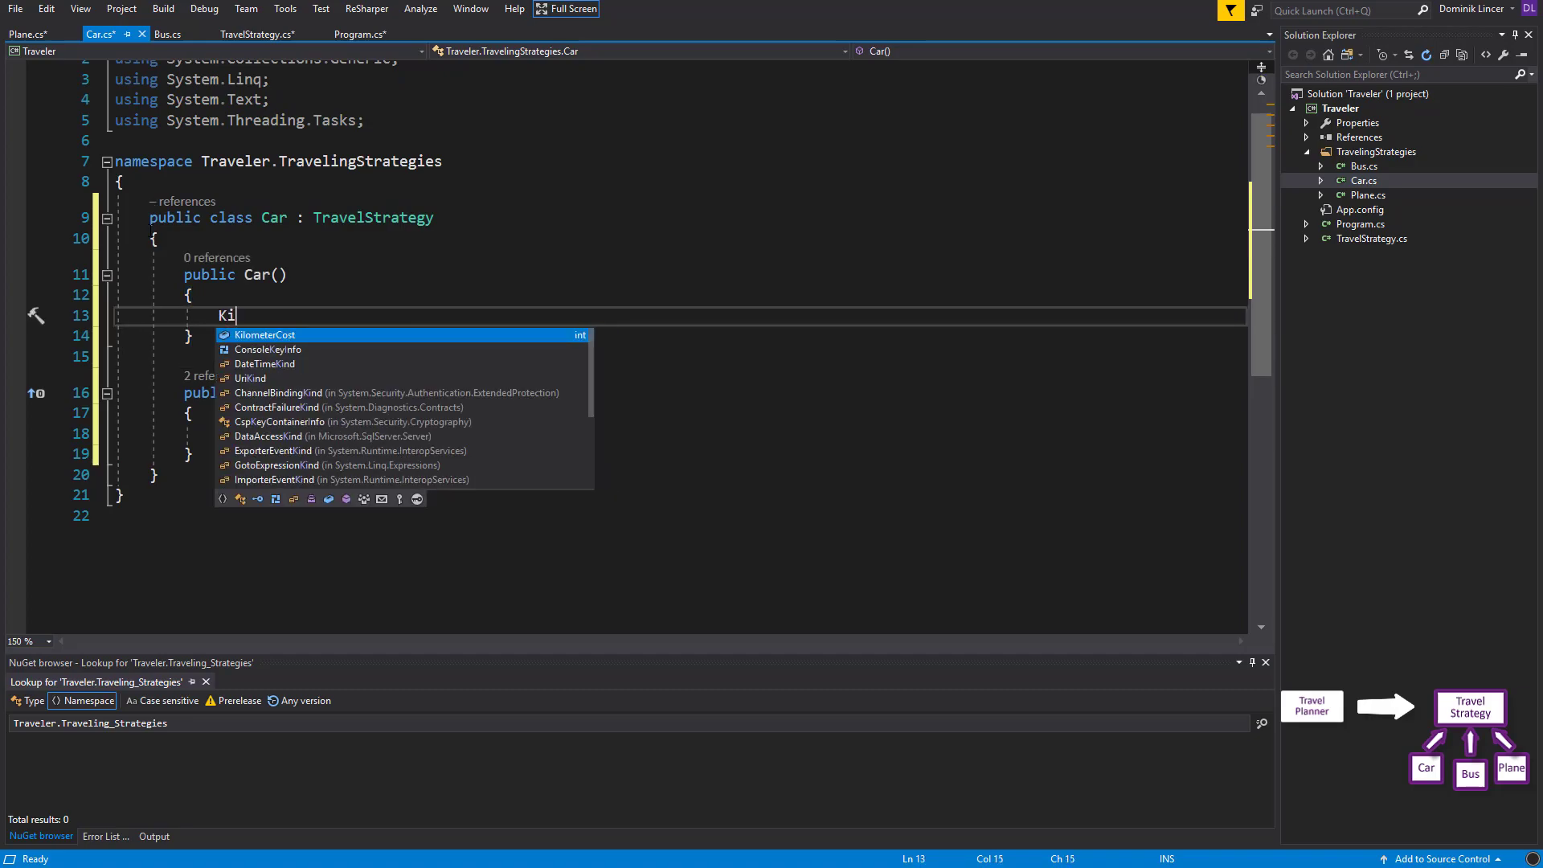
text(lometerCost = 25;)
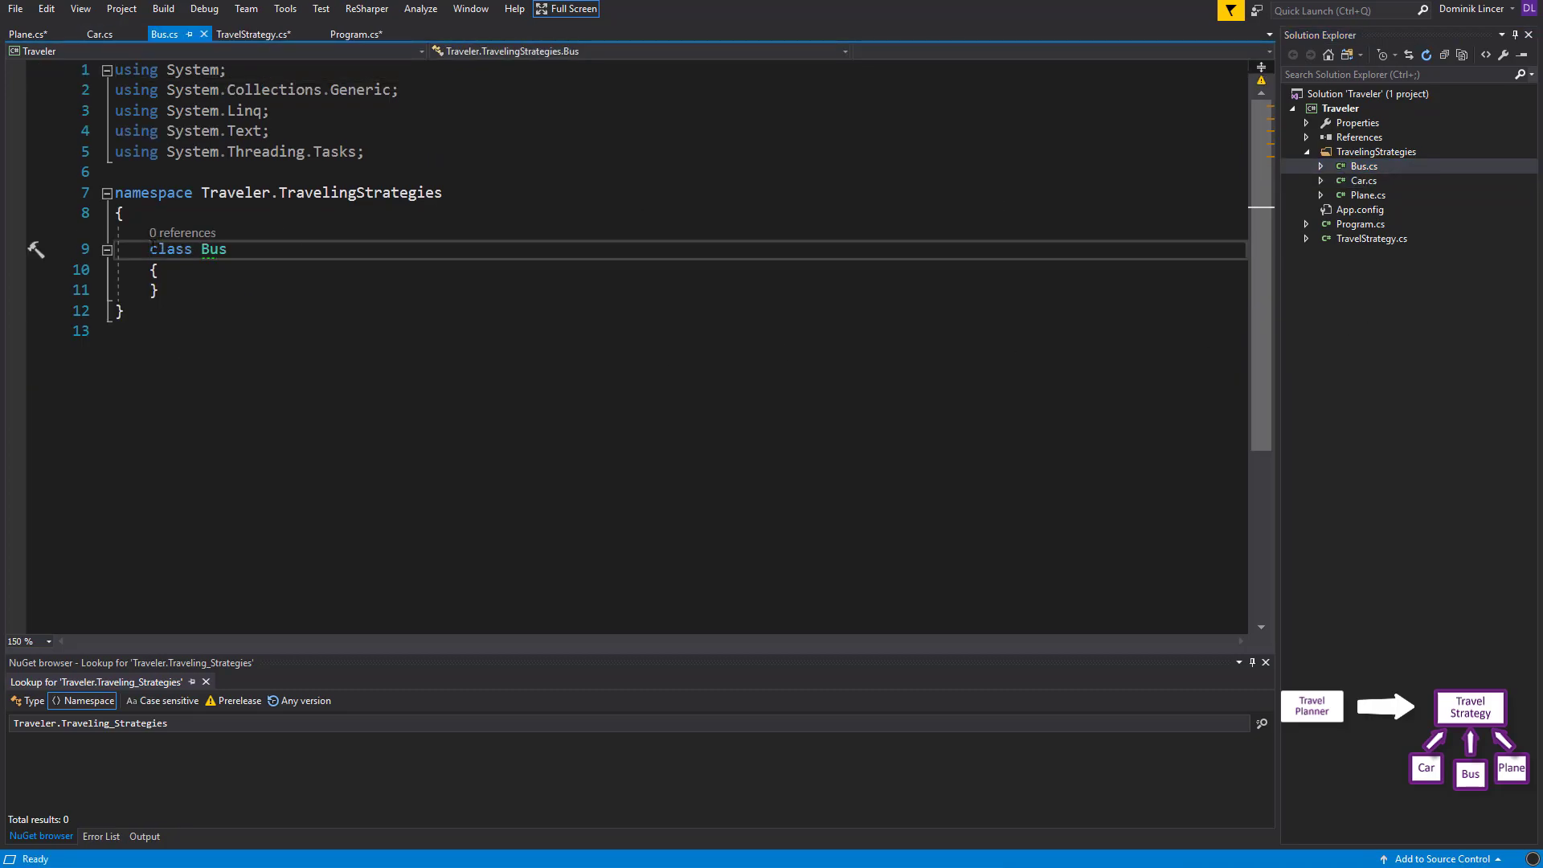
Make Bus a public TravelStrategy with a constructor setting KilometerCost to 20
text(public)
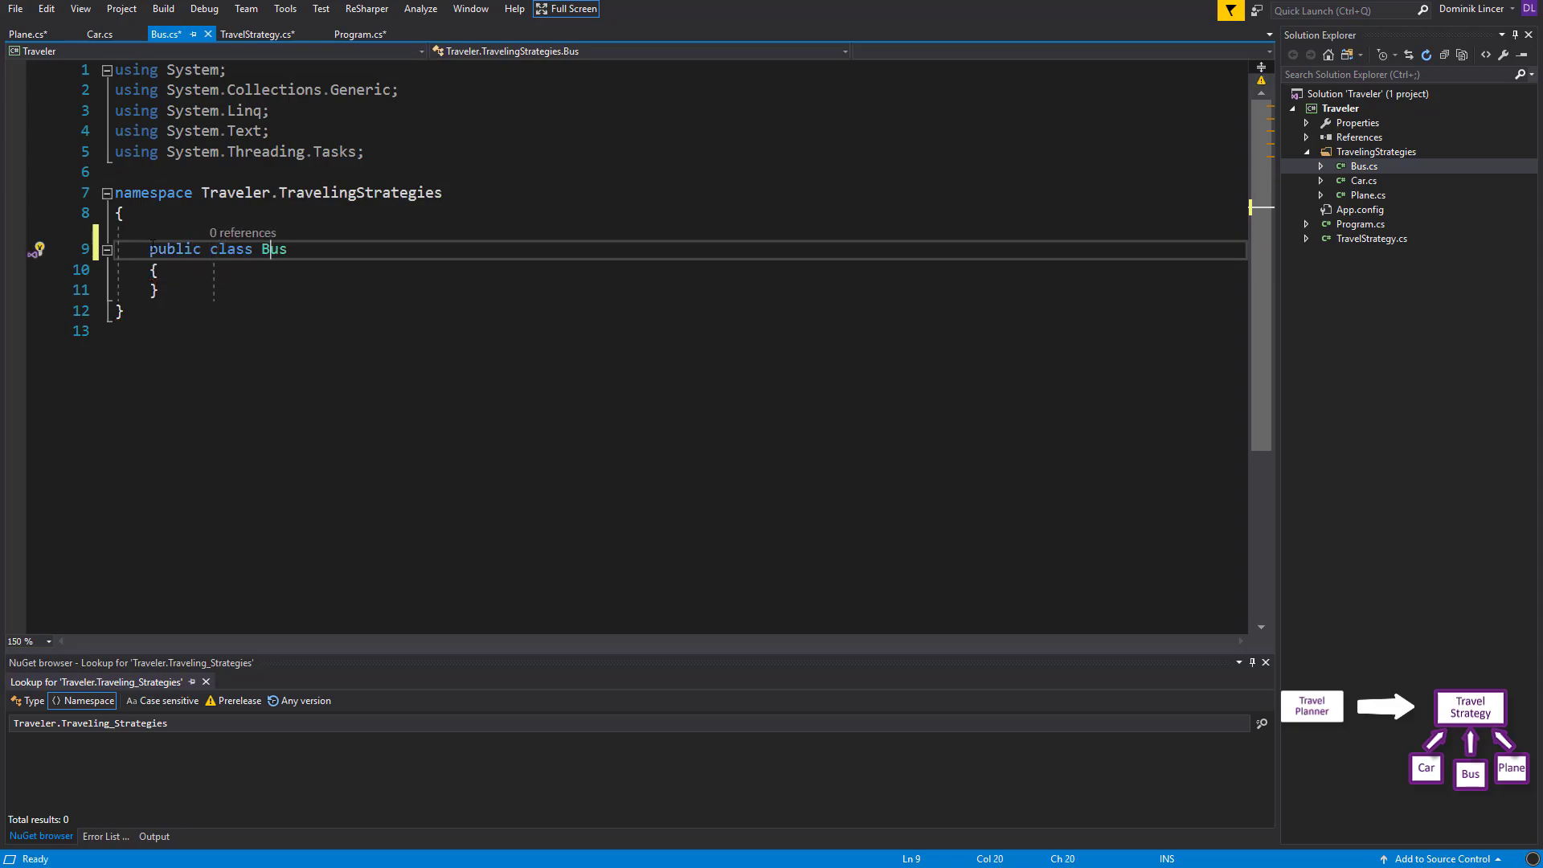
text(: T)
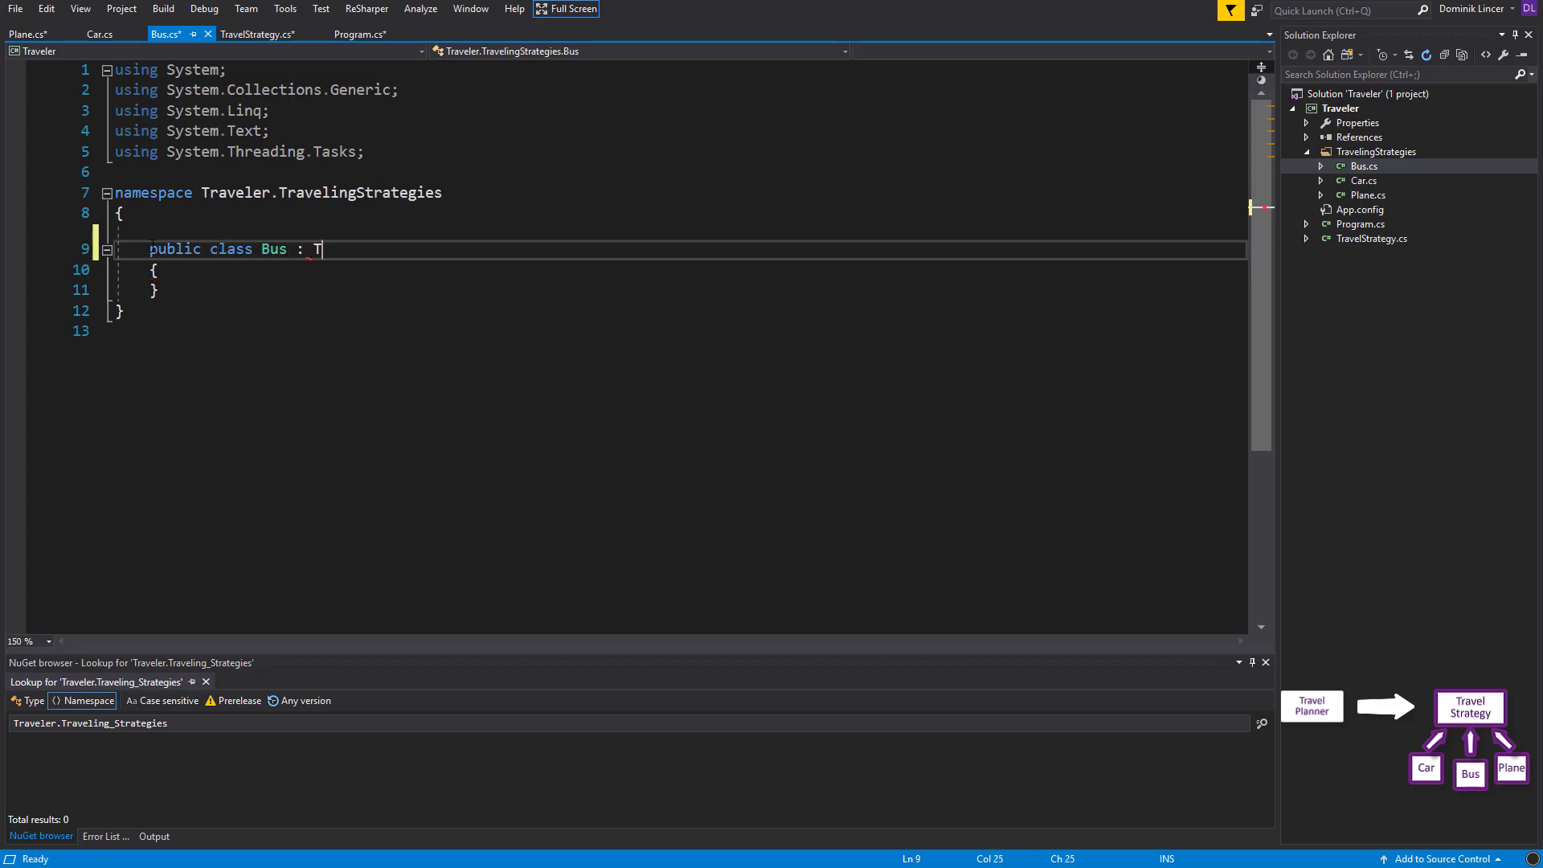
text(ravelStrategy)
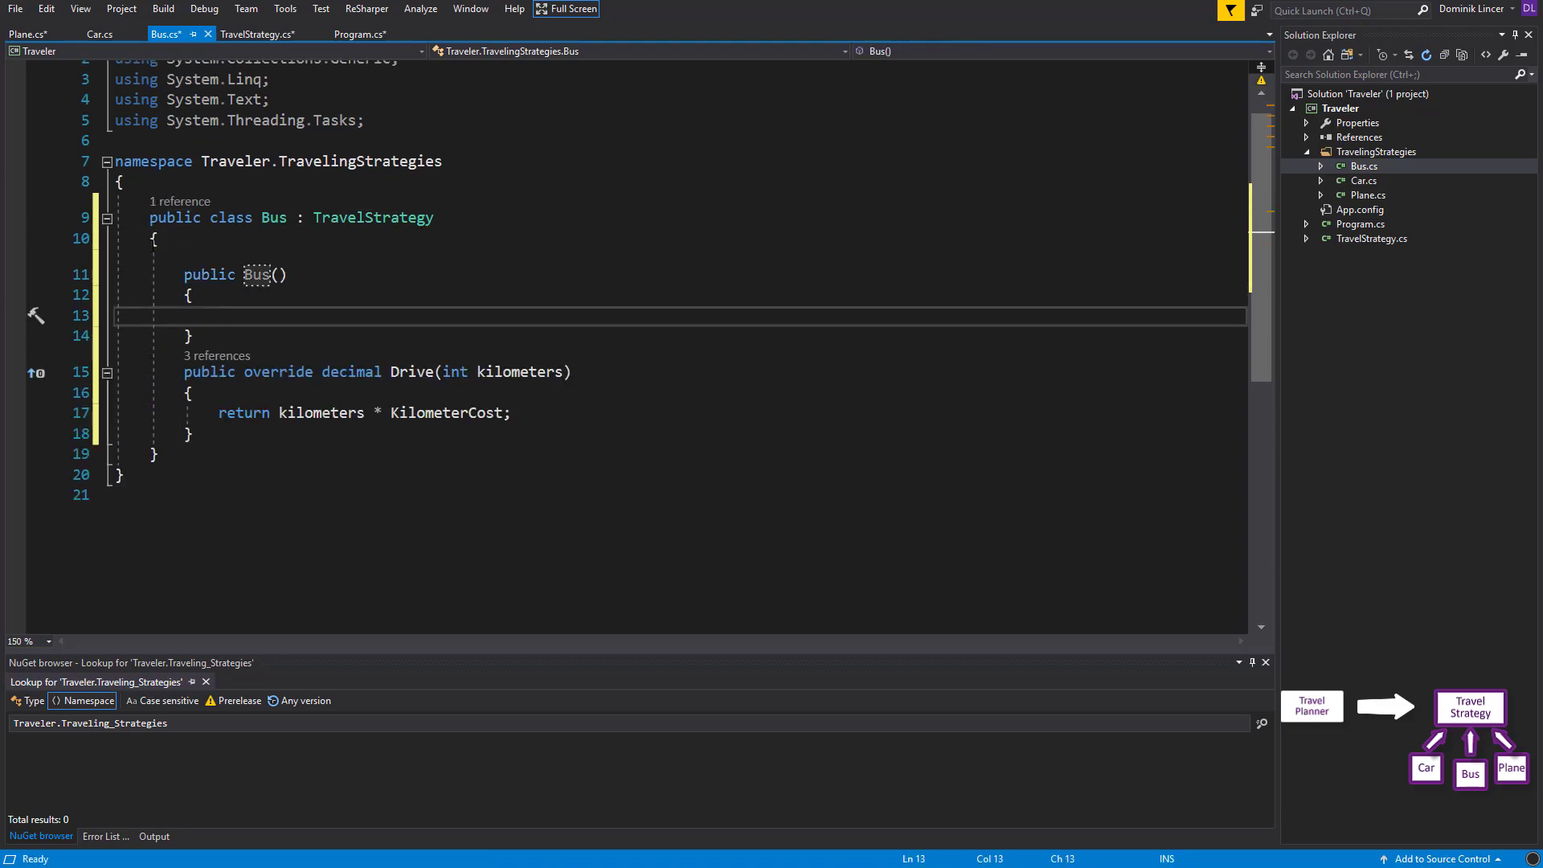
text(KilometerCost)
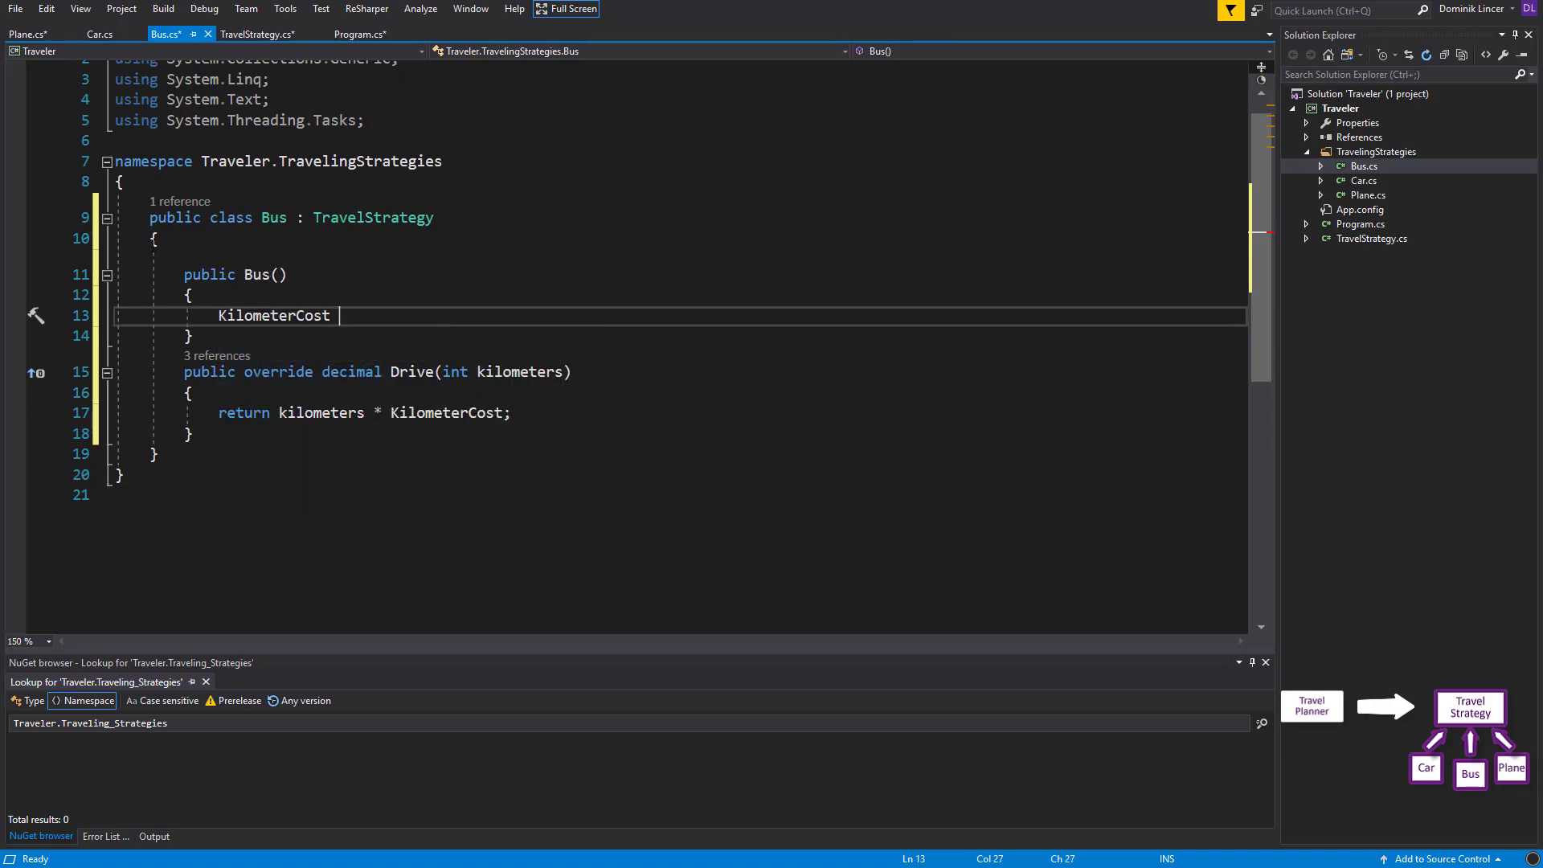
text(= 20;)
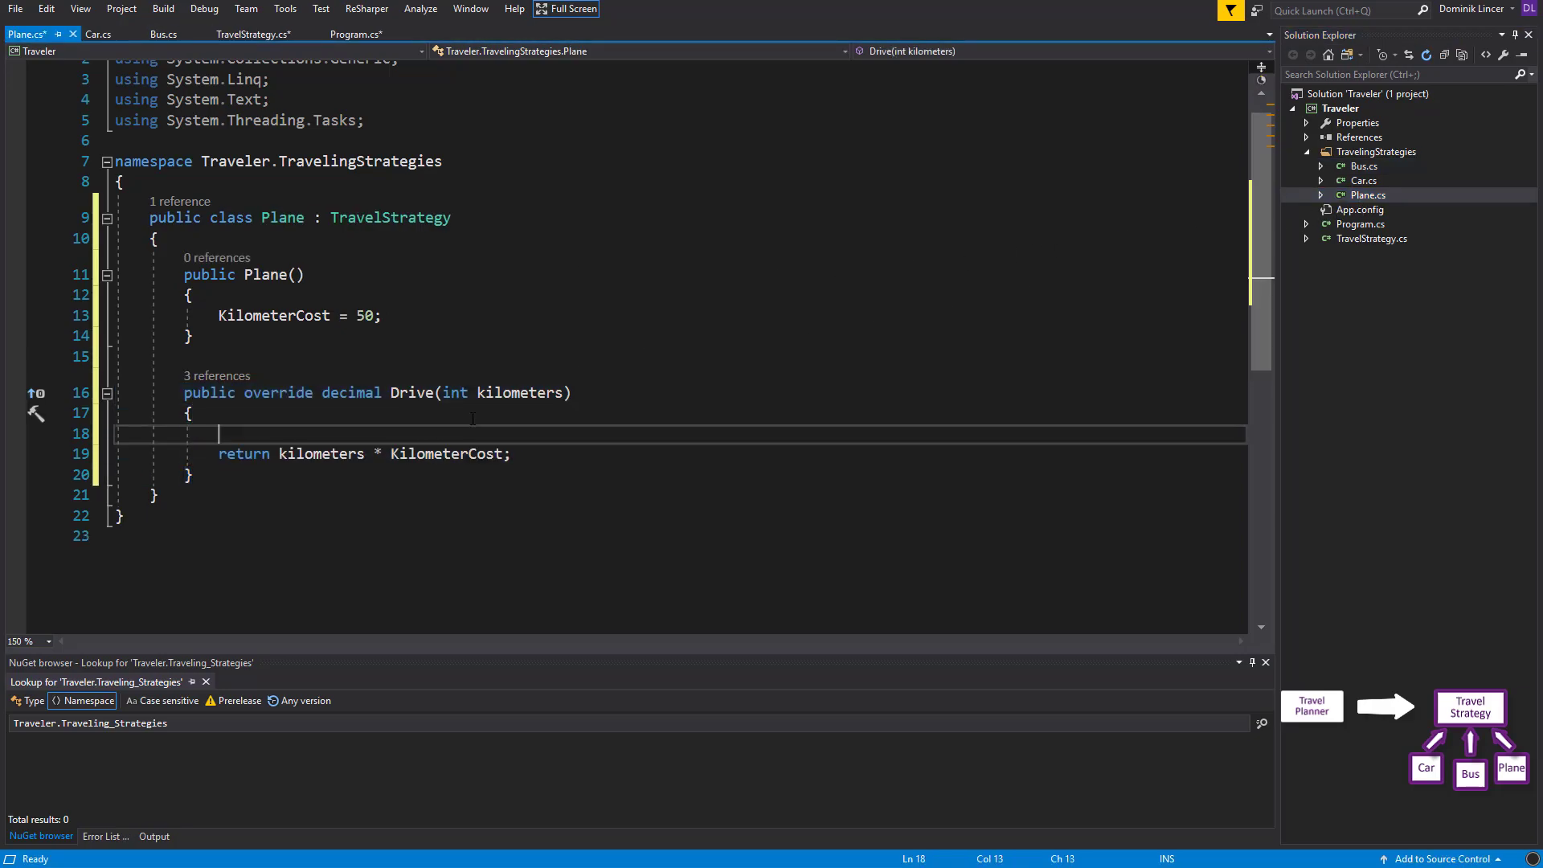
In Plane's Drive, set KilometerCost to 15 when kilometers exceed 1000, and save
text(if ()
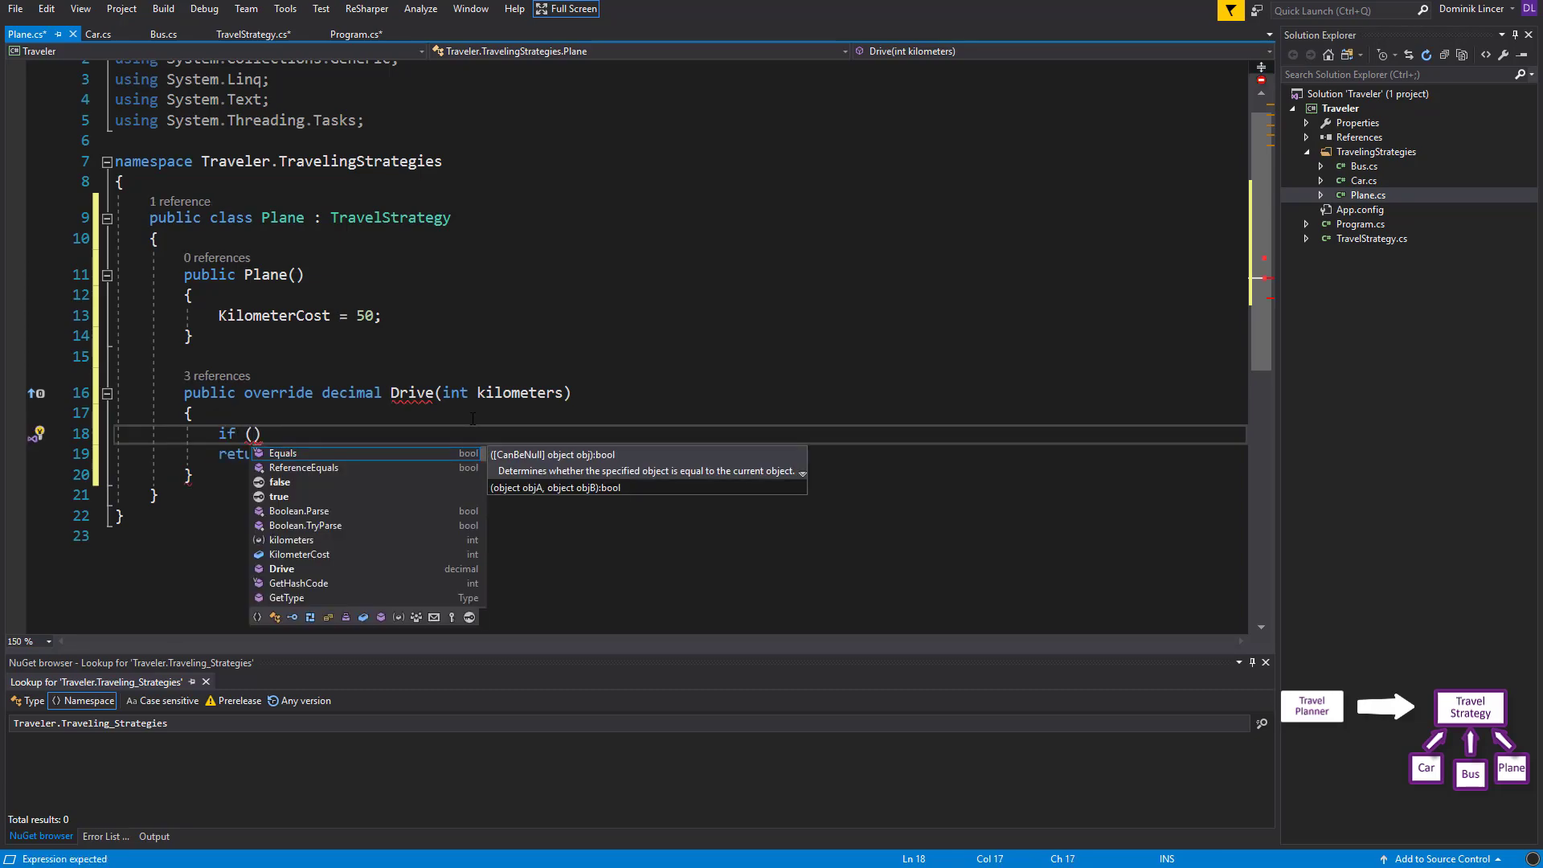
text(kilometers)
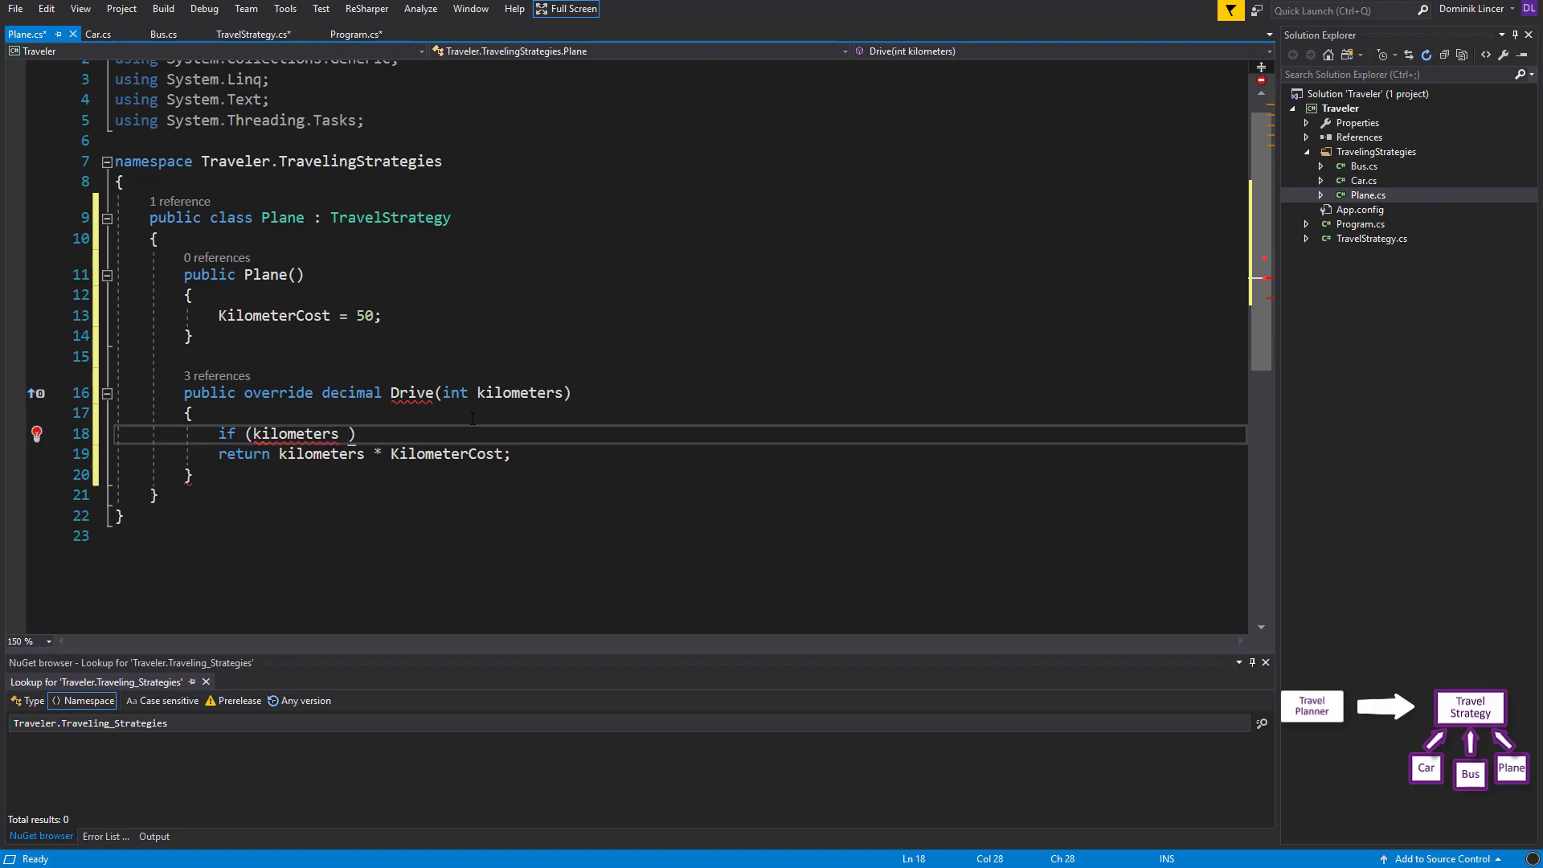
text(> 1000))
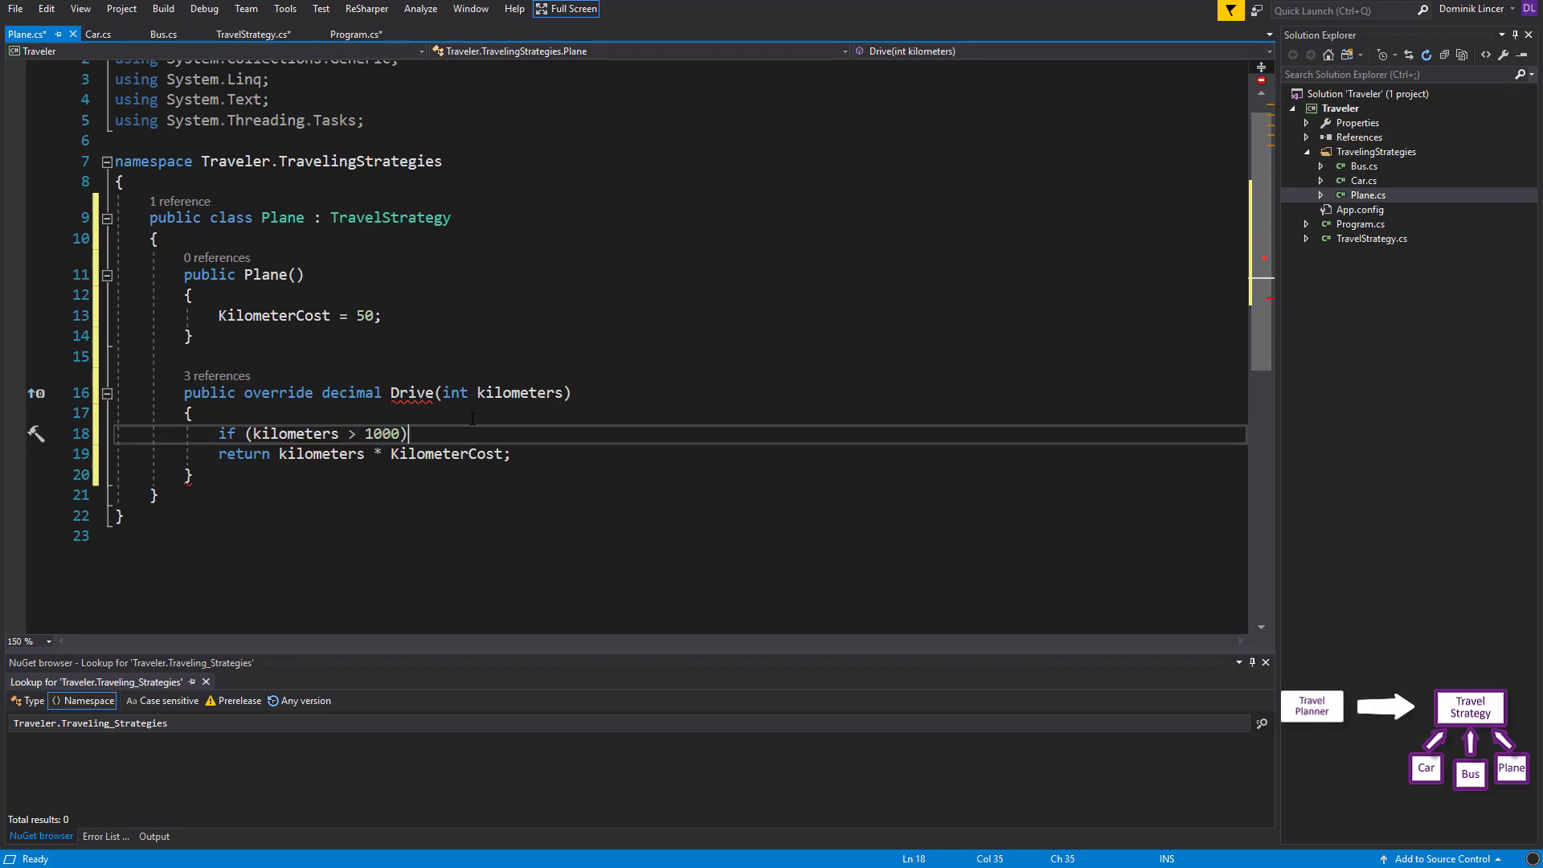
text({)
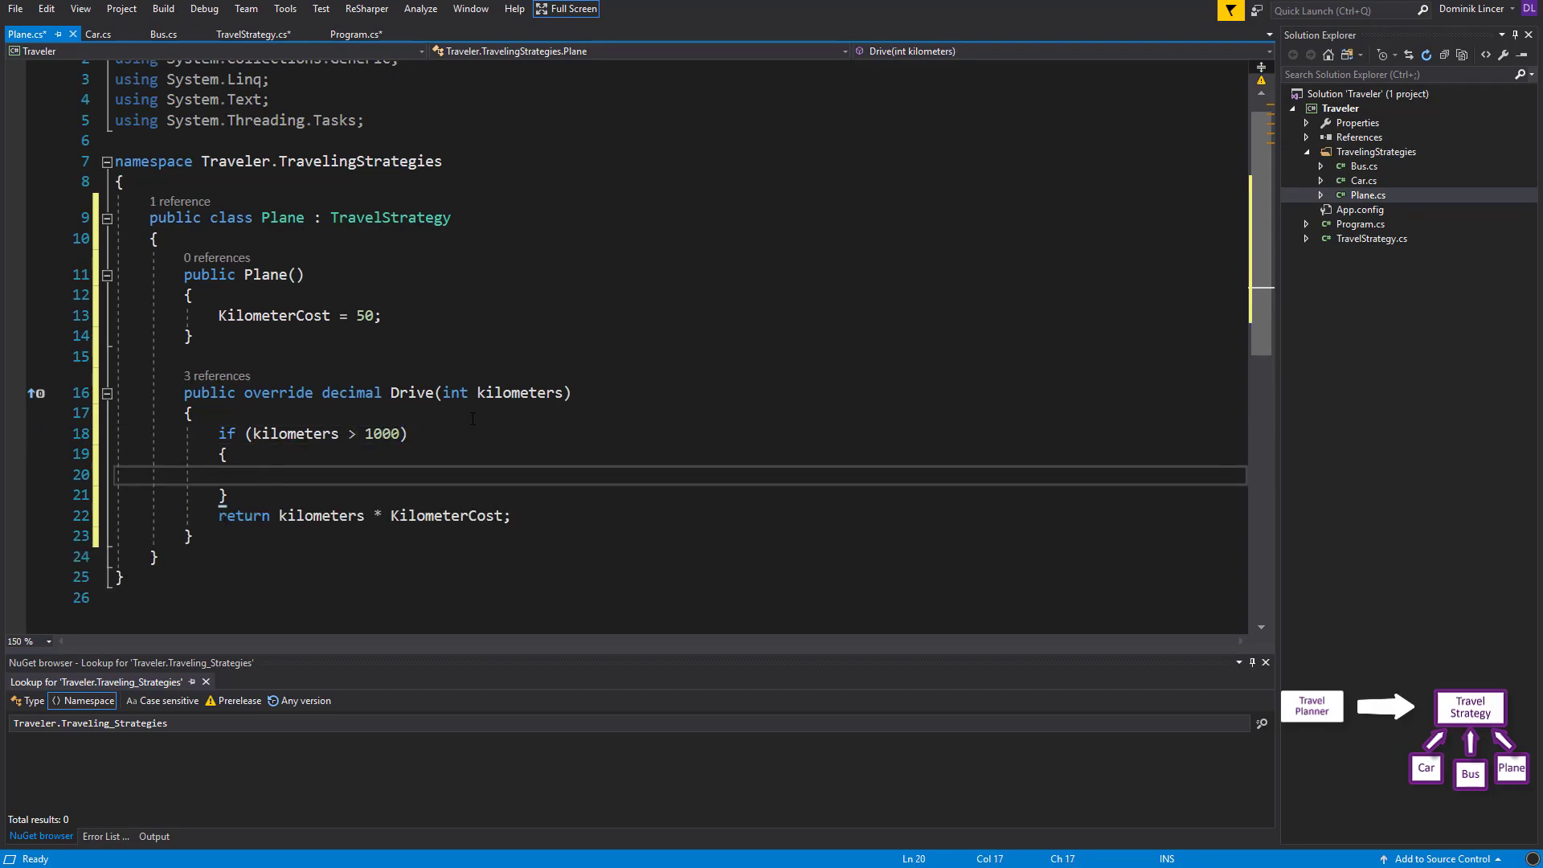
text(KilometerCost =)
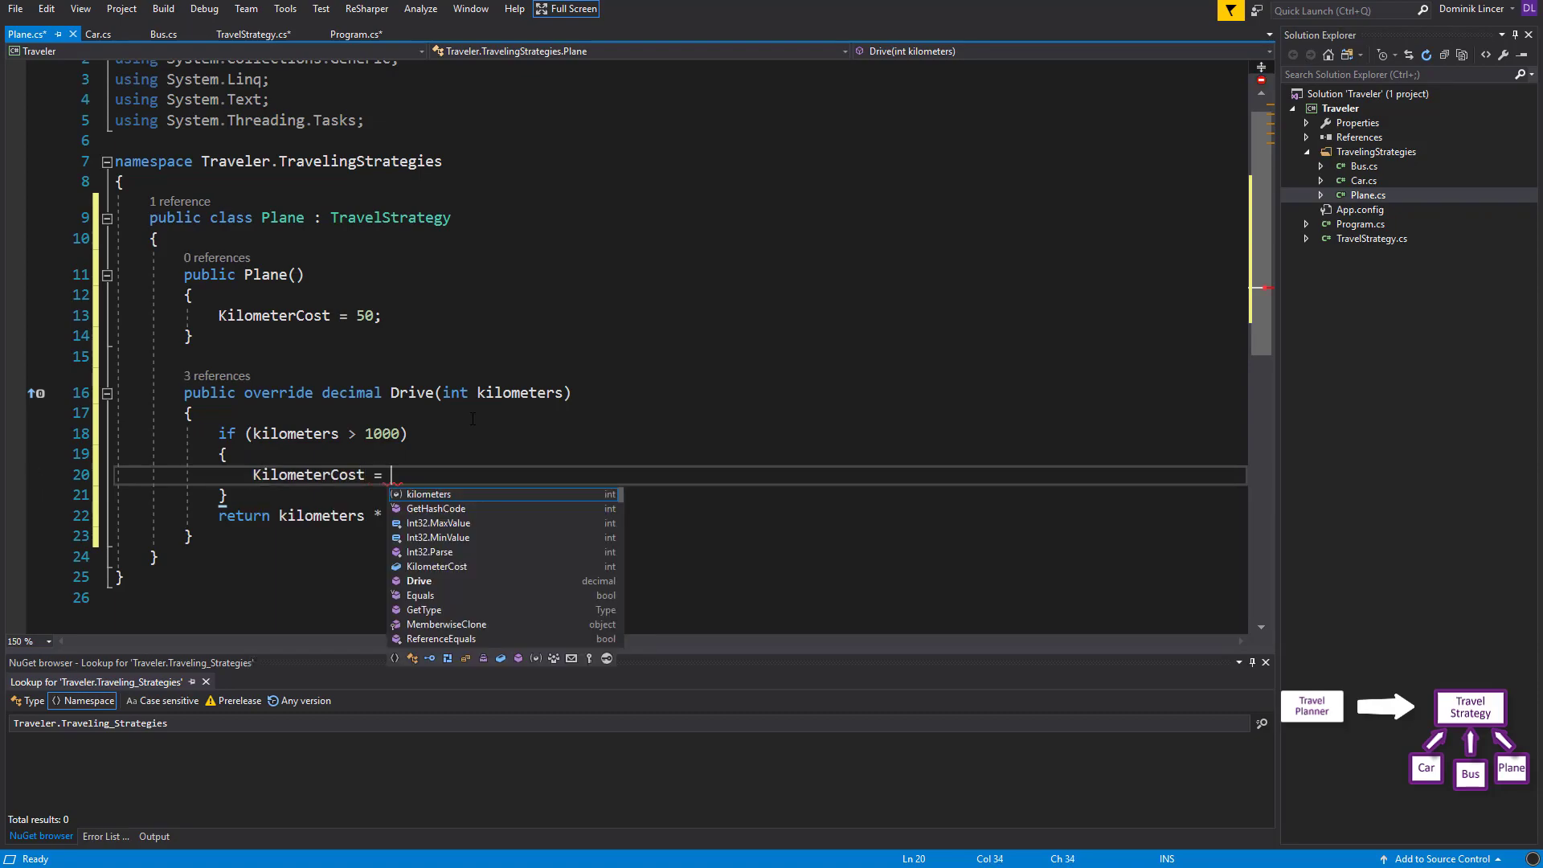
text(15;)
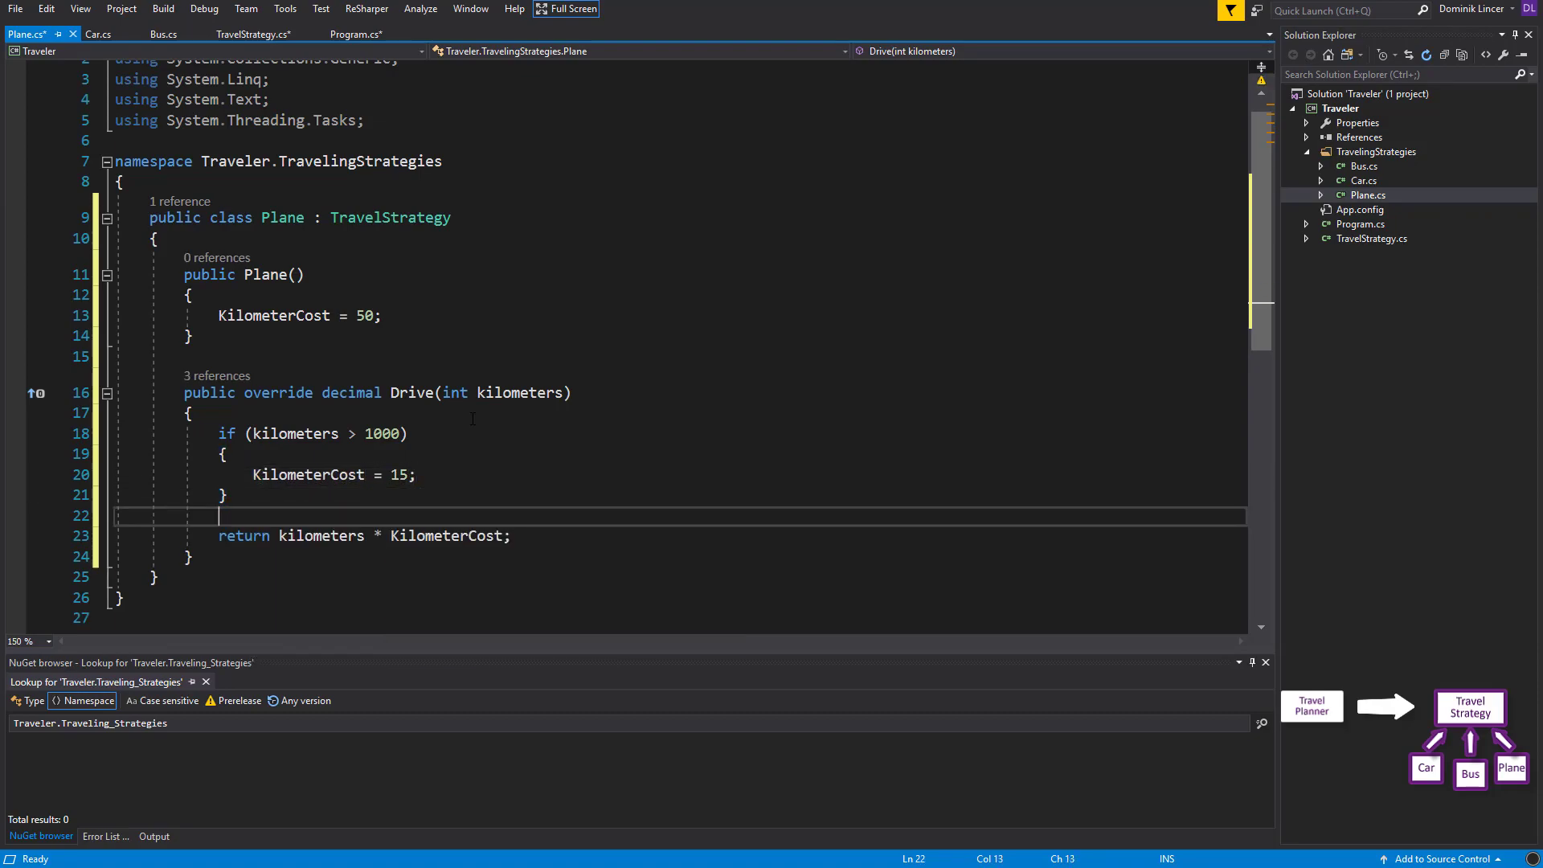
key(Ctrl+S)
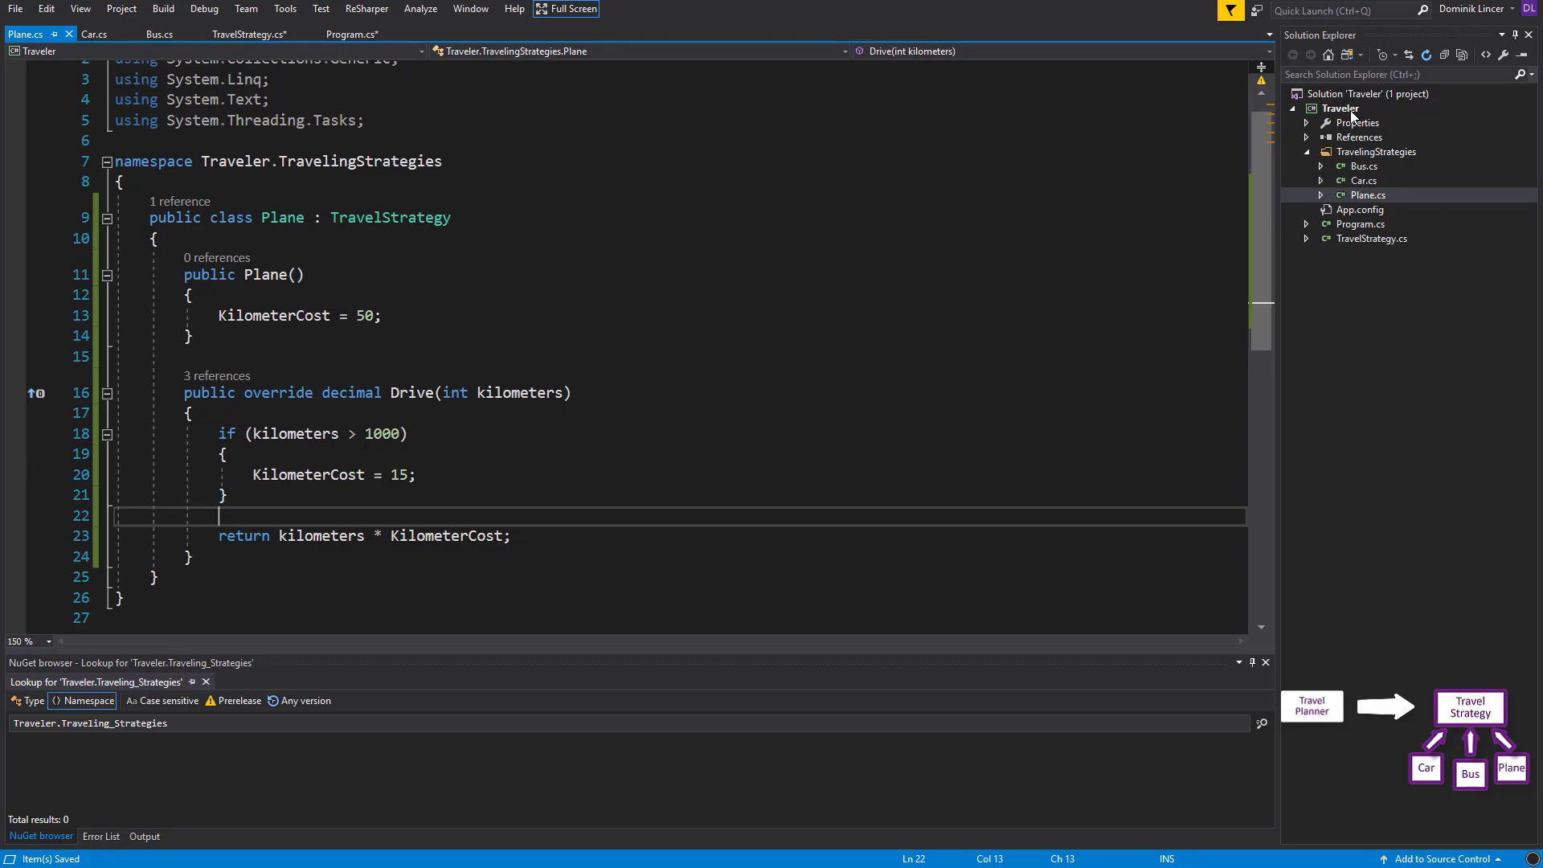
Add a TravelPlanner class file to the Traveler project
right_click(1339, 107)
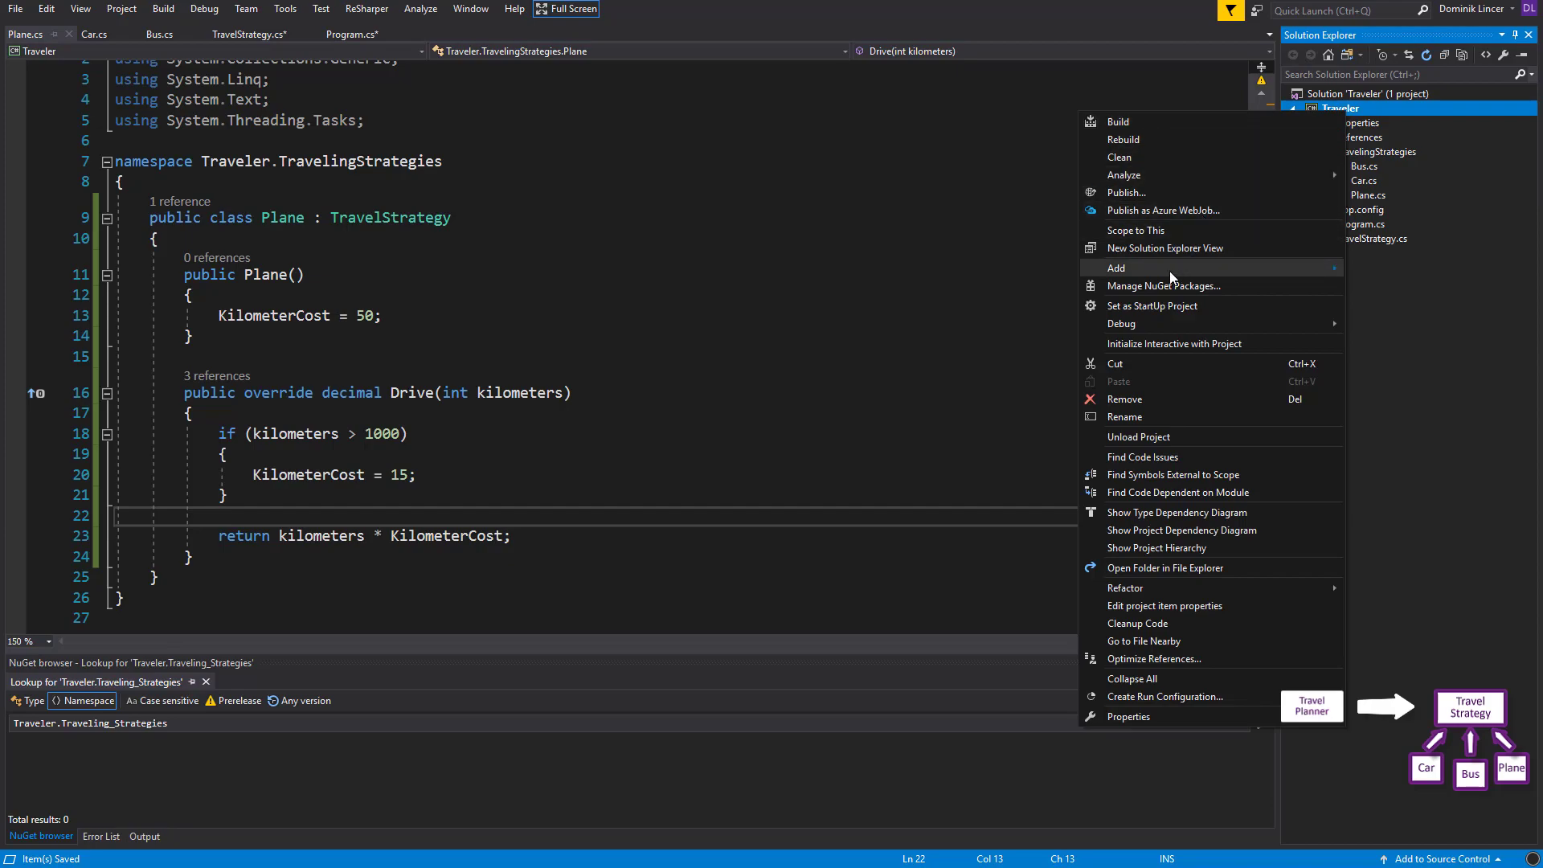
click(1116, 268)
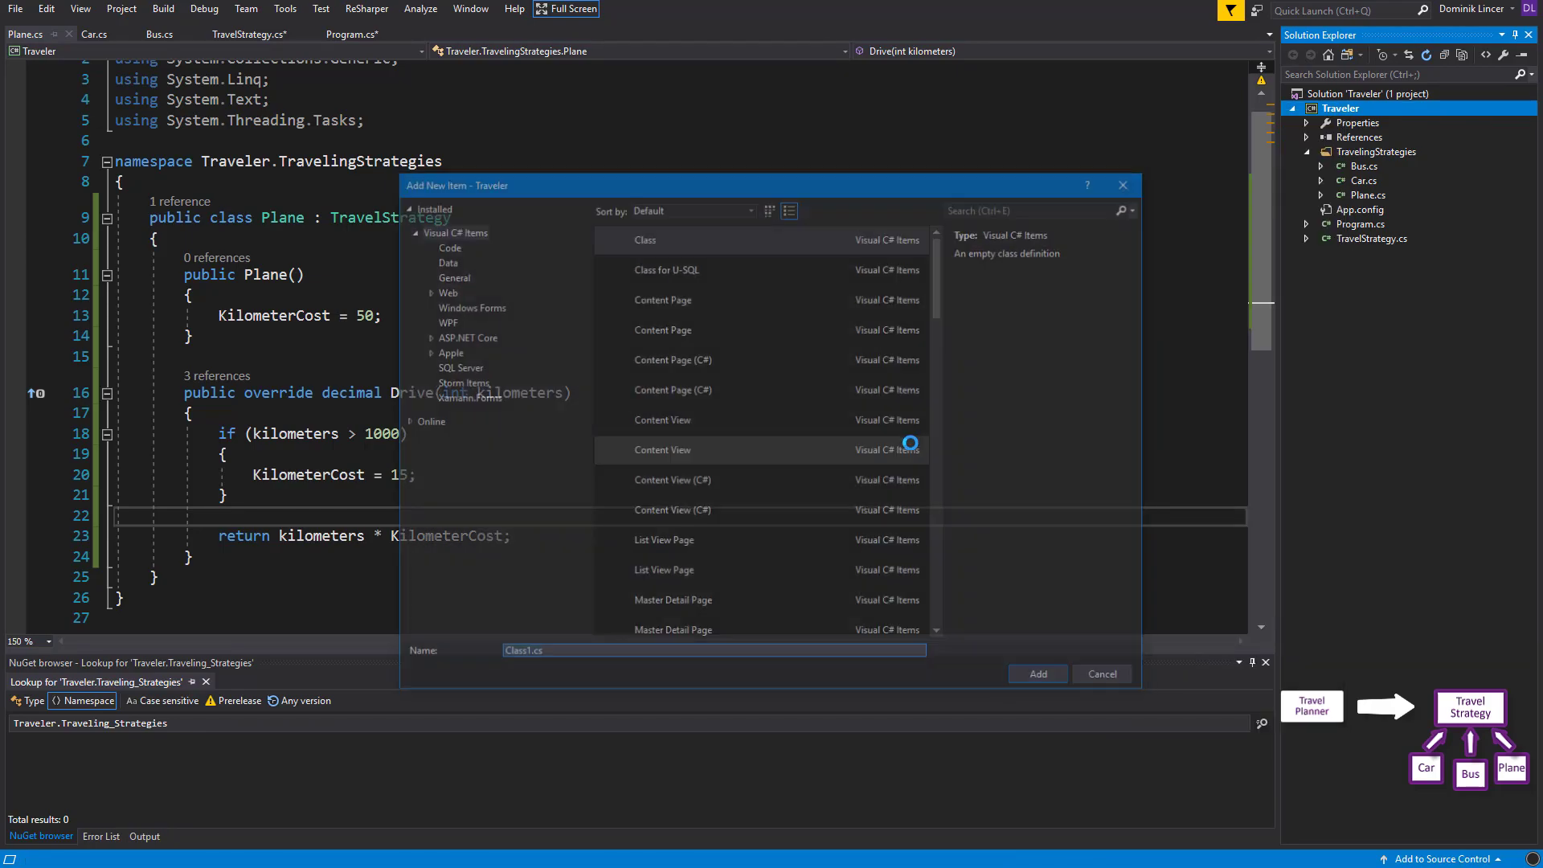
text(Travel)
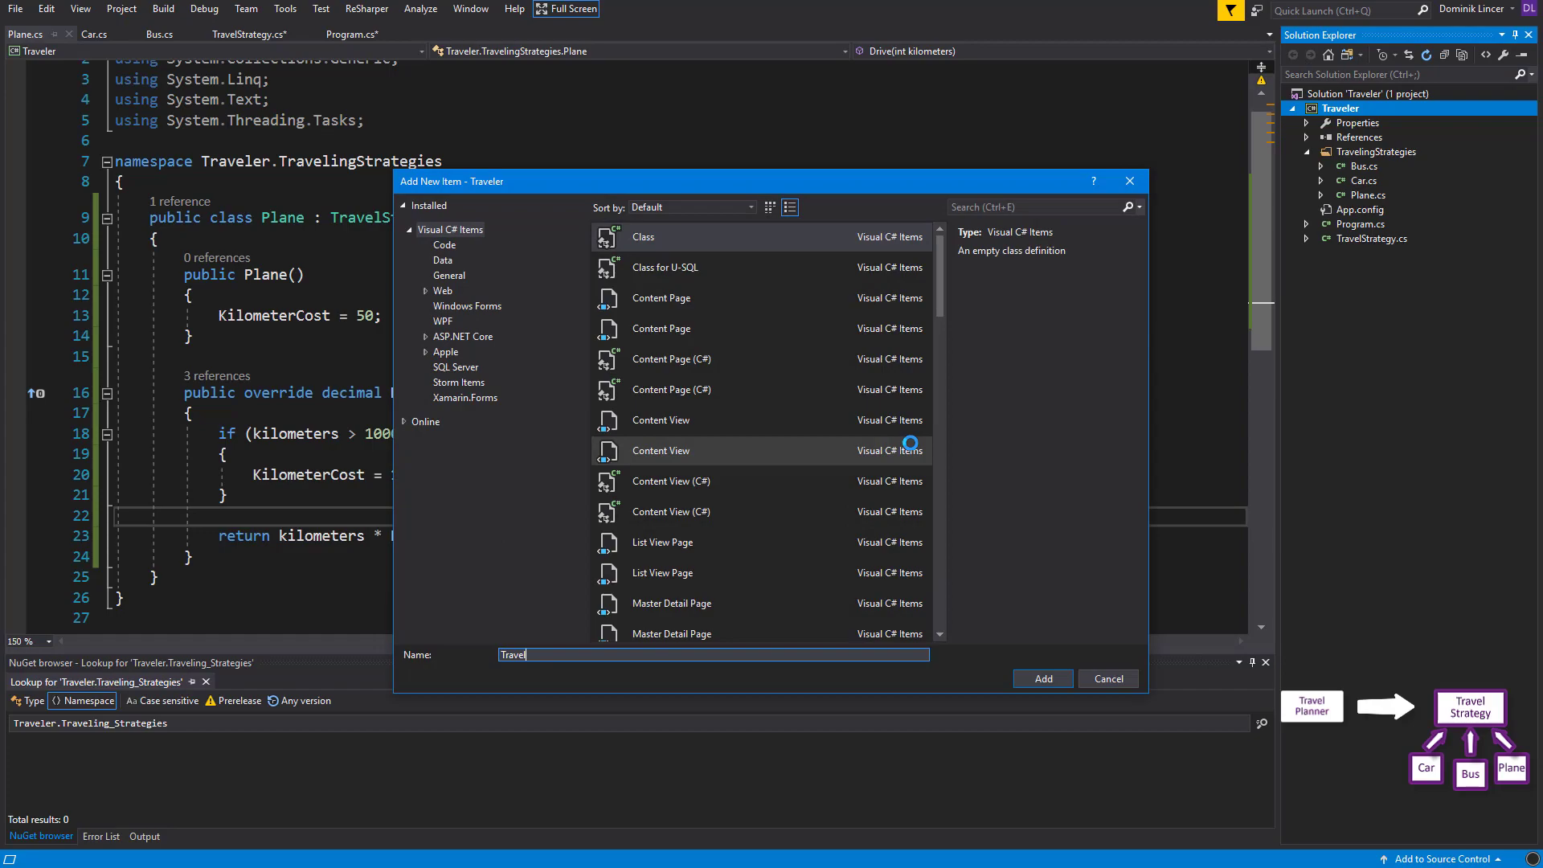
click(1043, 678)
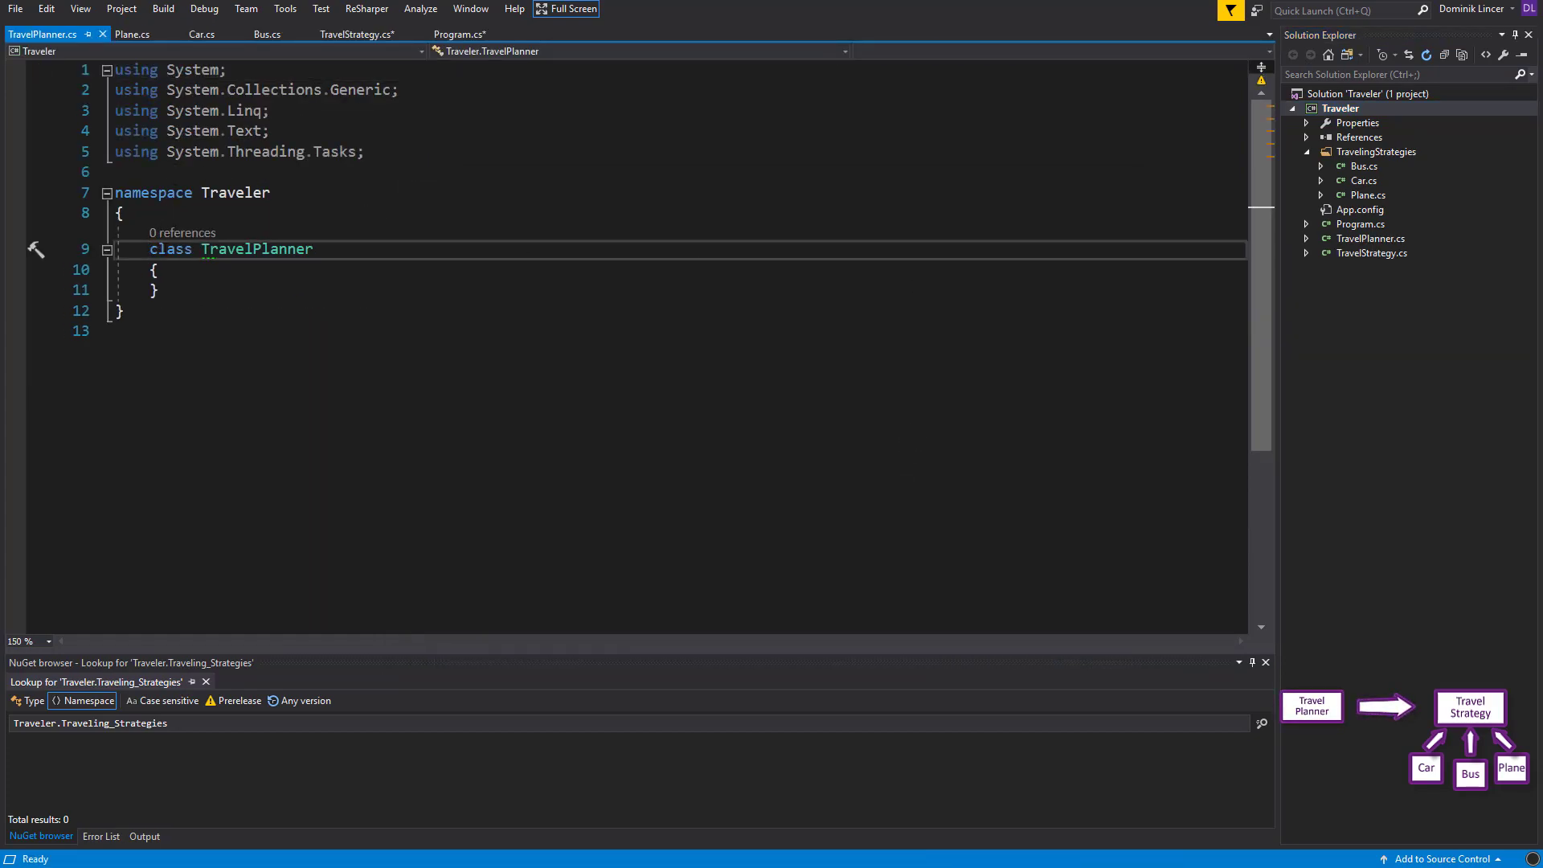
Make TravelPlanner public with a private TravelStrategy _travelStrategy field
text(public)
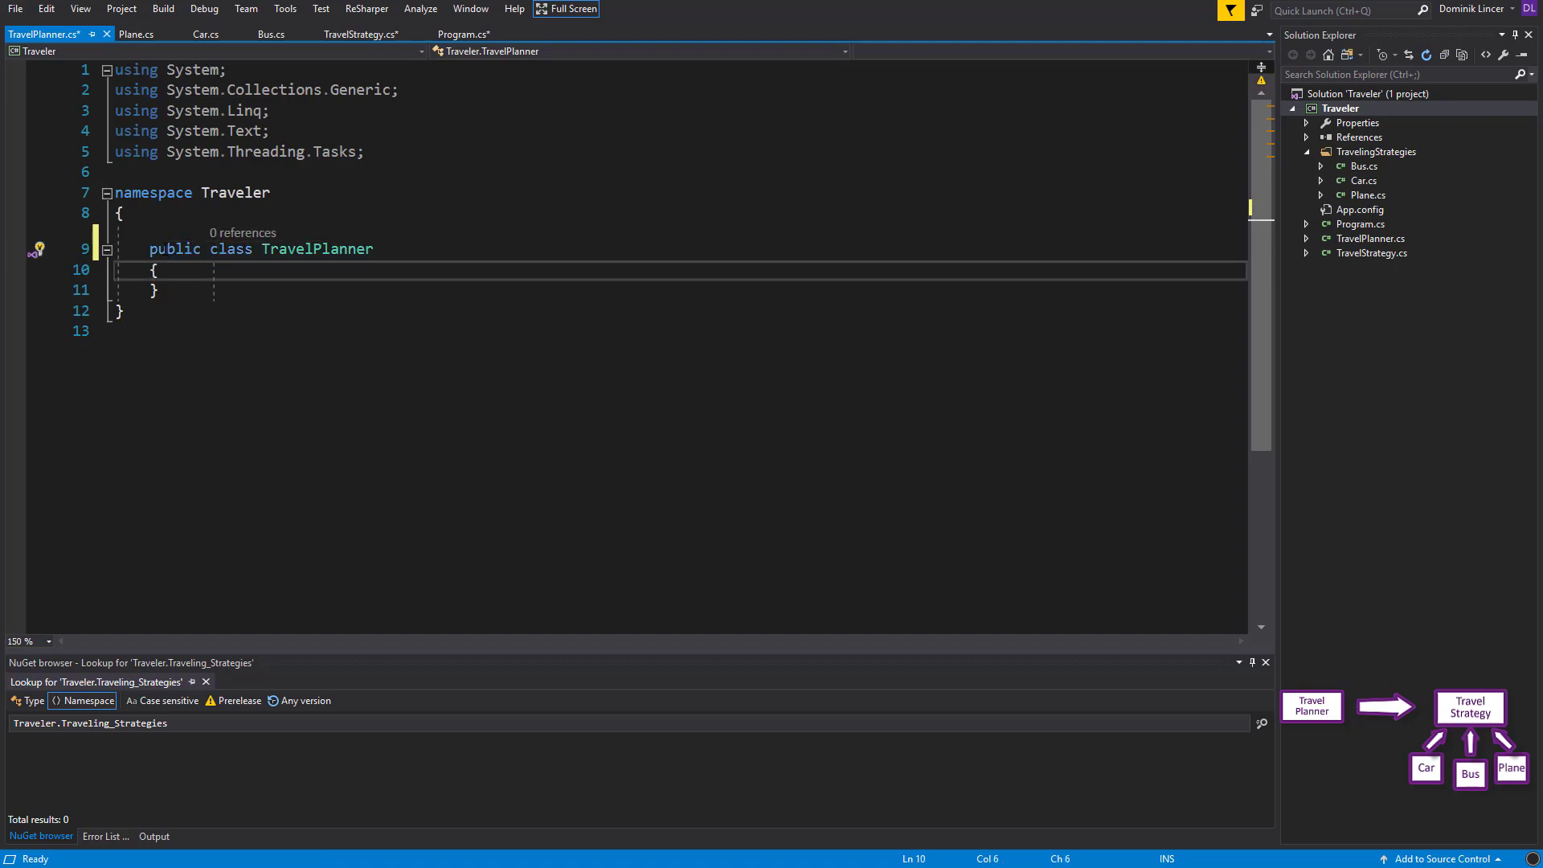
text(privat)
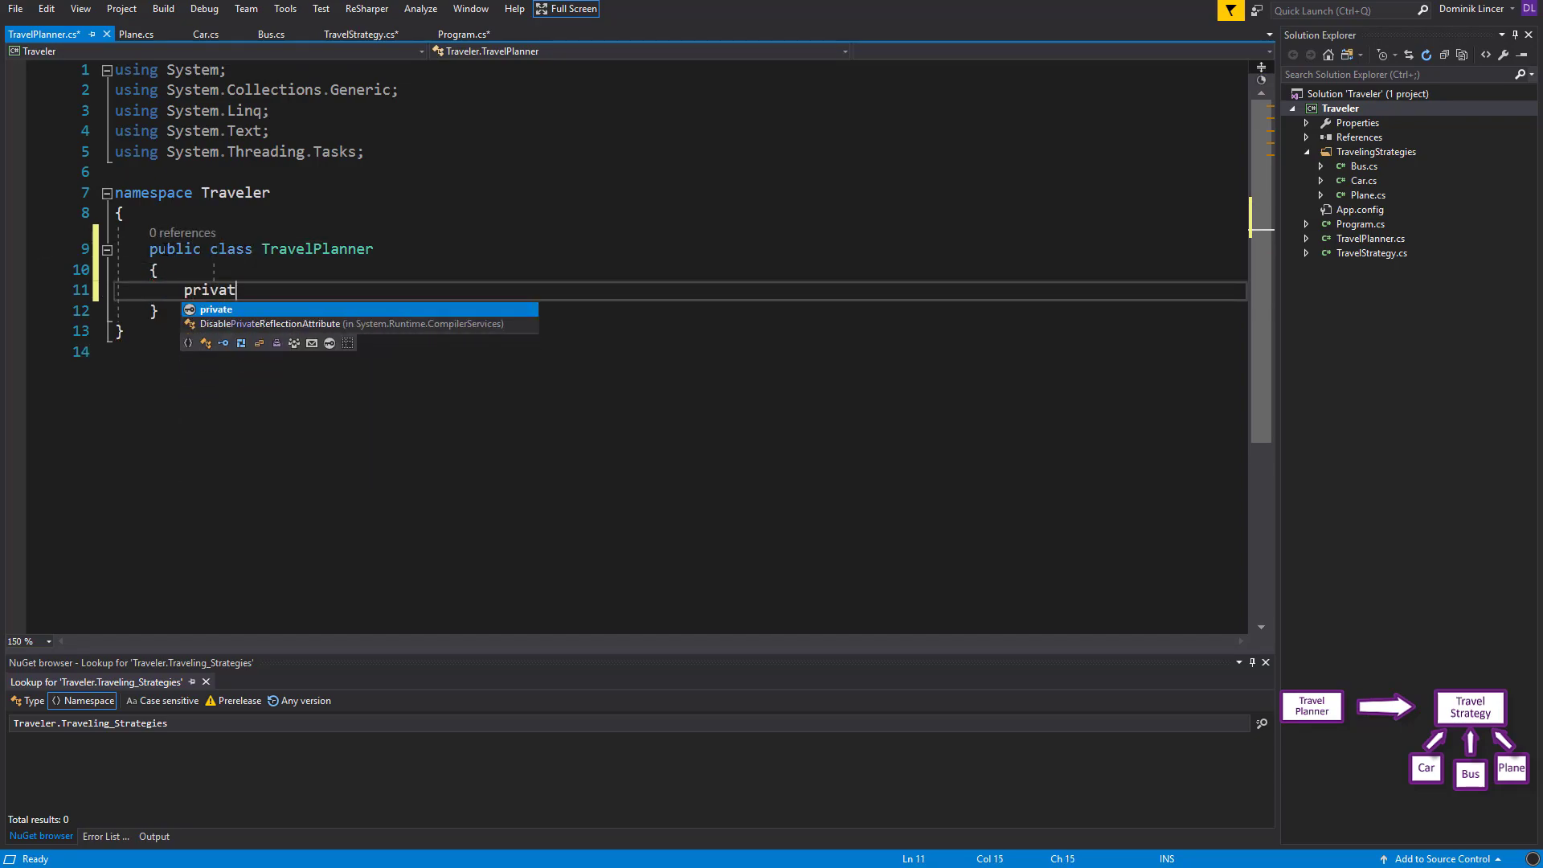
text(e TravelStrategy)
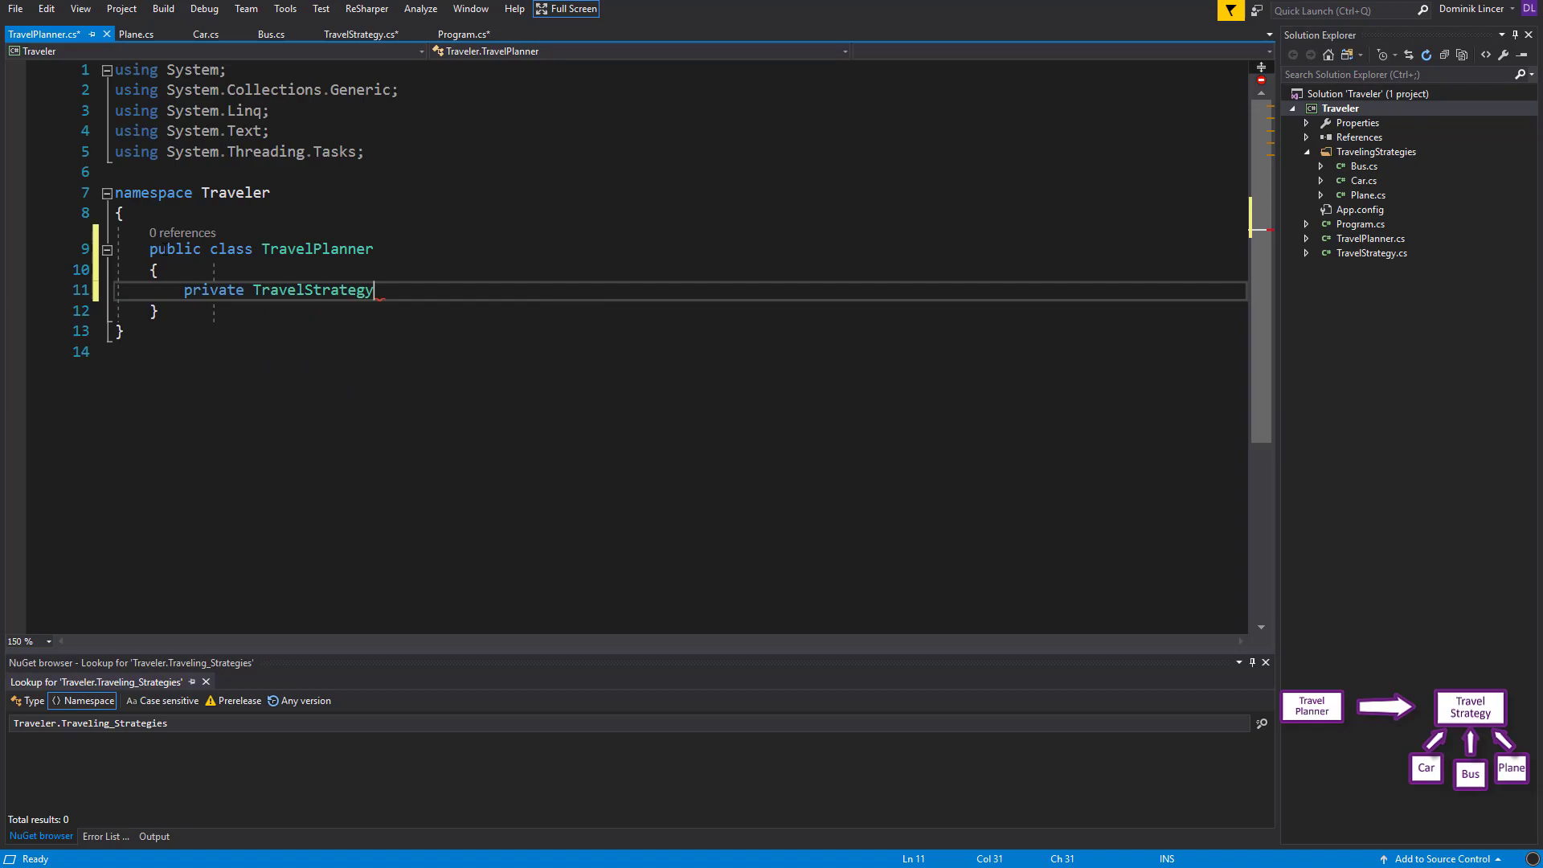
text(_tra)
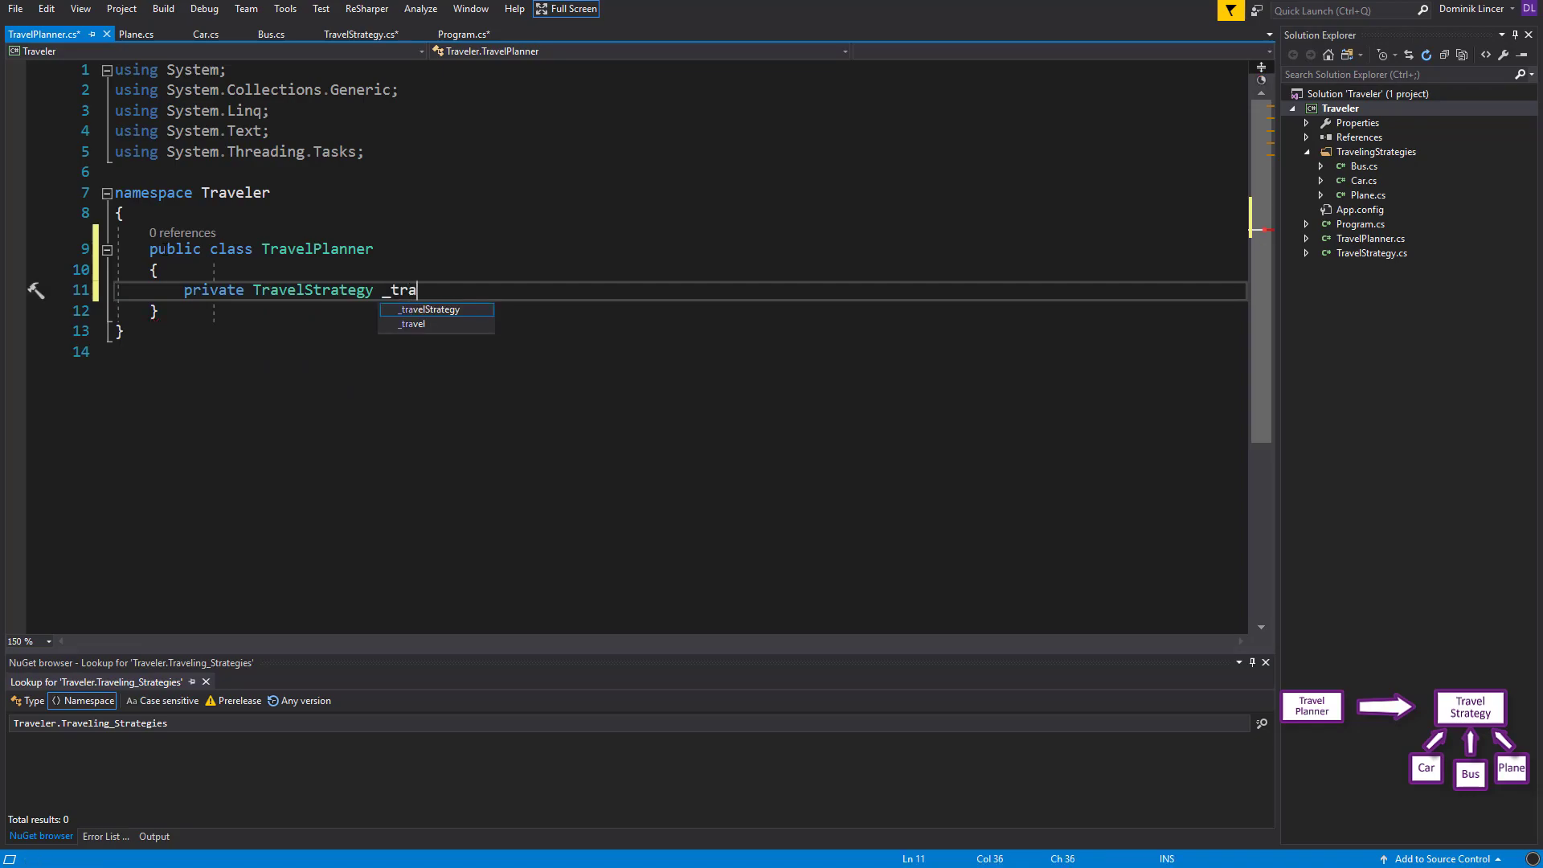
text(velStrategy;)
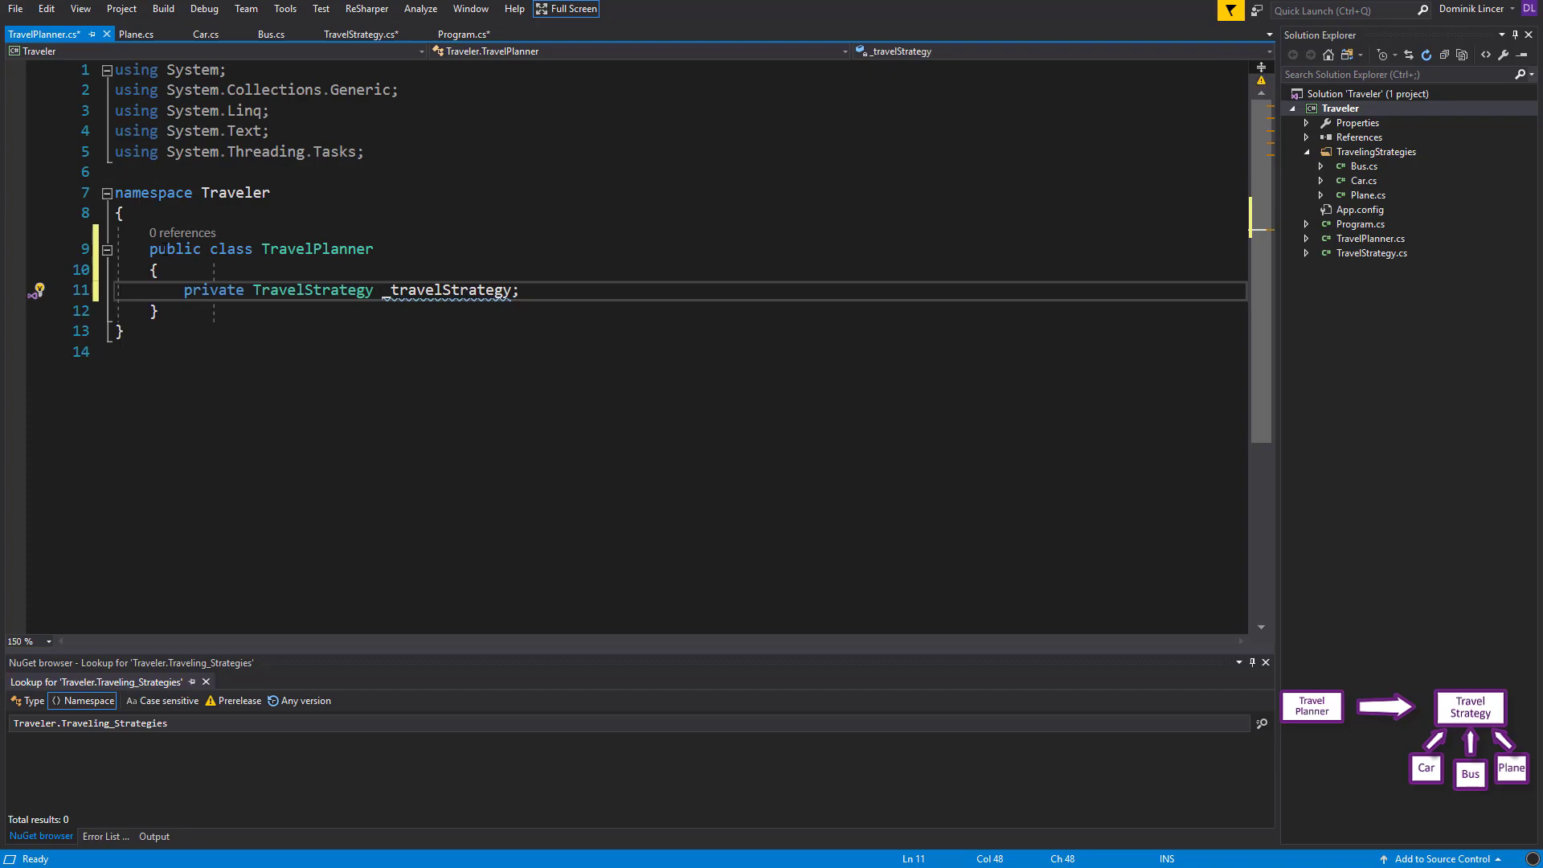
Add SetTravelStrategy(TravelStrategy travelStrategy) assigning it to _travelStrategy
text(P)
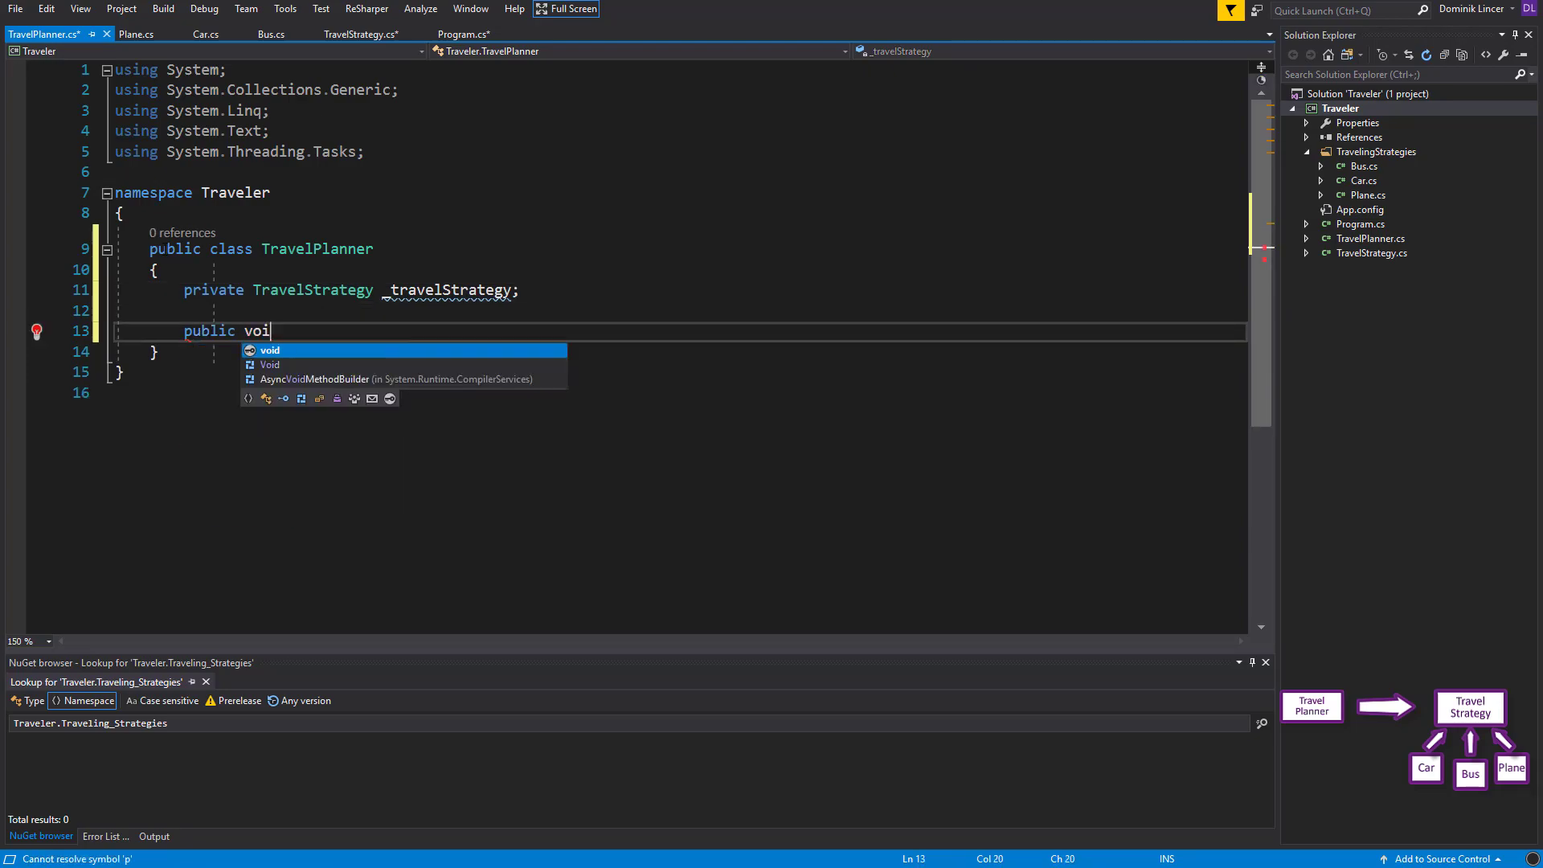
text(d SetTravel)
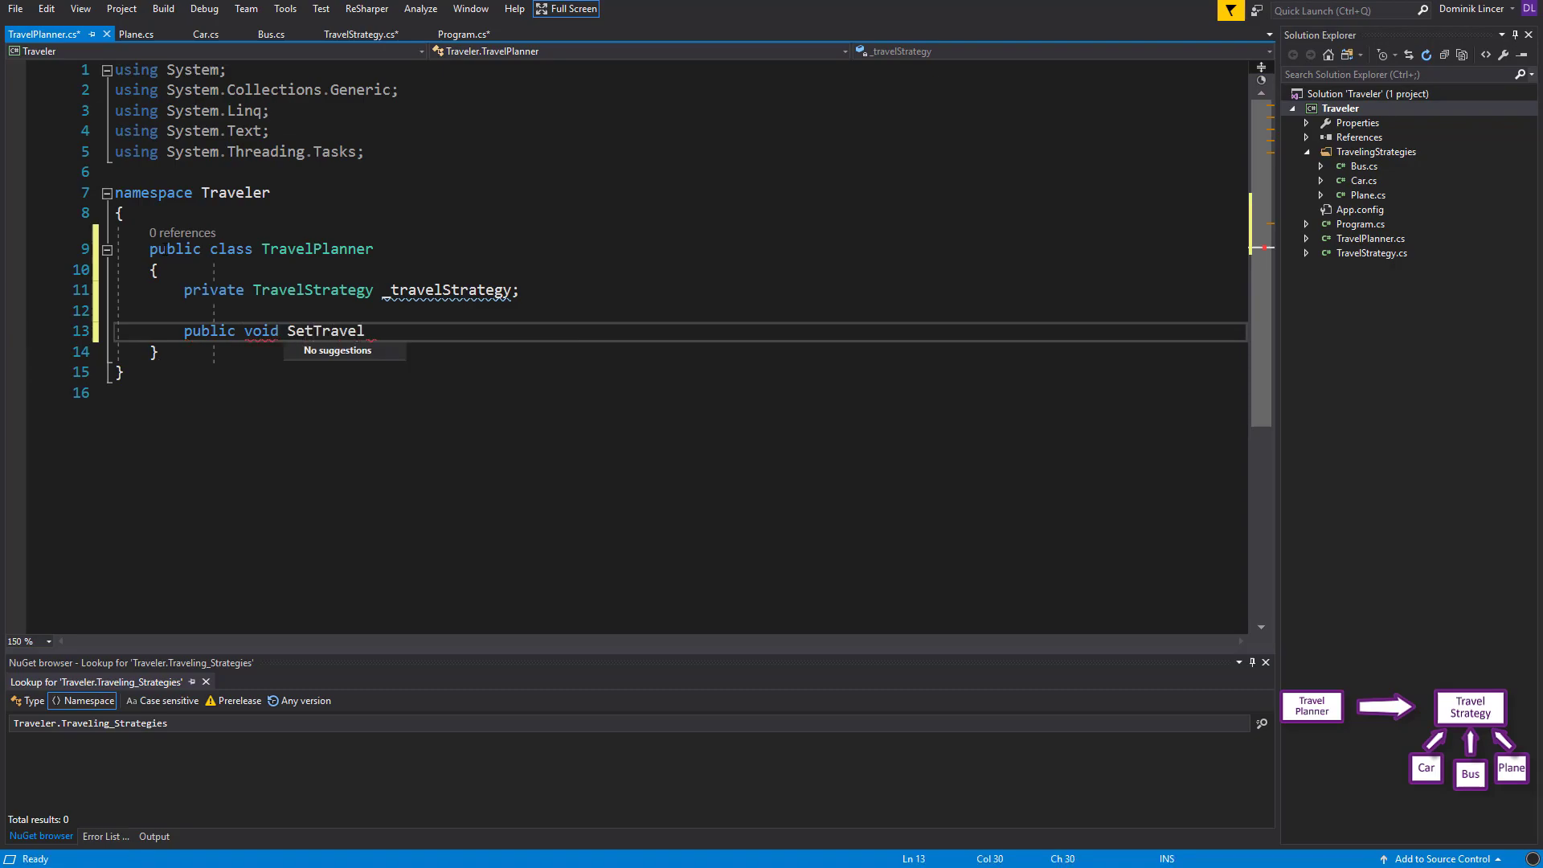
text(Strategy())
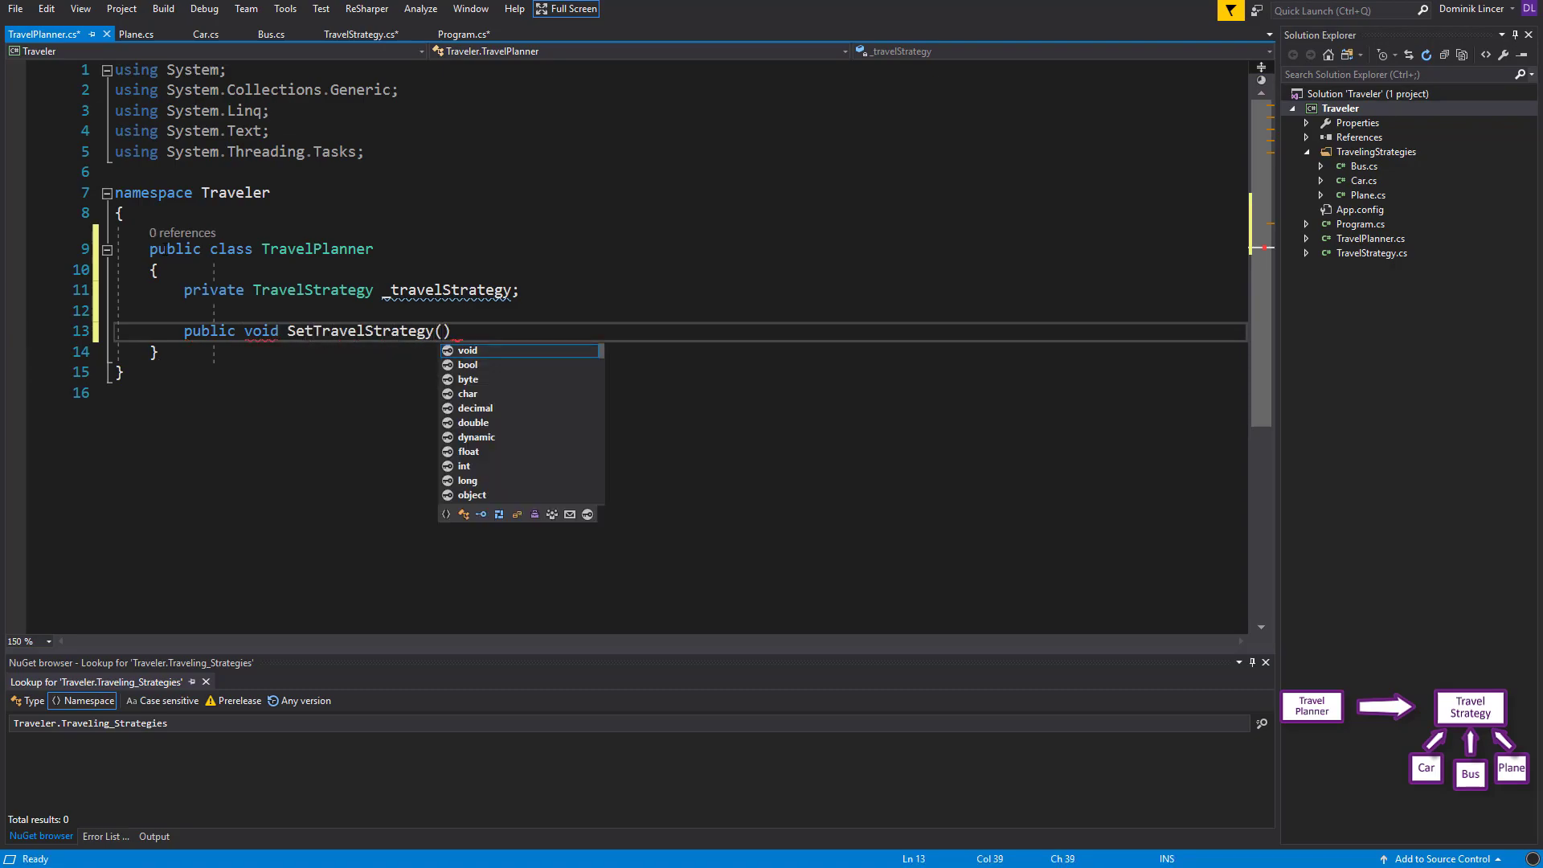
text(TravelStrategy)
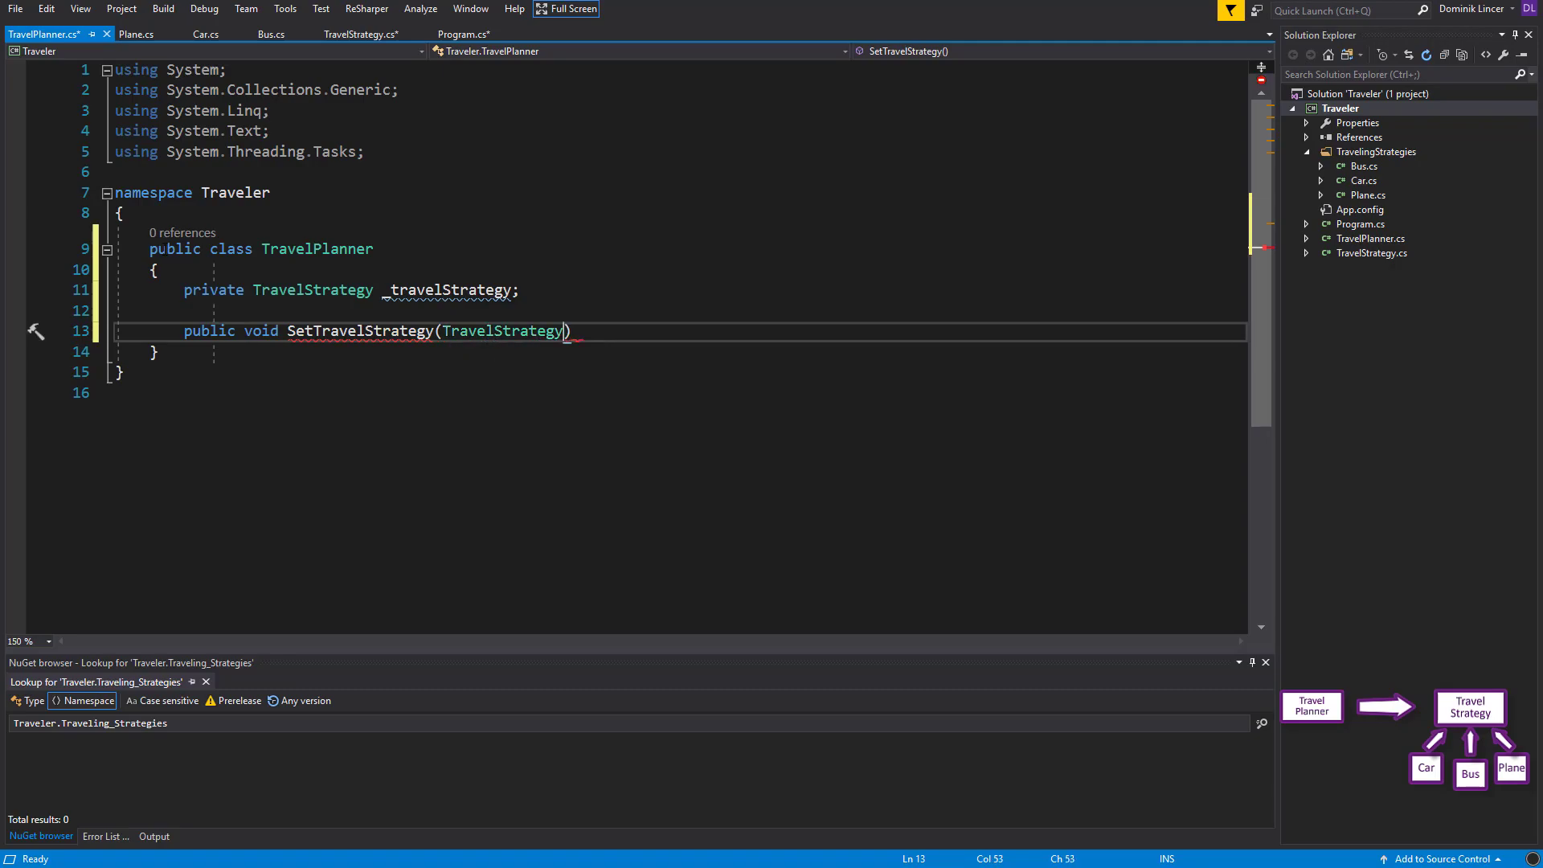
text(travelStrategy)
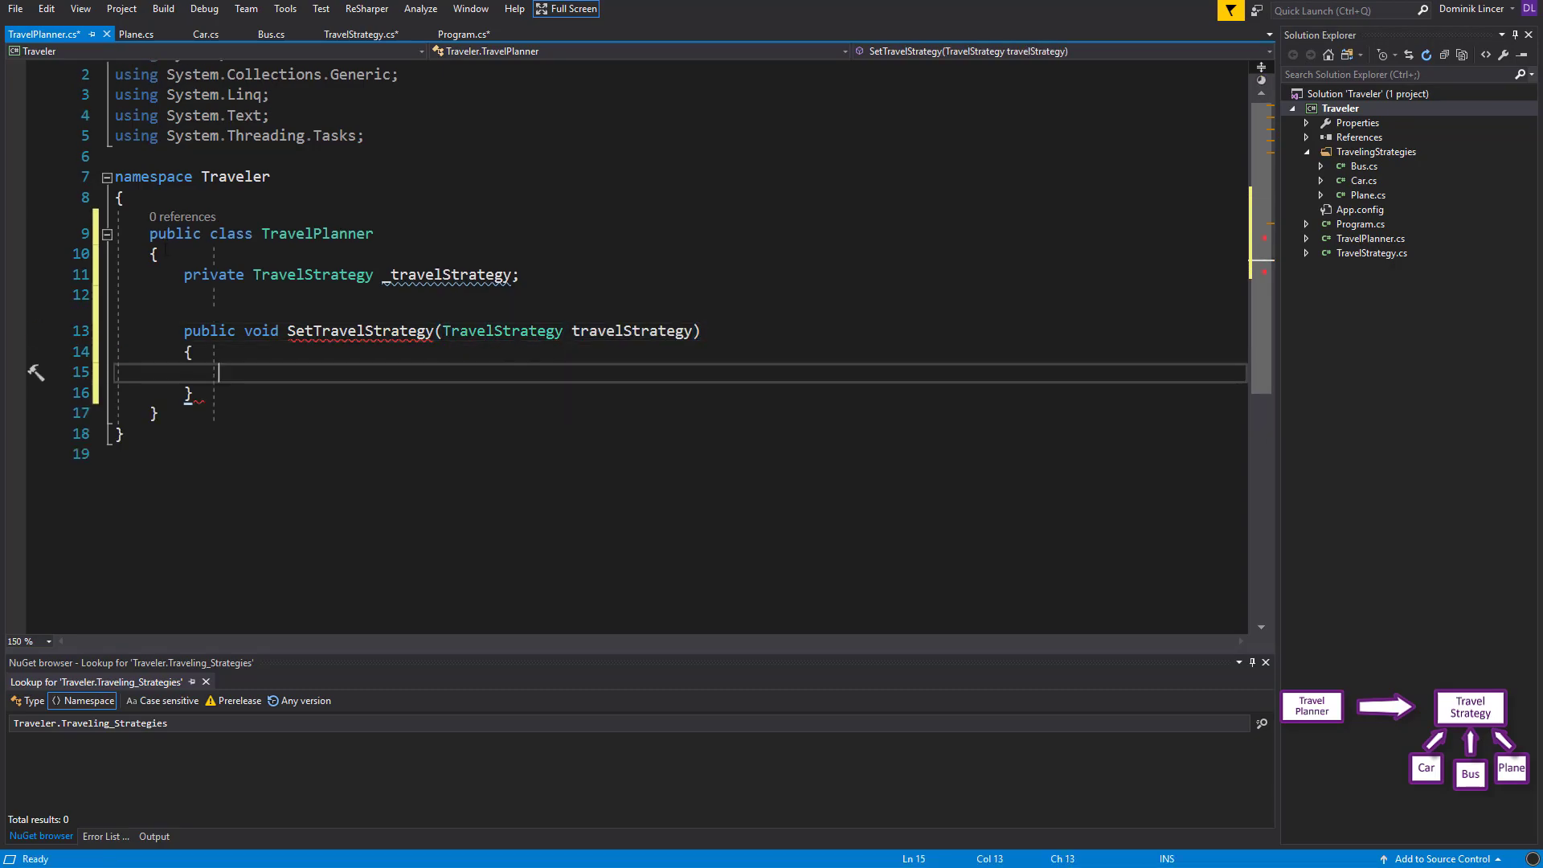
text(_travelStrategy)
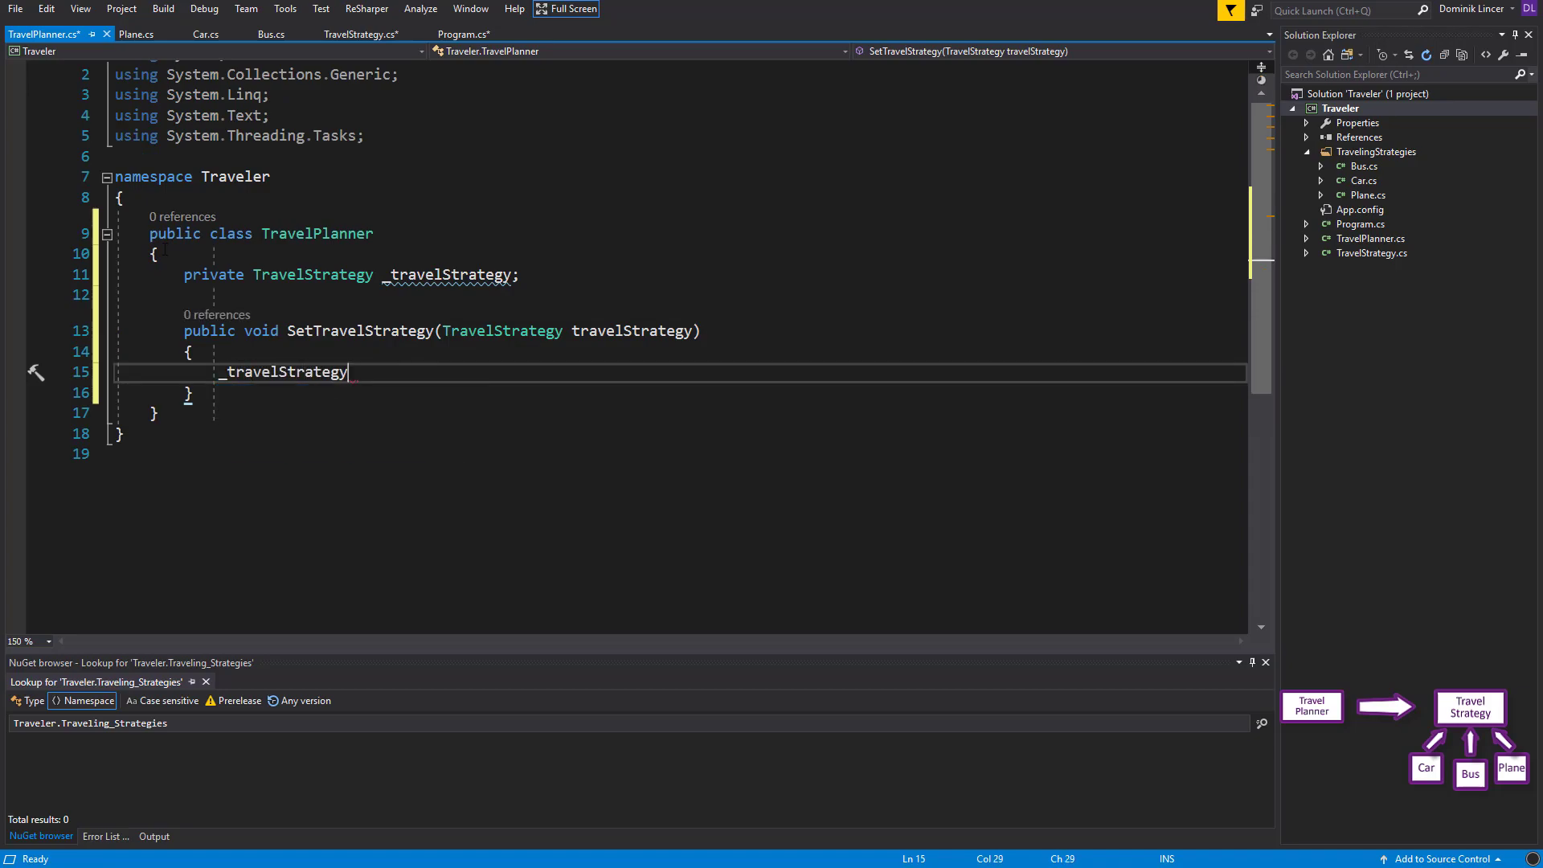
text(= travelStrategy;)
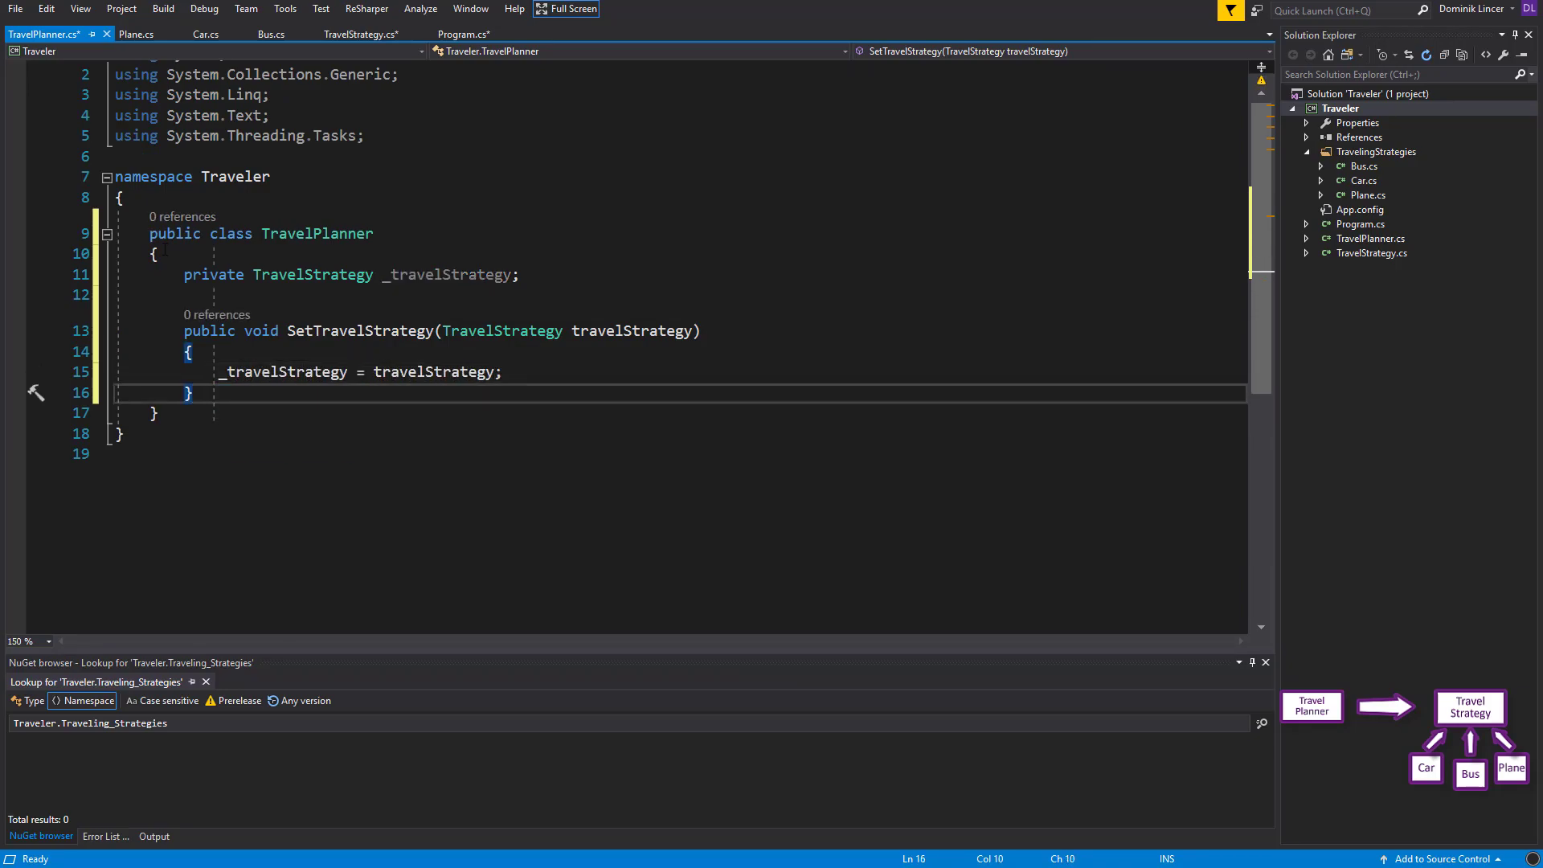
text(public)
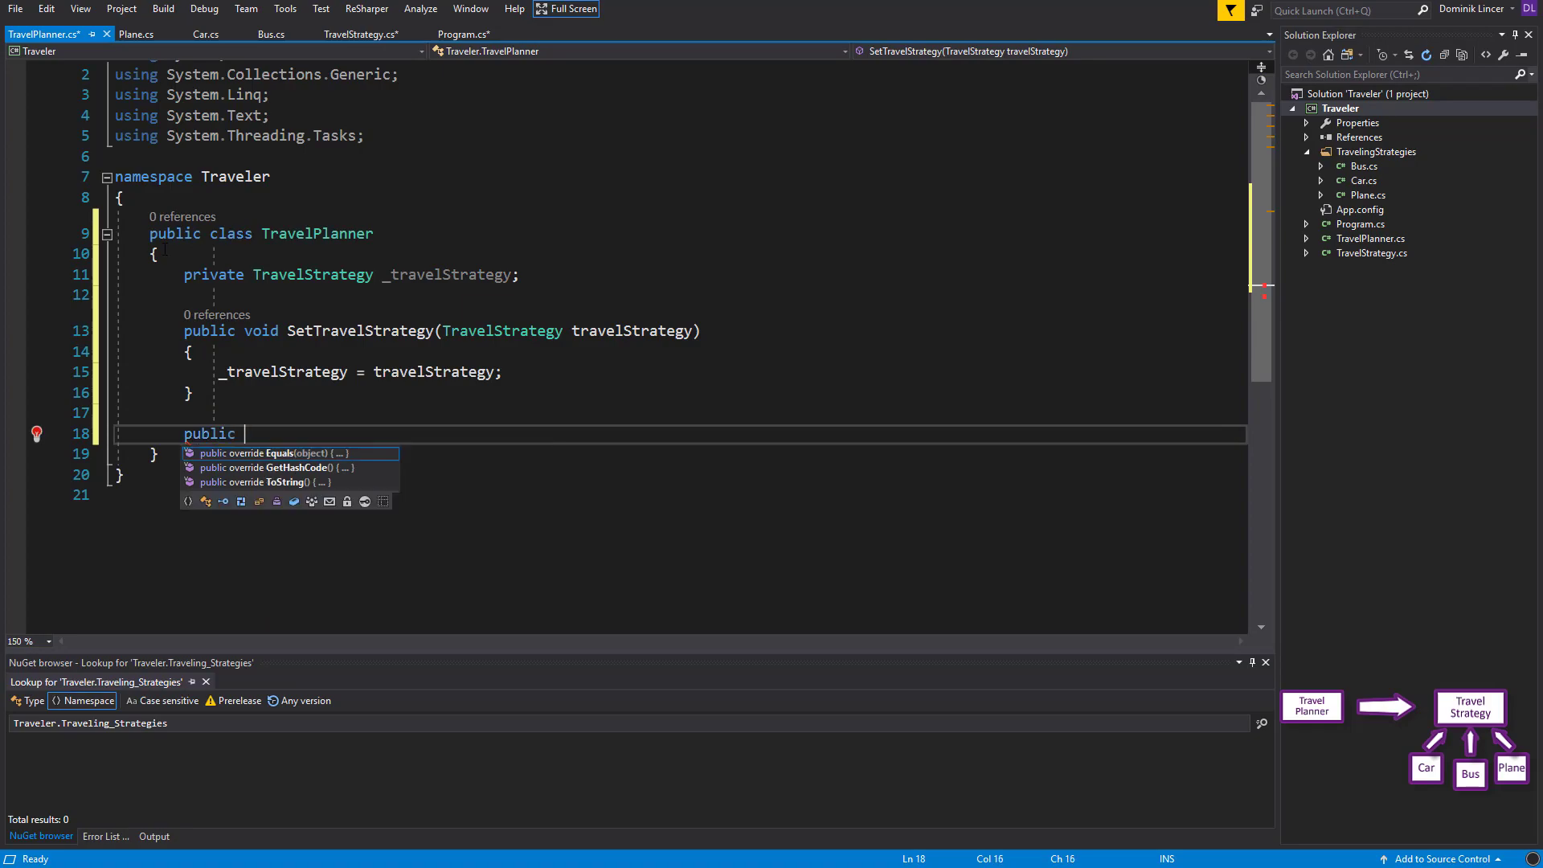
Add Drive(int kilometers) computing var cost from _travelStrategy.Drive(kilometers)
text(void Drive())
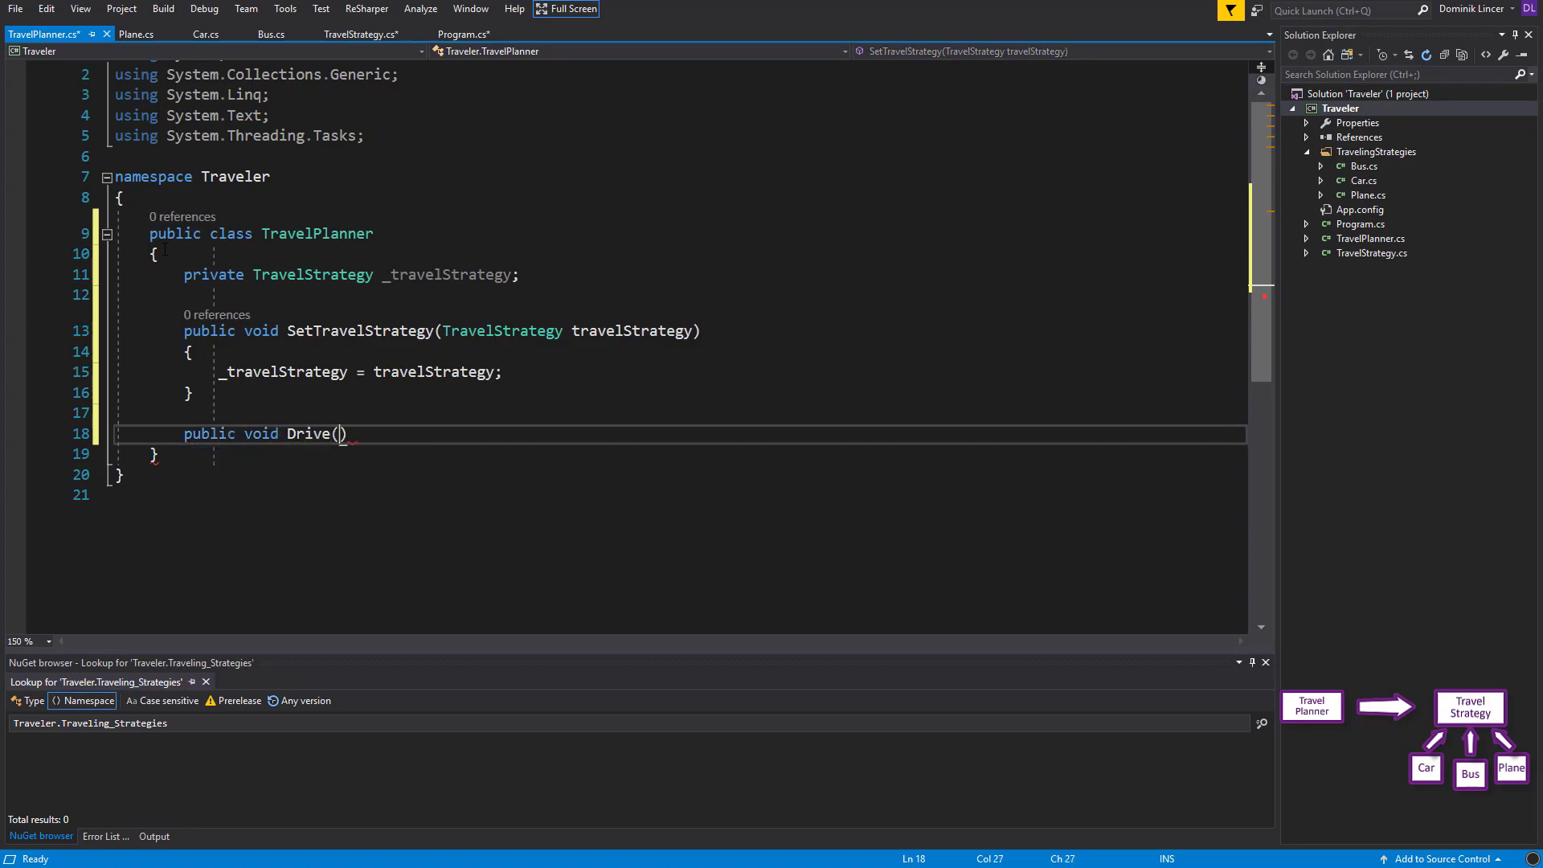
text(int kilometers)
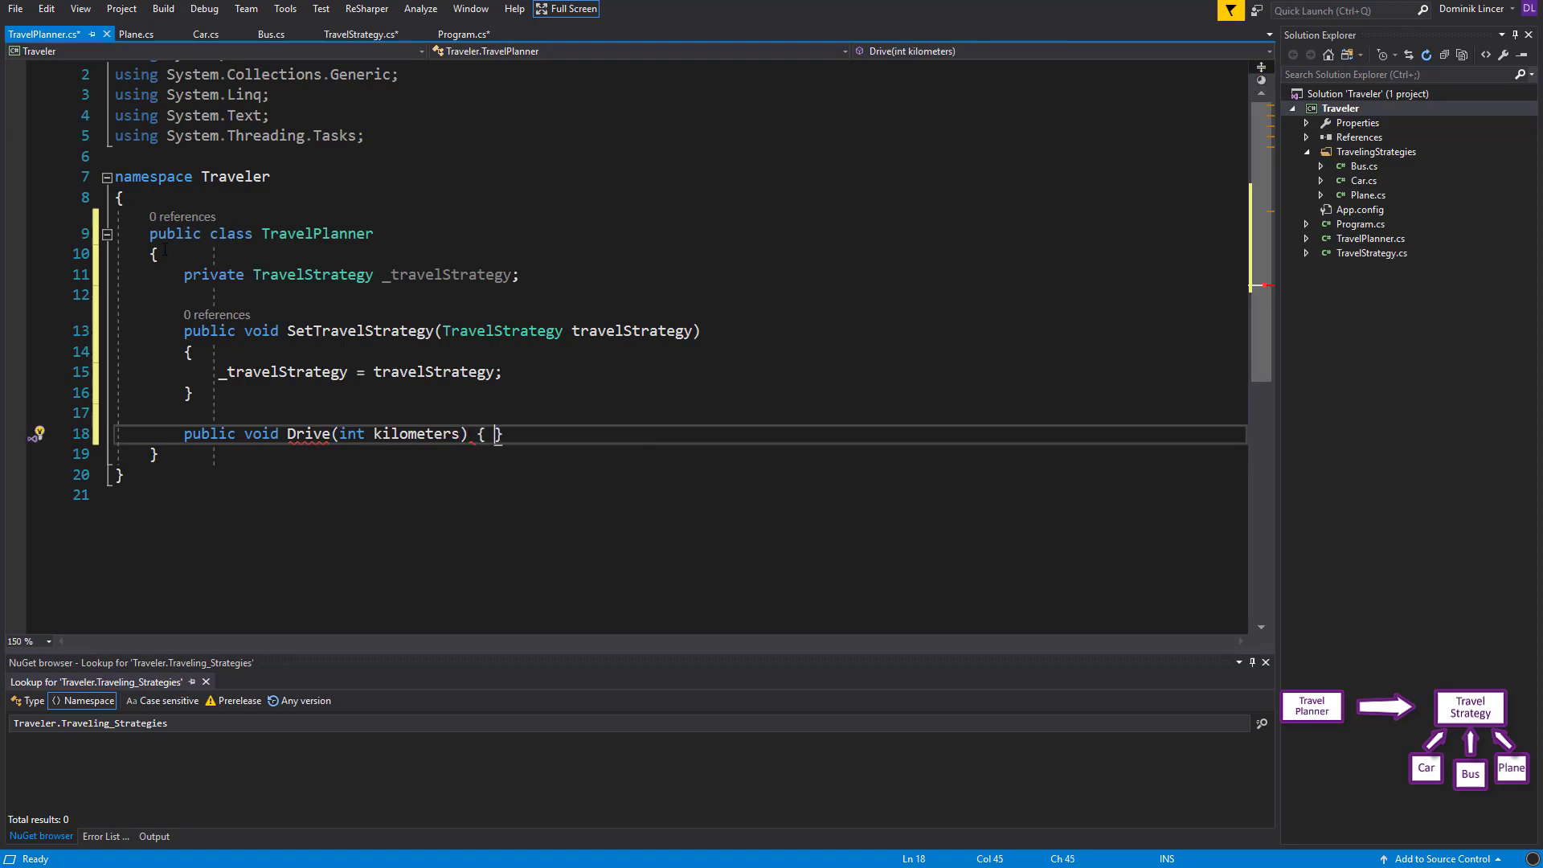
text(var)
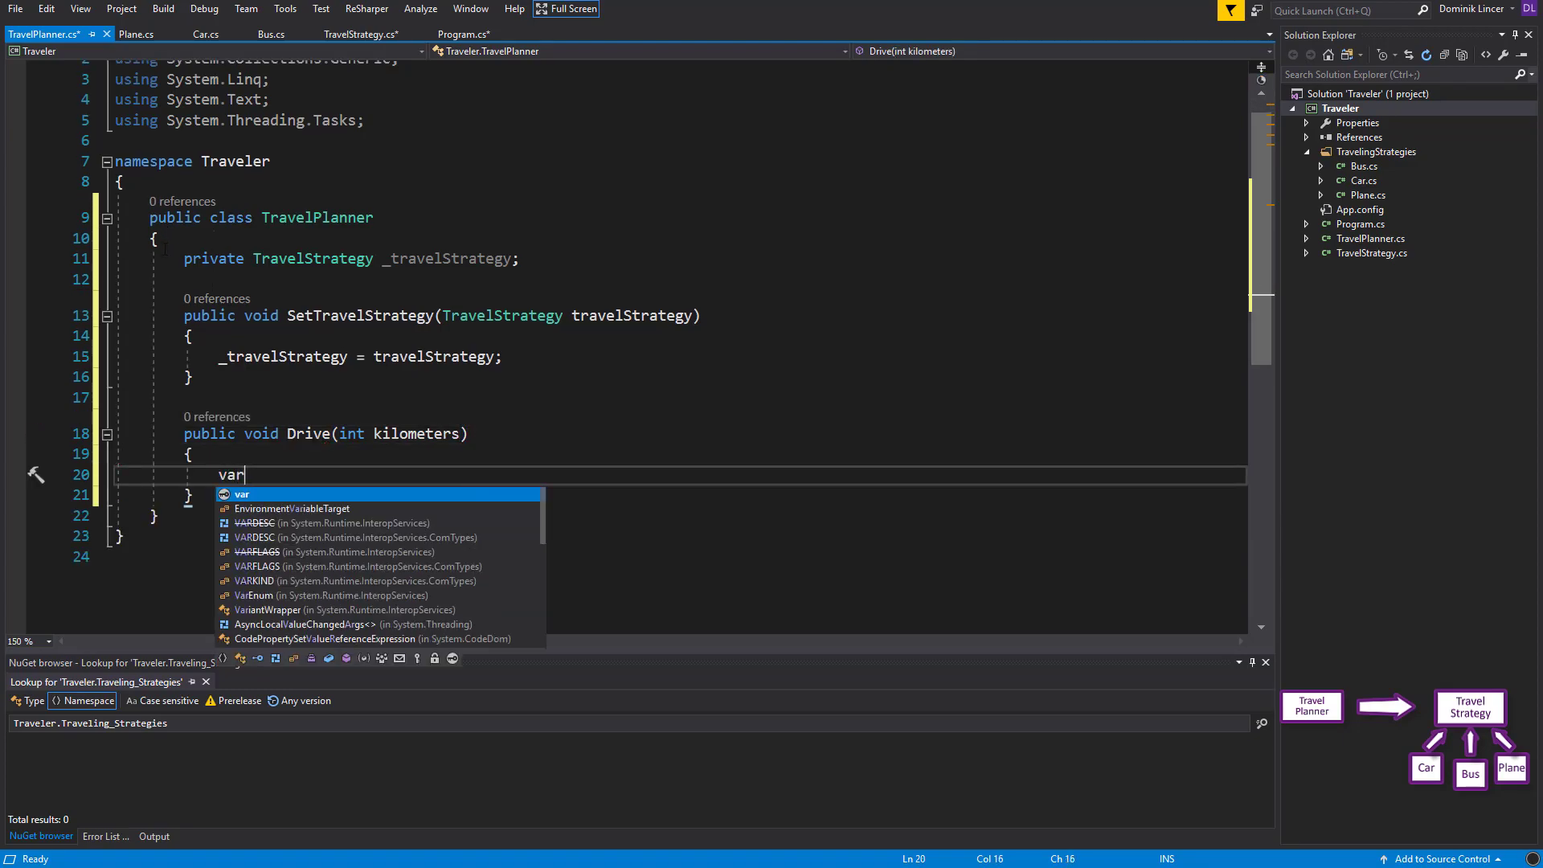
text(cost =)
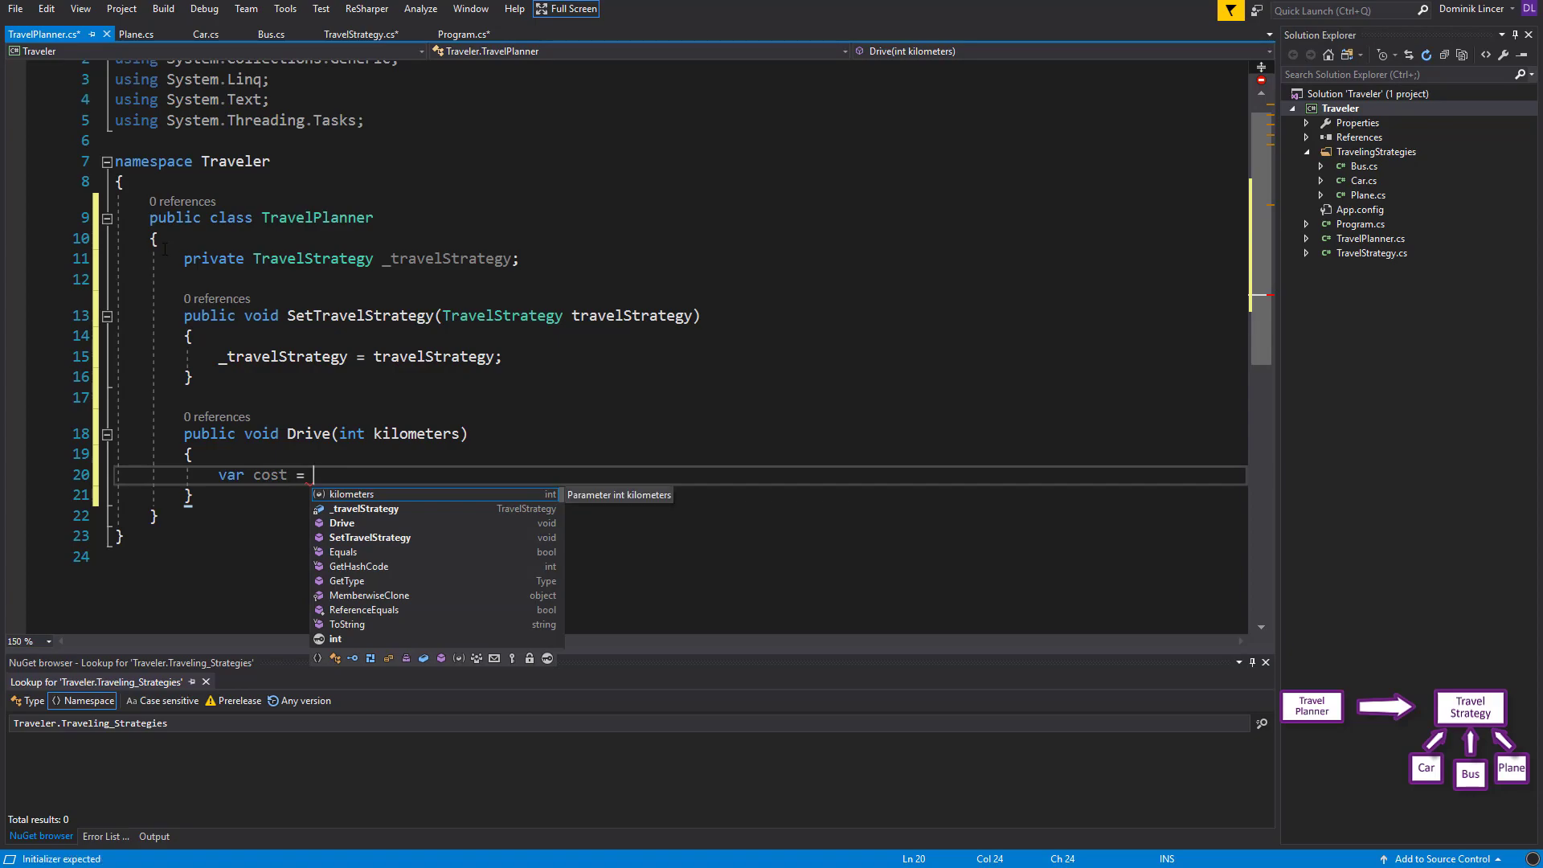
text(_travelStrategy.Drive(kilometers);)
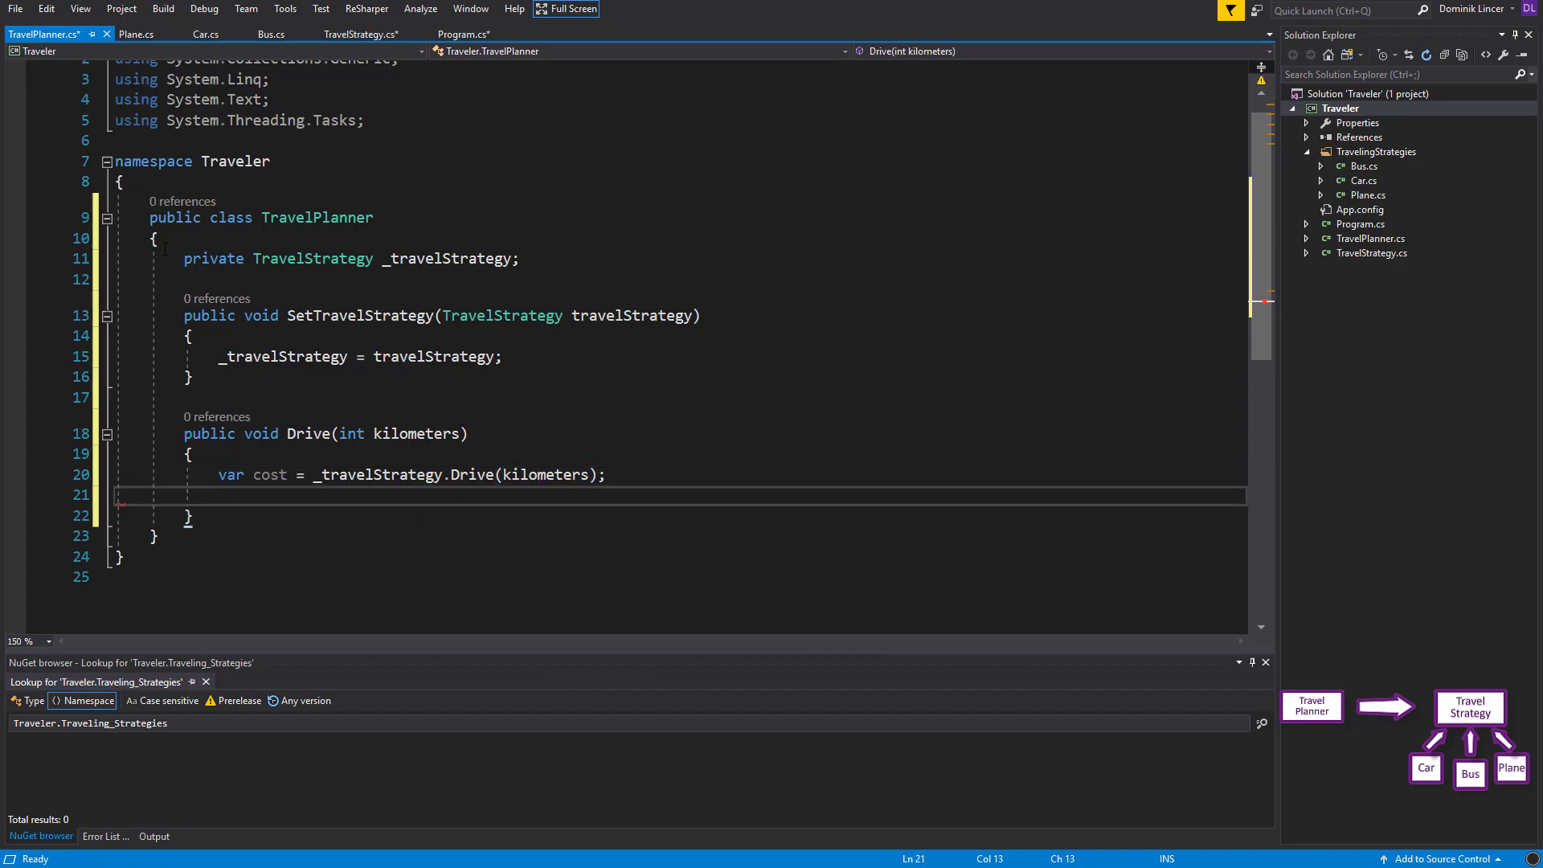
Print "Cost of the drive: " plus cost with Console.WriteLine
text(Console.)
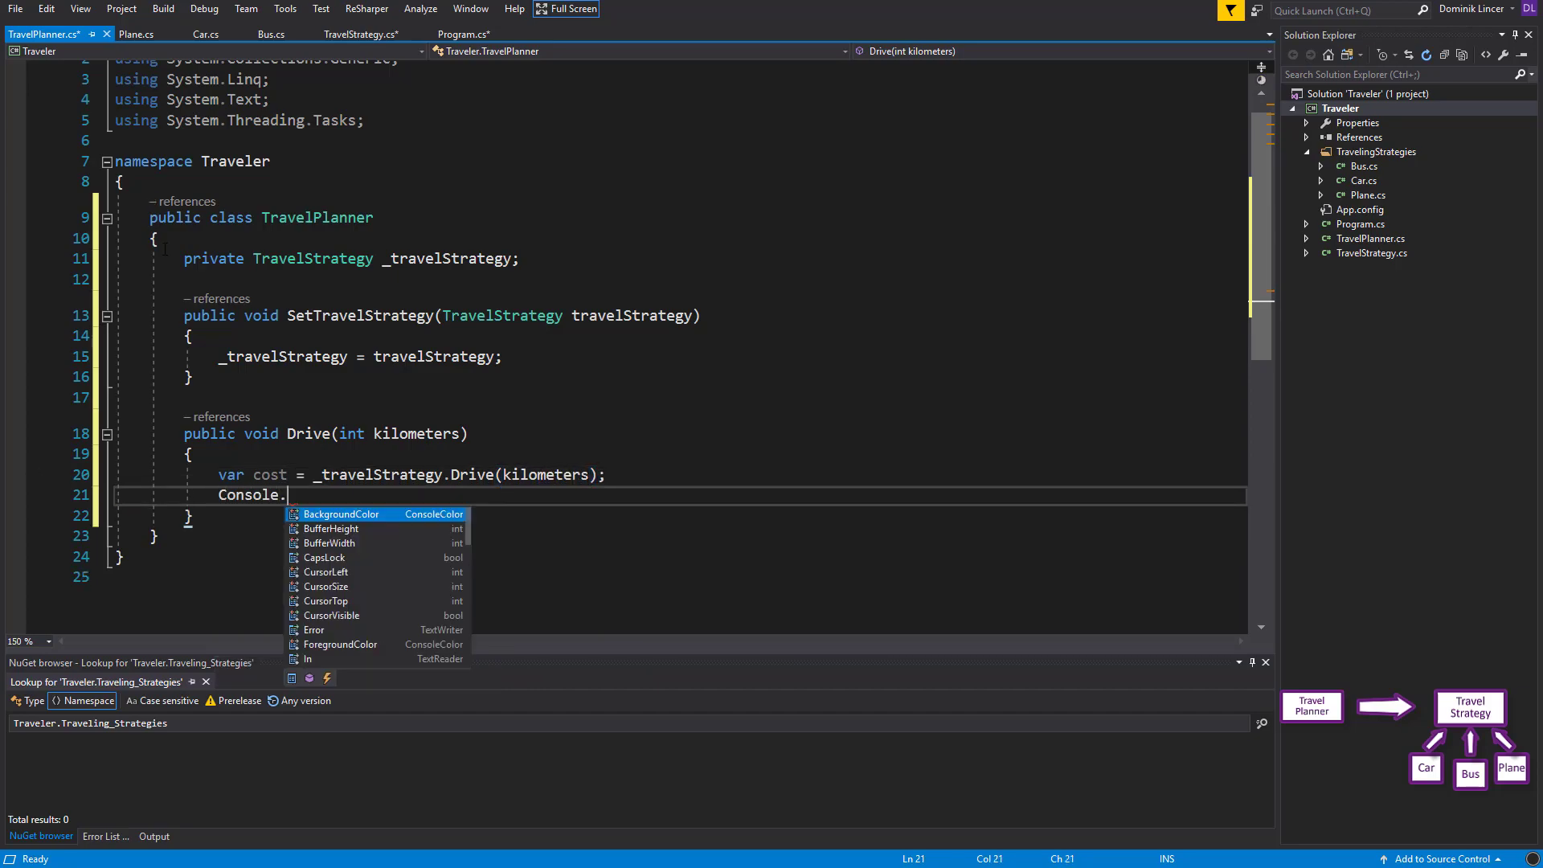
text(WriteLine("Cost of the drive: ");)
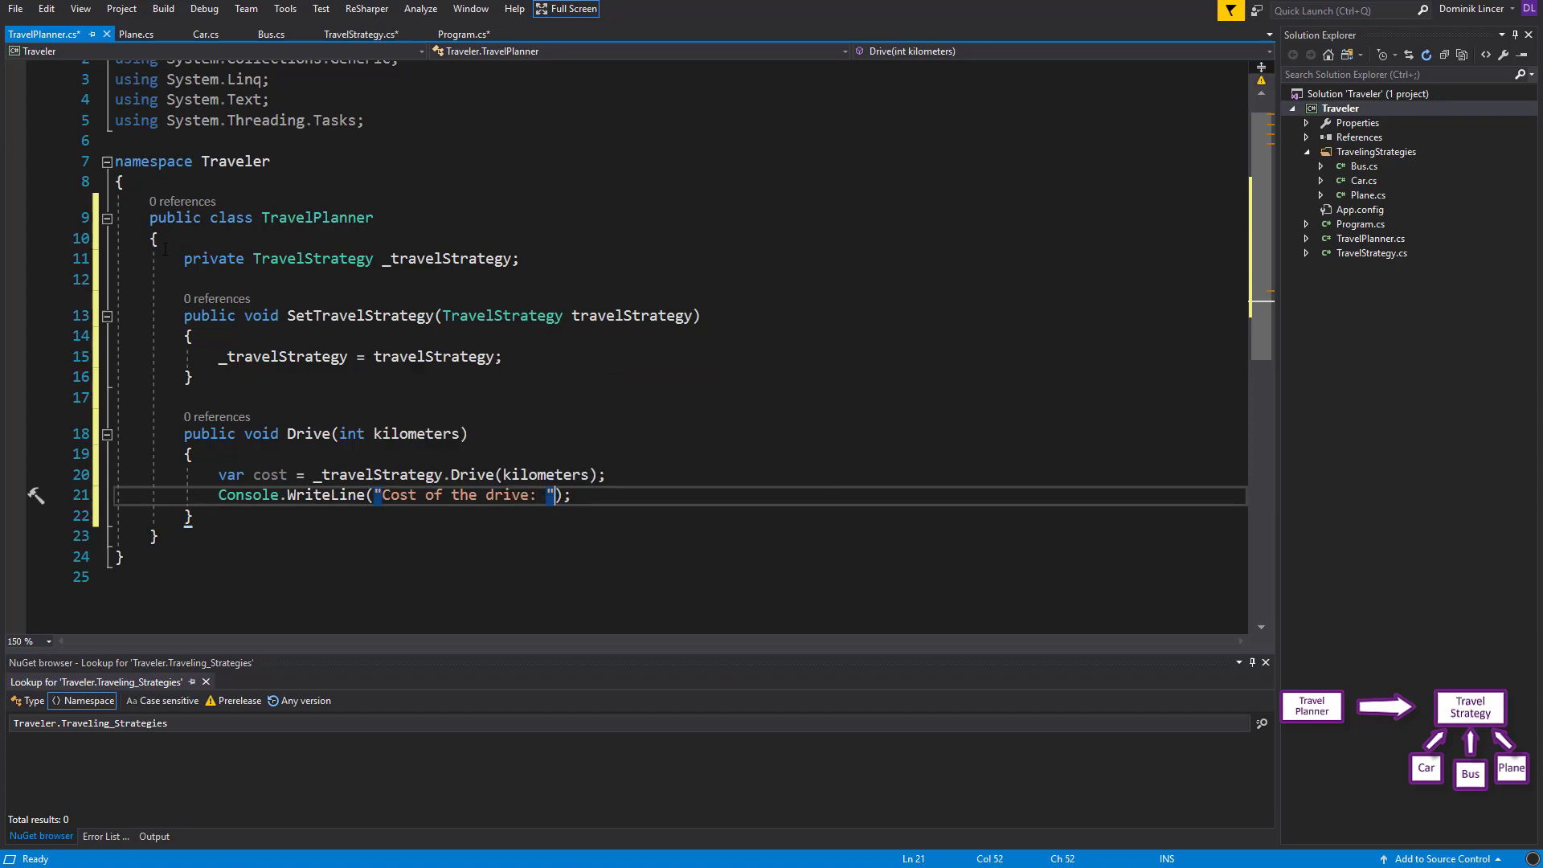
text(+ cost)
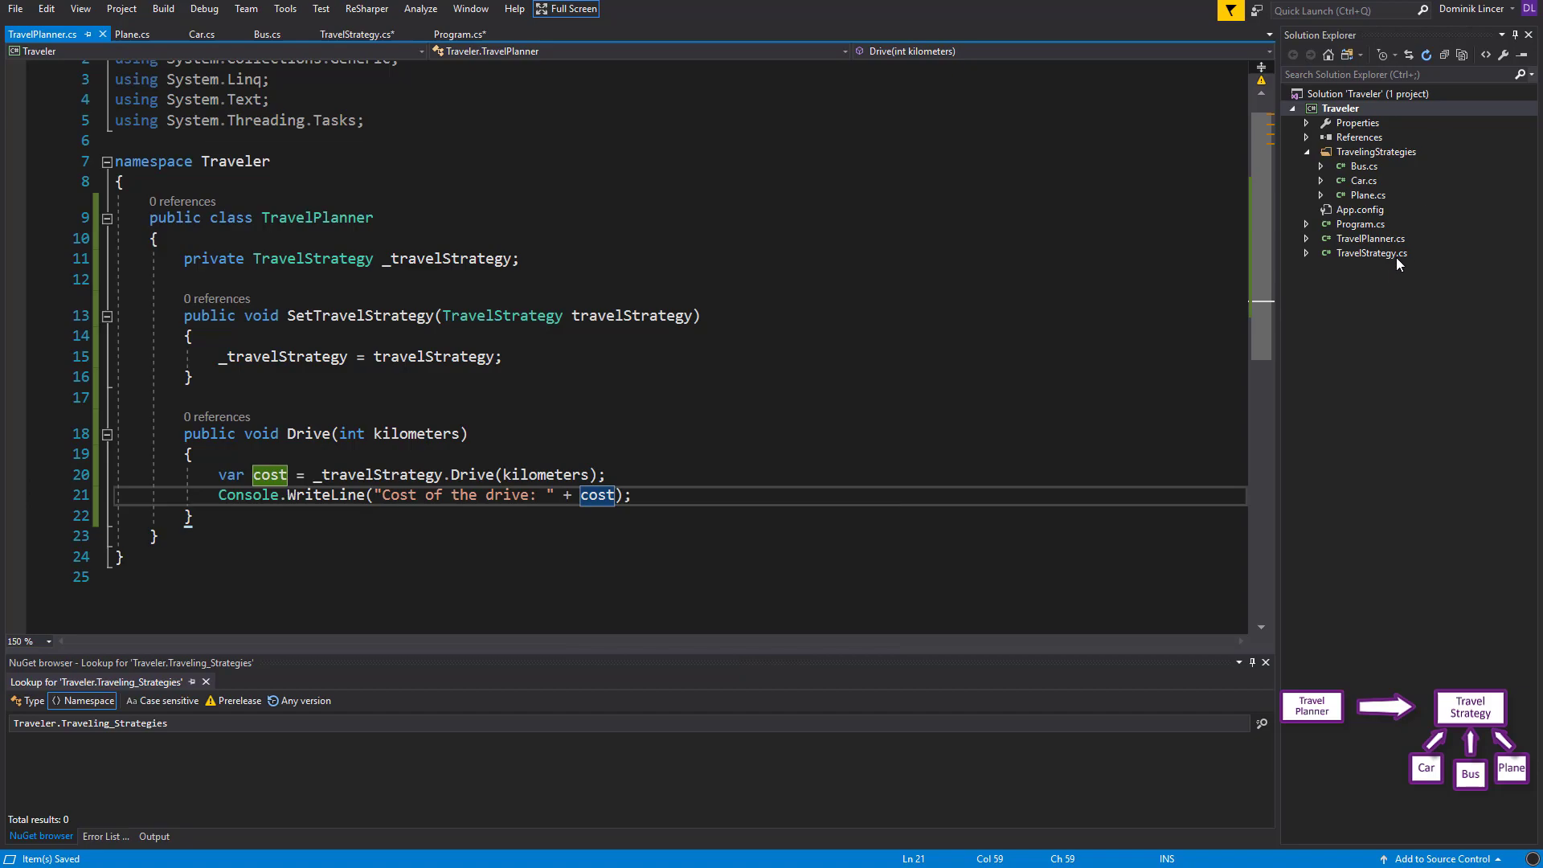
In Program.cs Main, create a TravelPlanner and set its strategy to a new Car
click(464, 34)
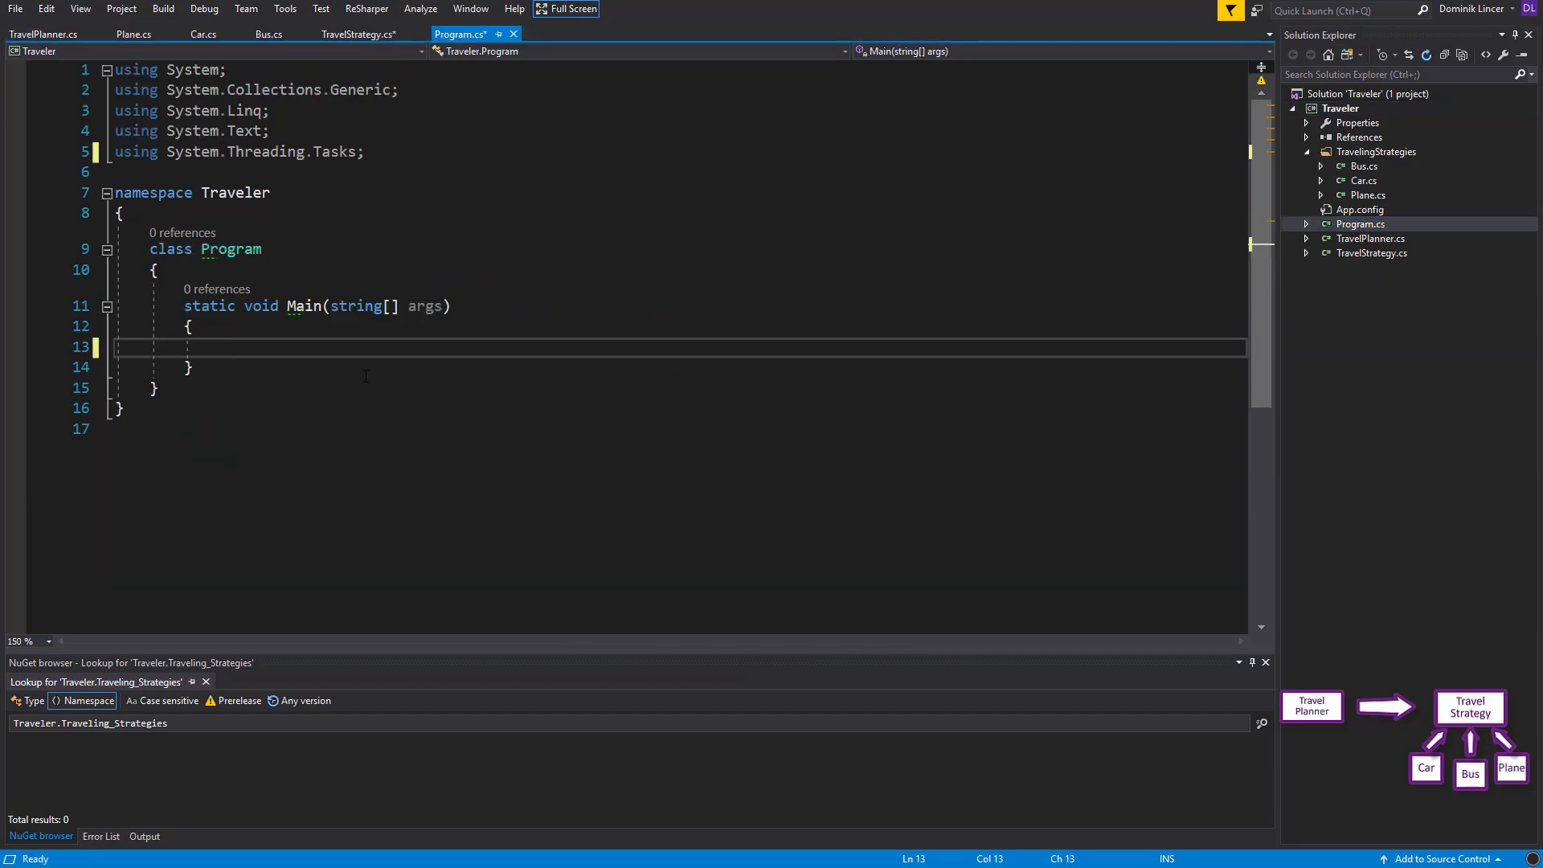
text(TravelPlanner)
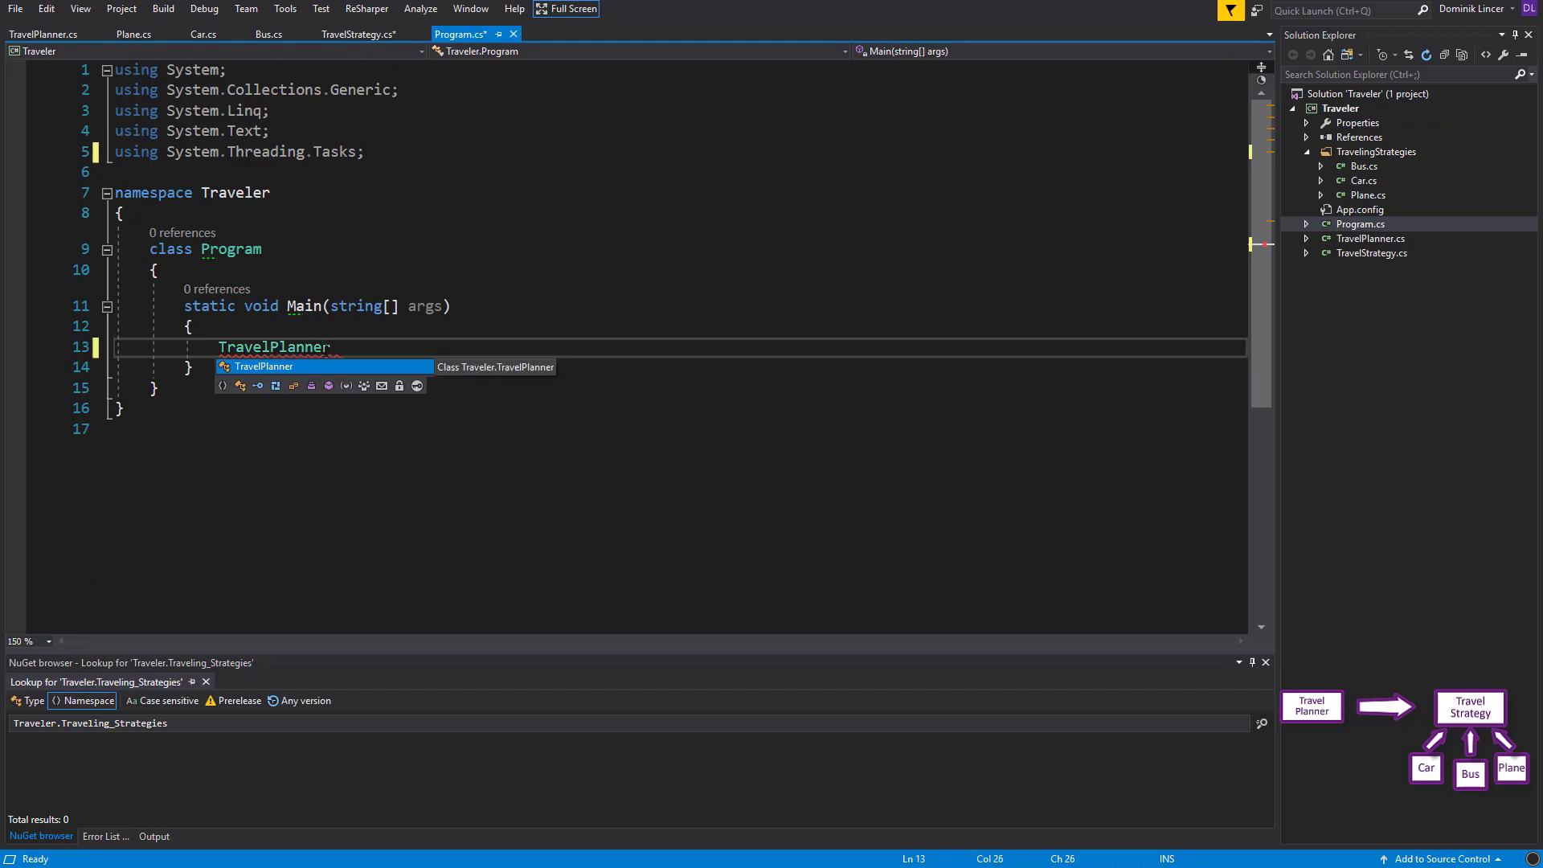
text(travelPlanner)
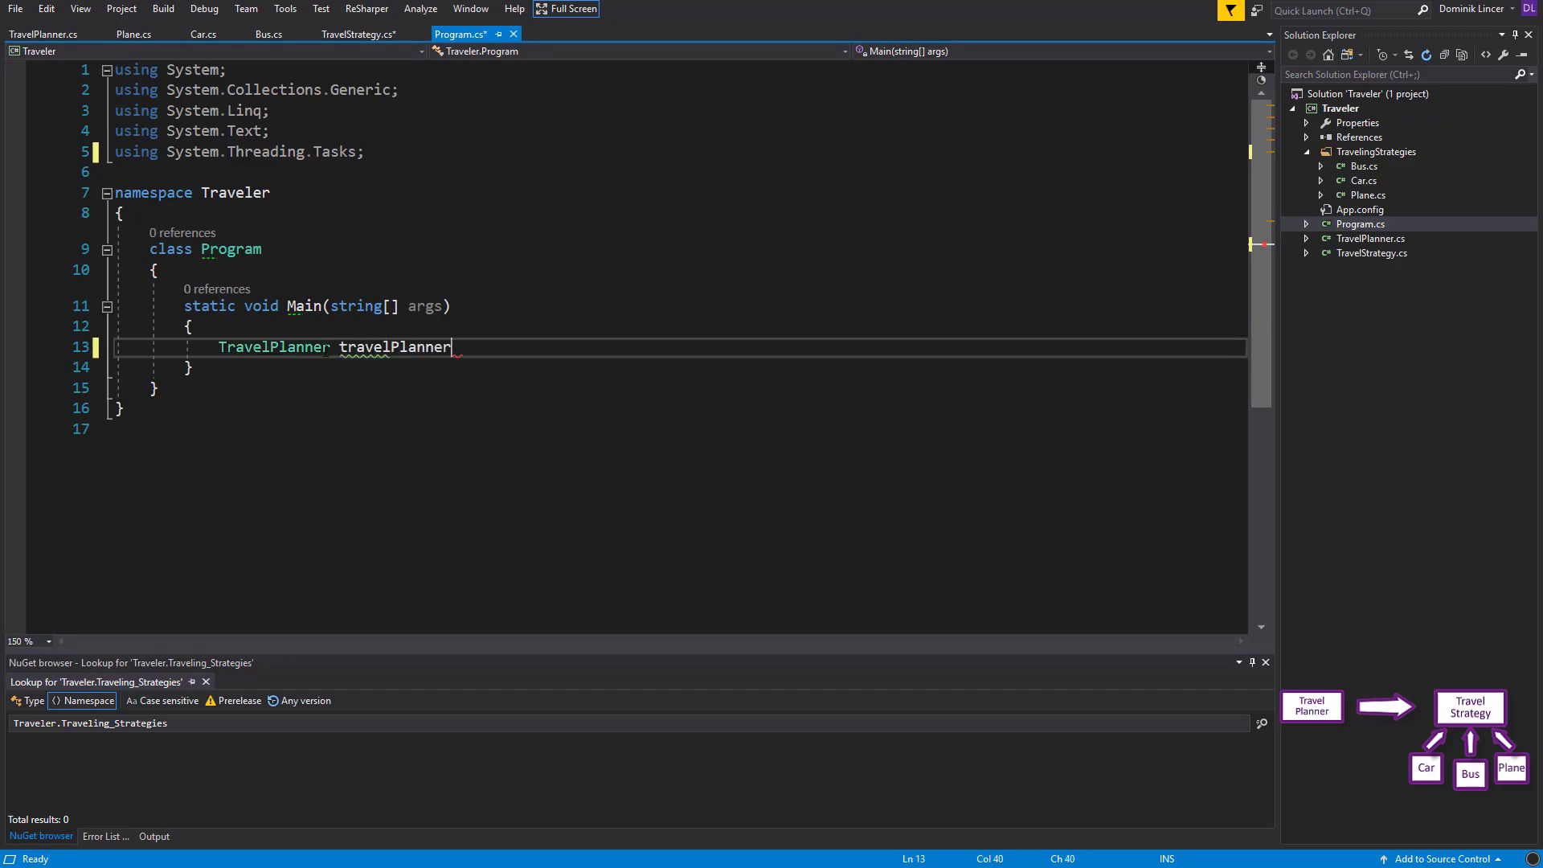
text(= new TravelPlanner();)
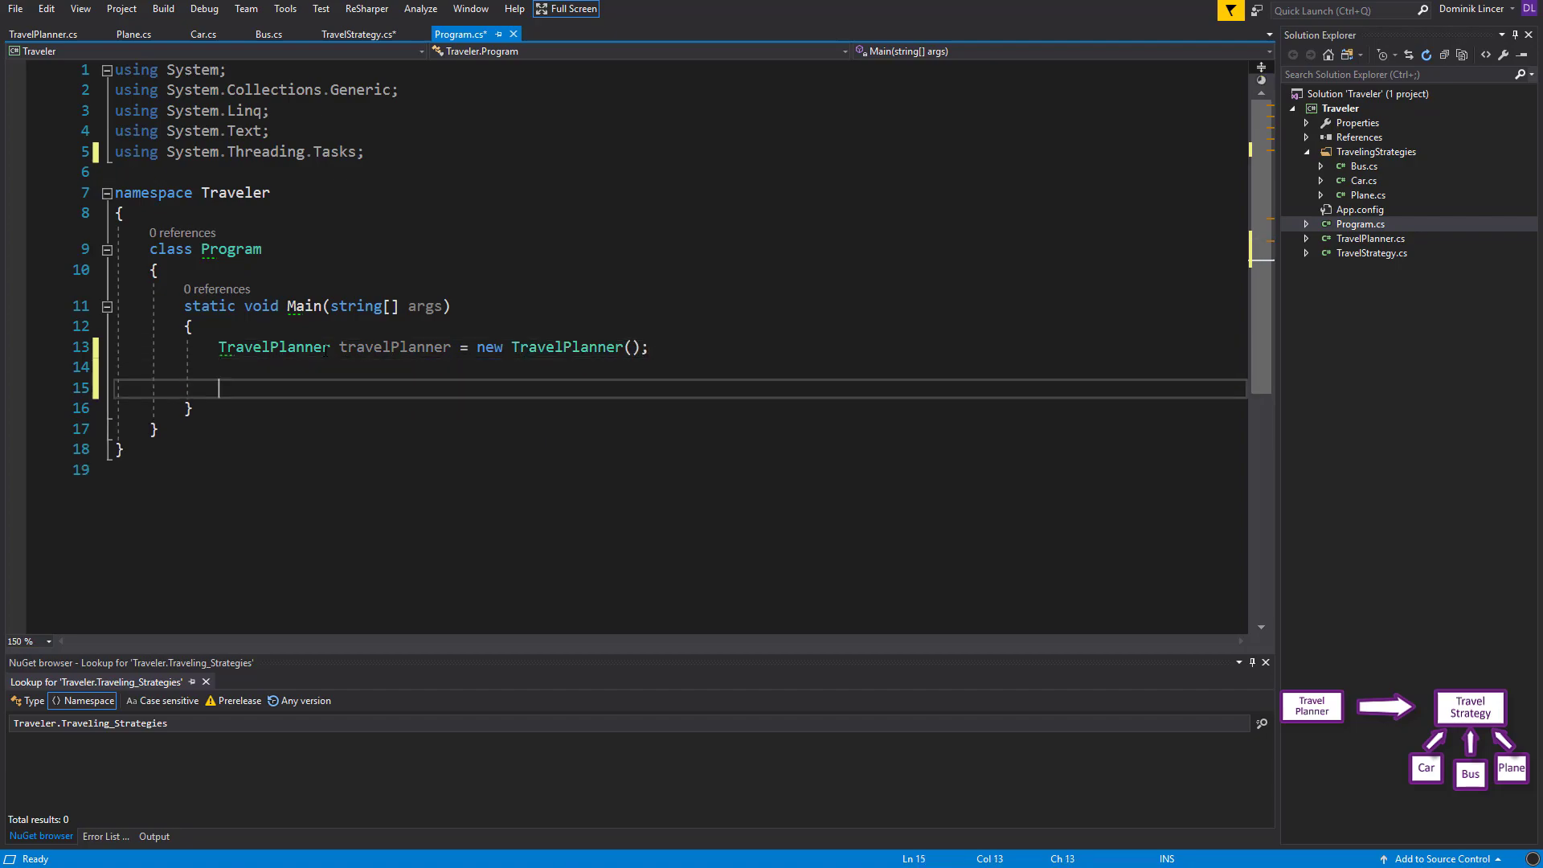
text(travelPlanner.)
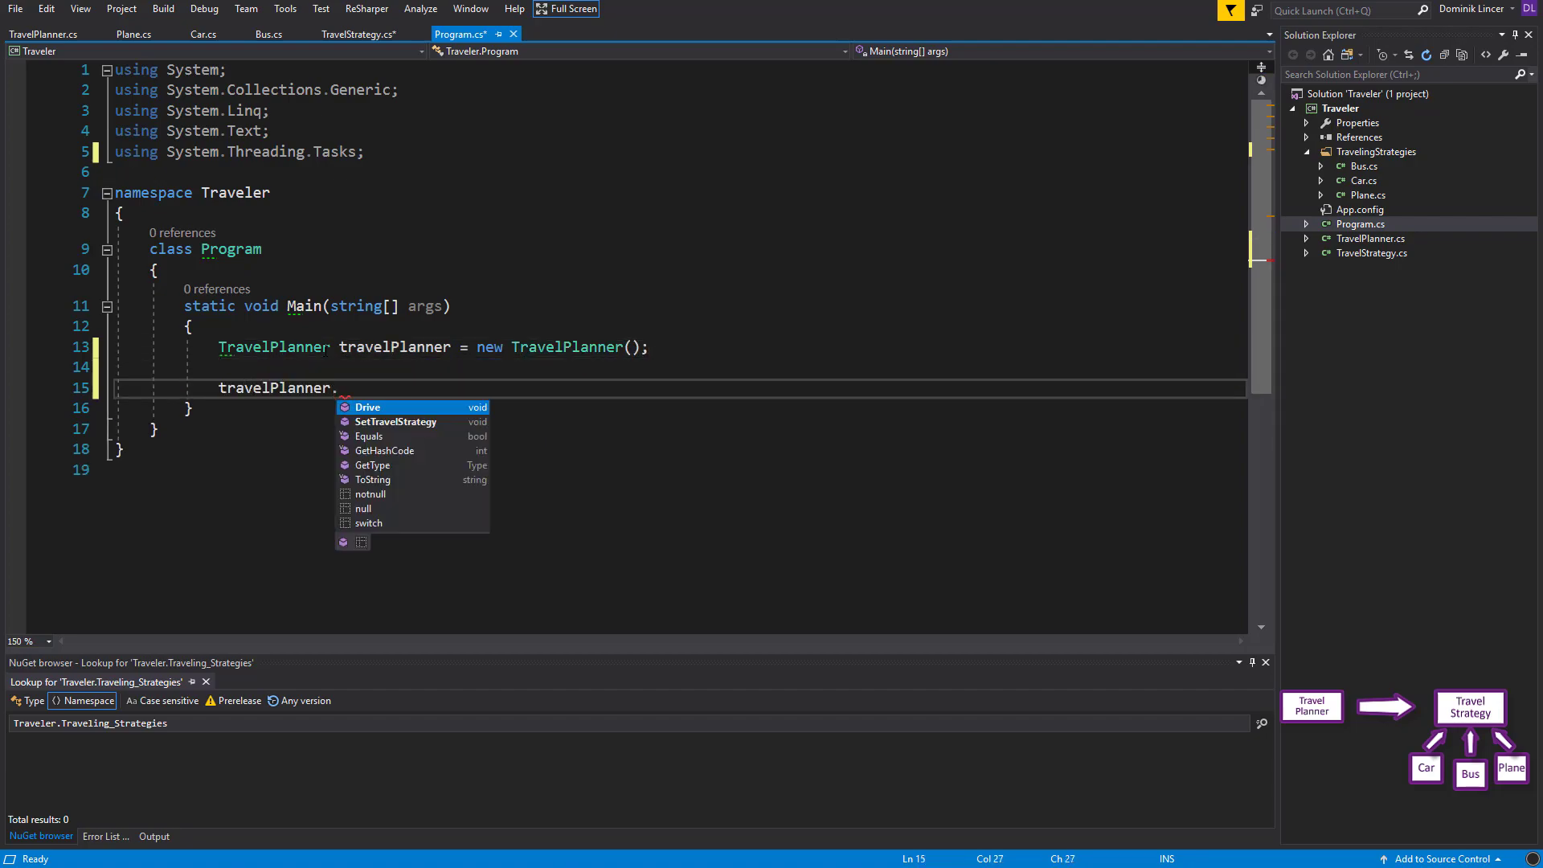
text(SetT)
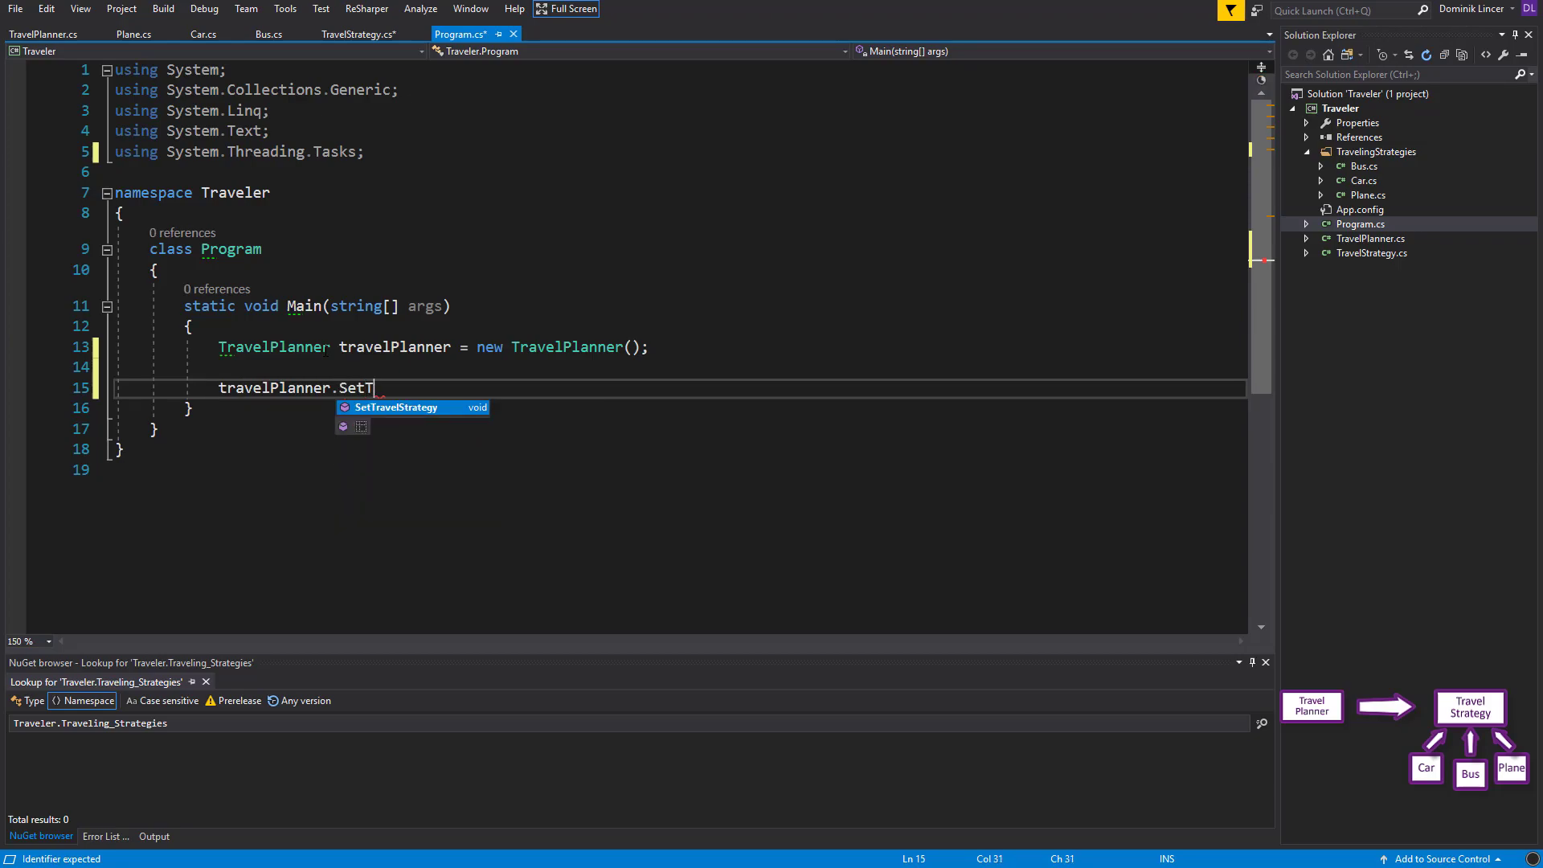
key(Tab)
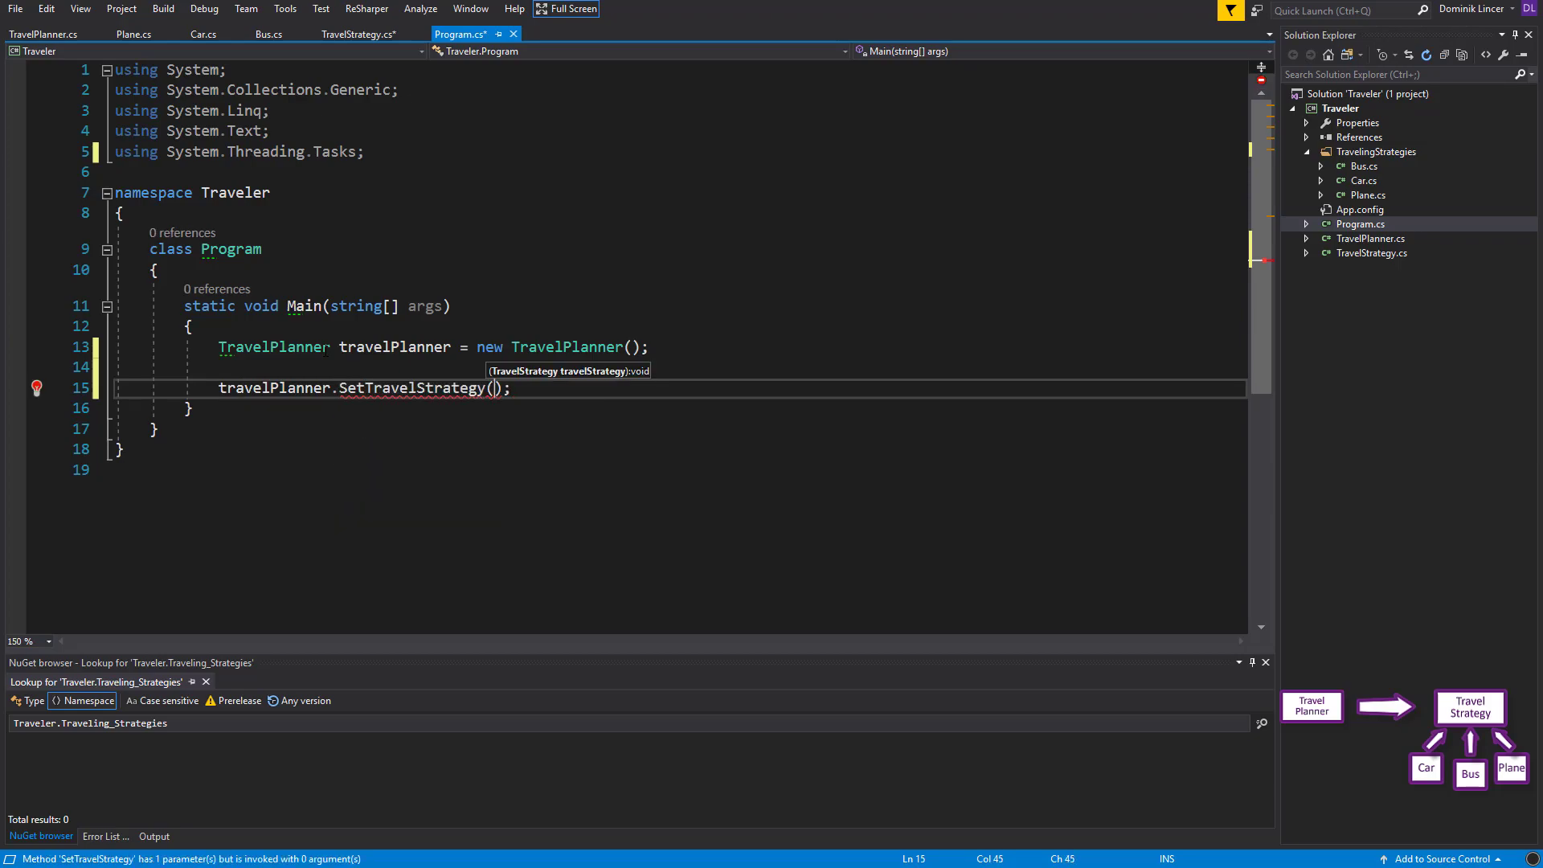
text(new Car()
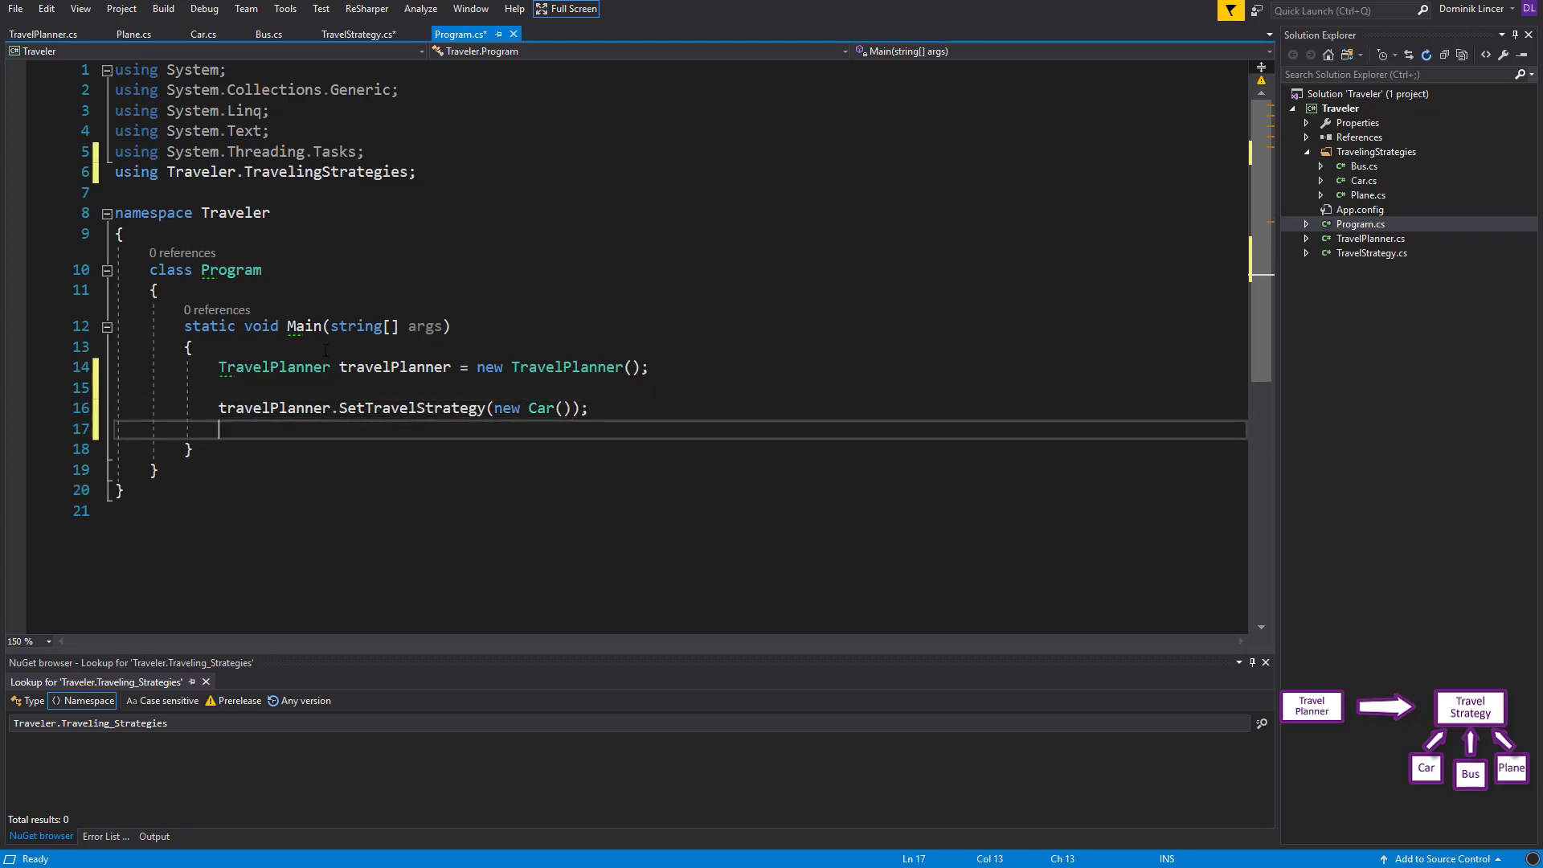
Call travelPlanner.Drive(1100), wait with Console.ReadKey(), and save the file
text(travelPlanner.Driv)
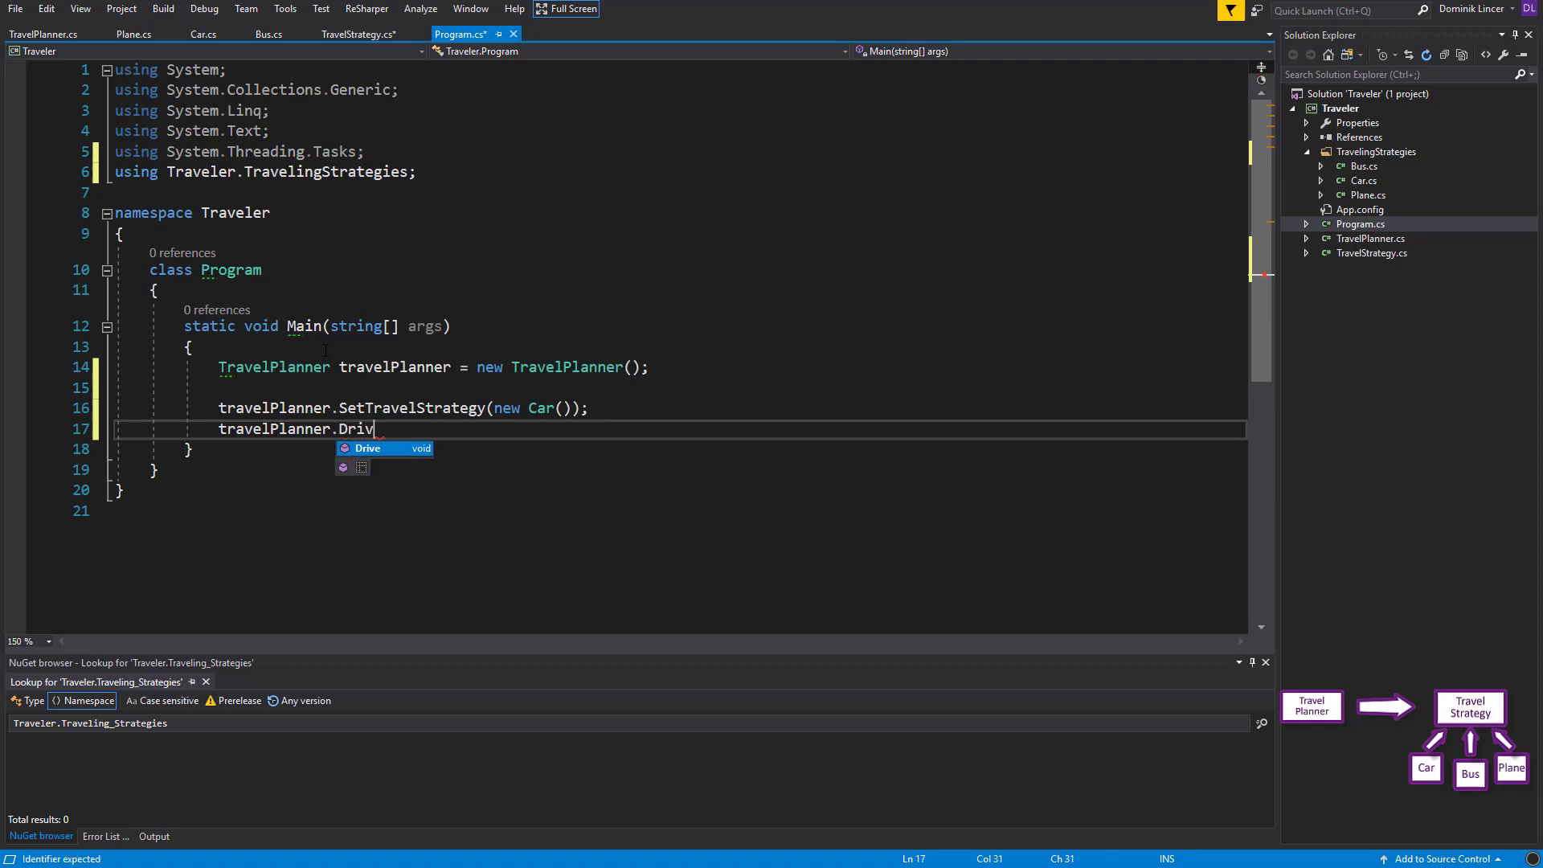
text(e(1100);)
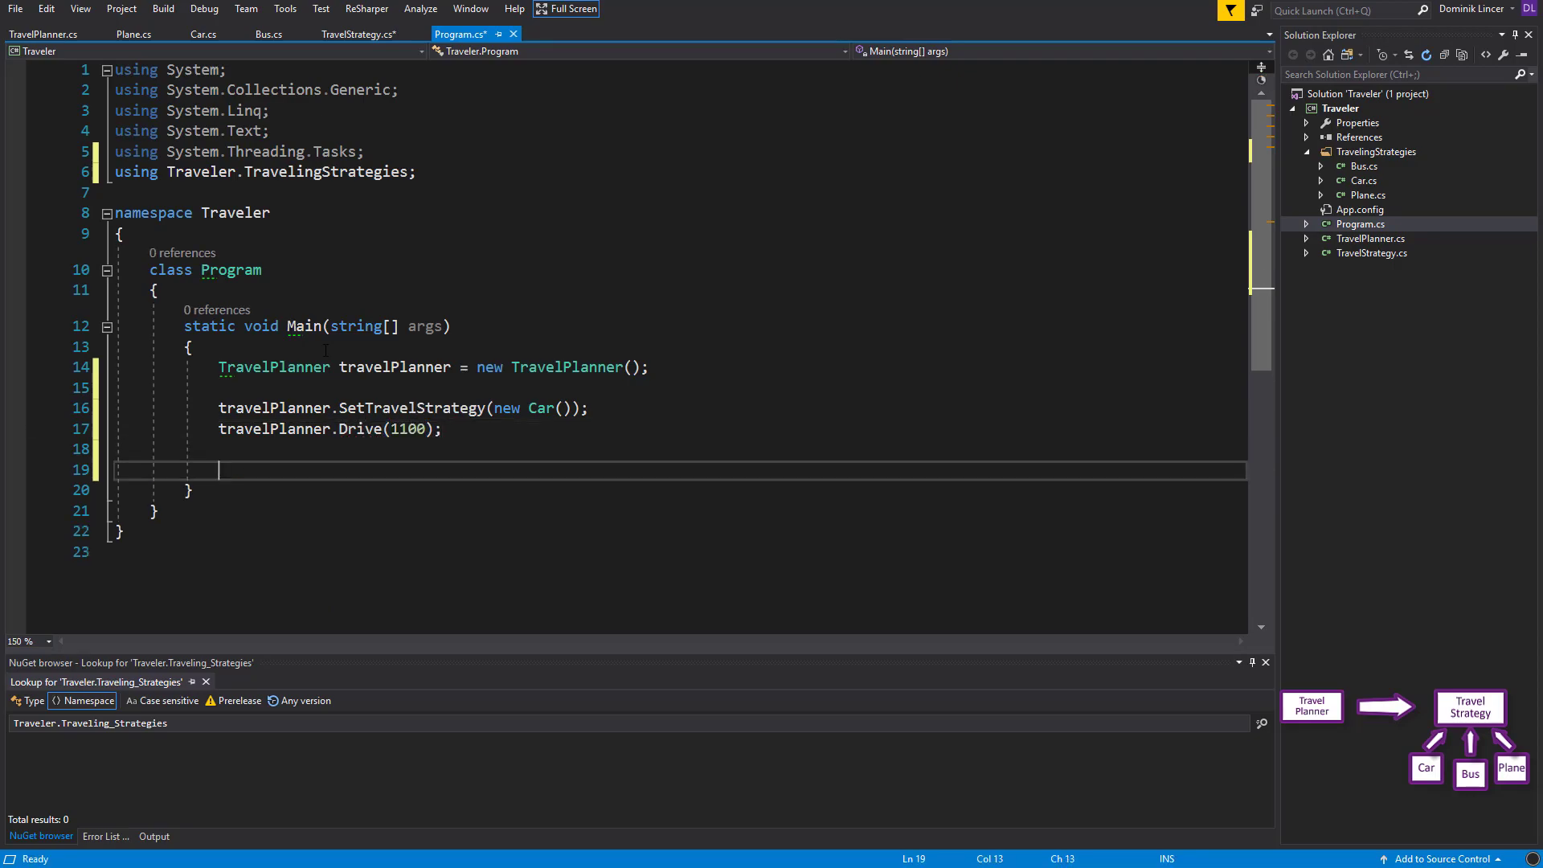
text(Console.)
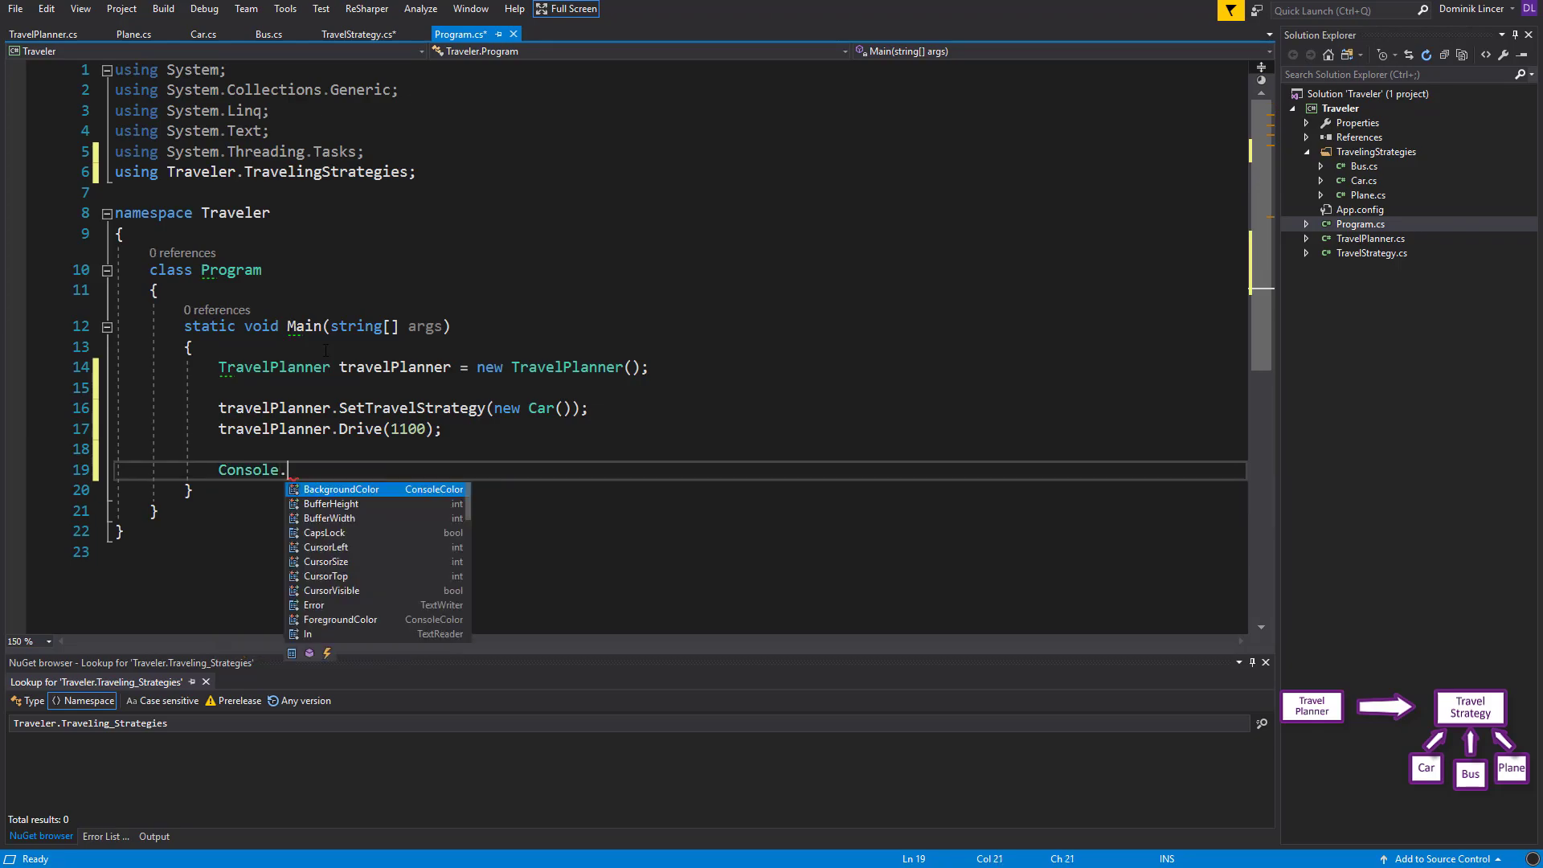
text(ReadKey)
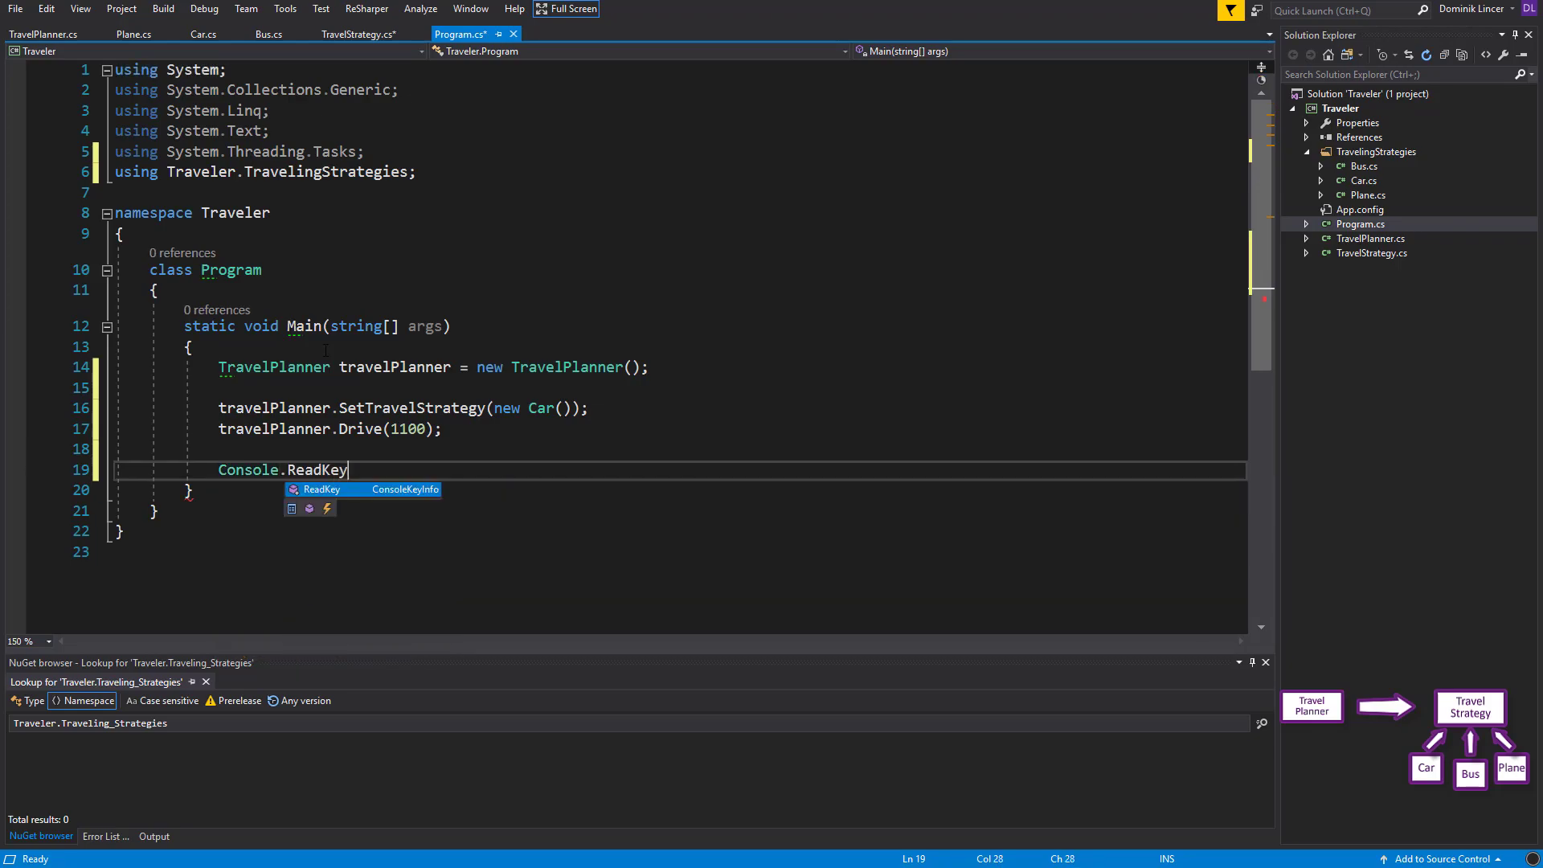
text(();)
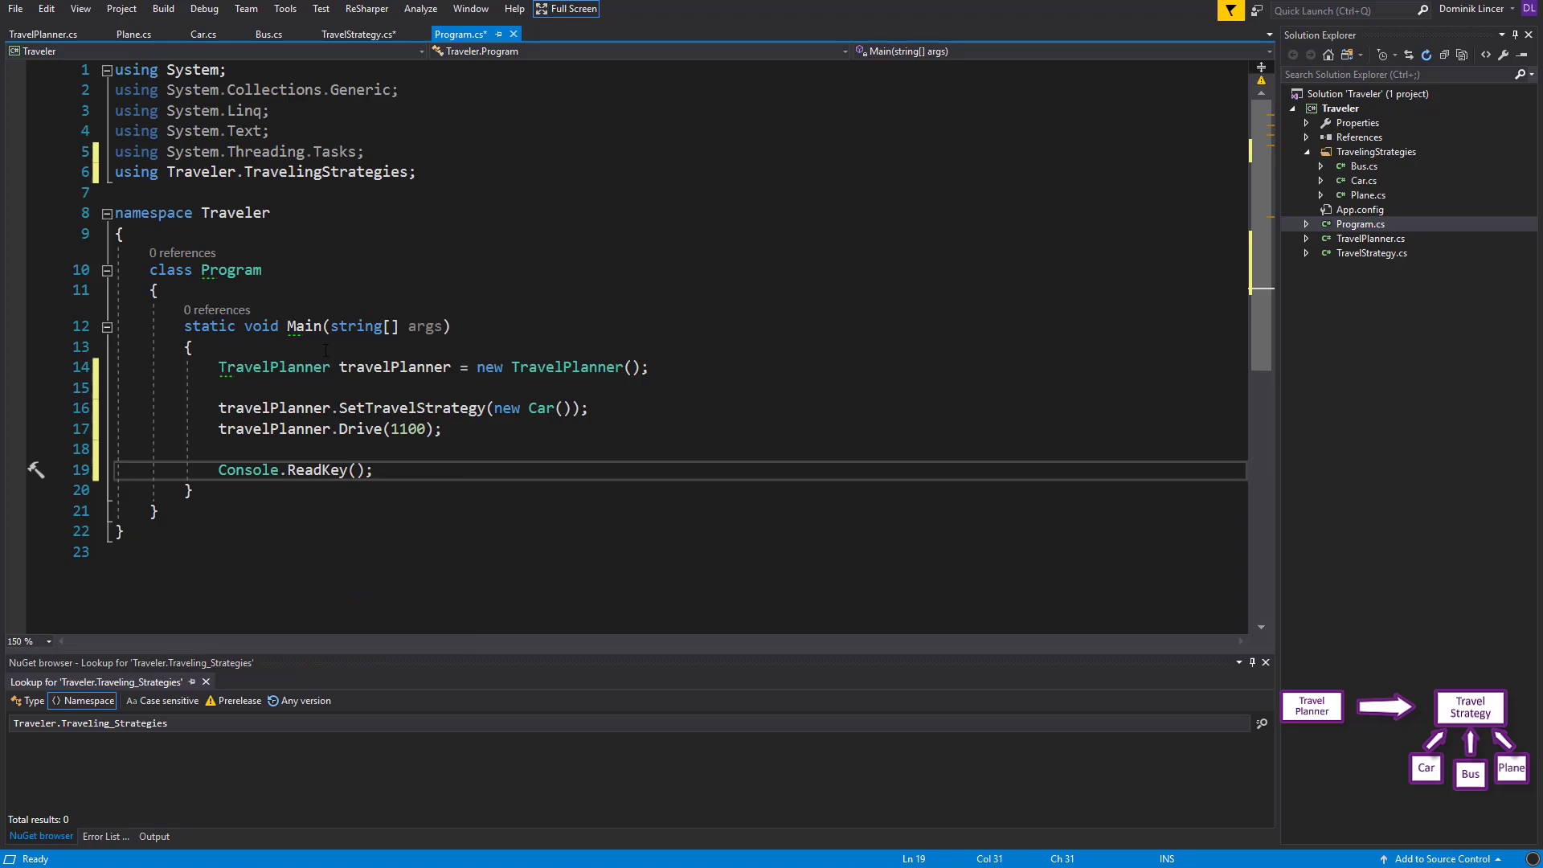
key(Ctrl+S)
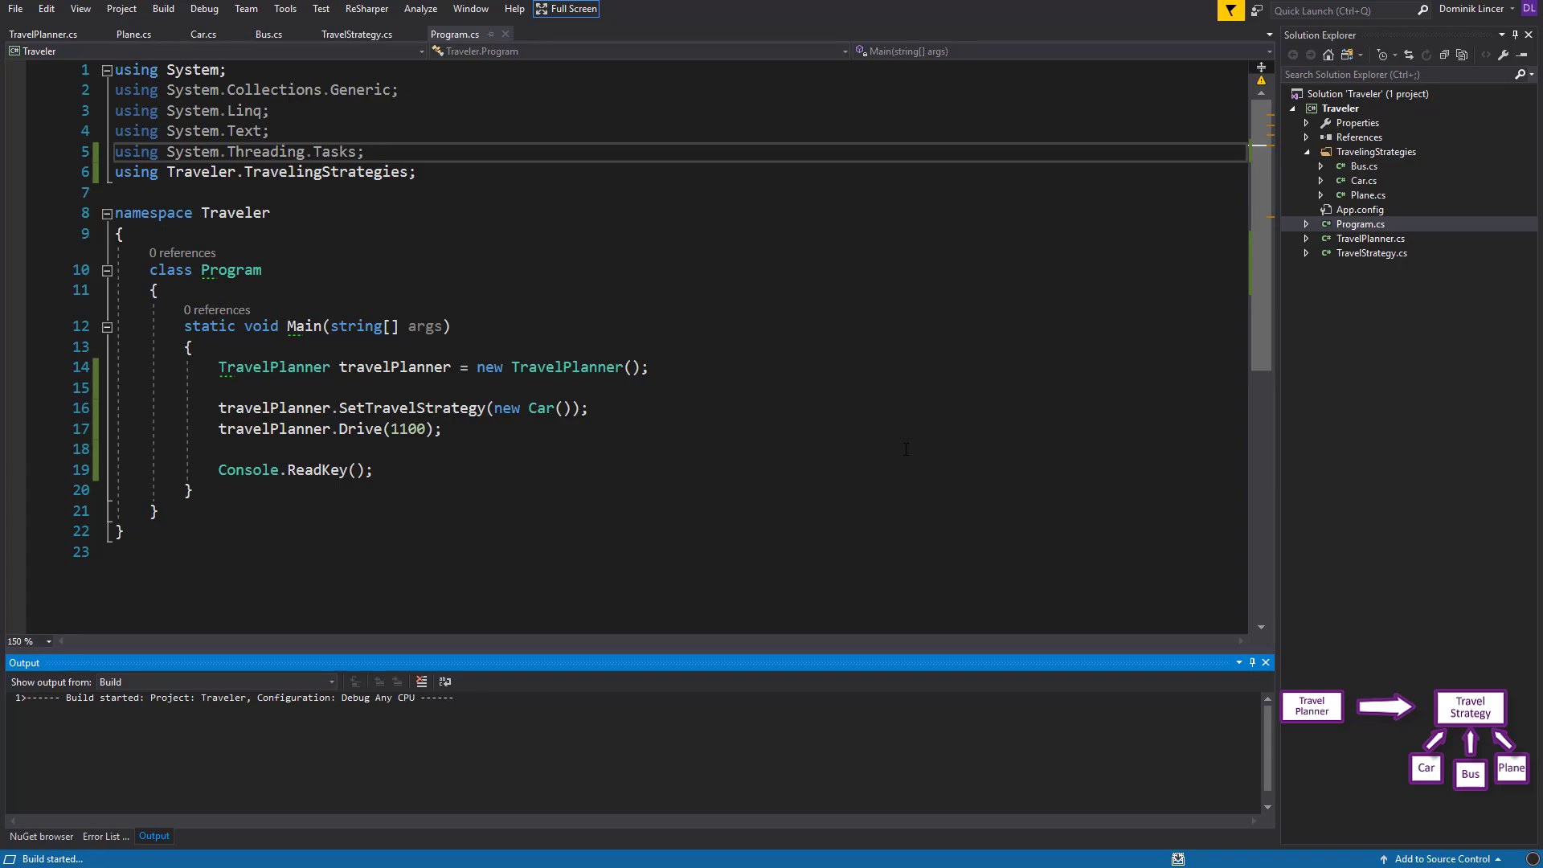
Run to see the drive cost 2750, then replace new Car() with new Plane()
key(F5)
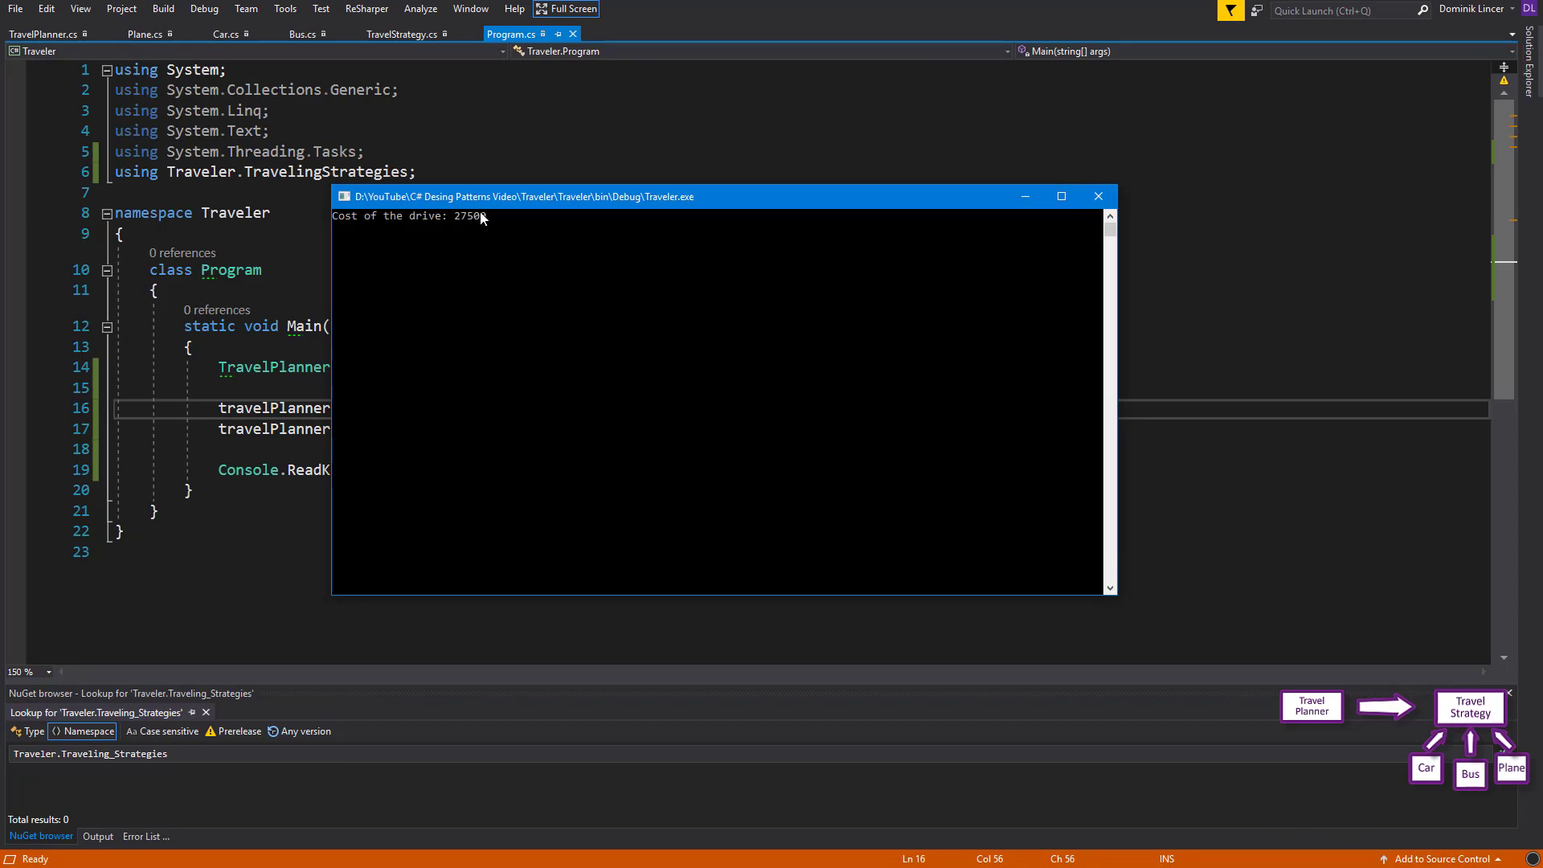
click(1099, 196)
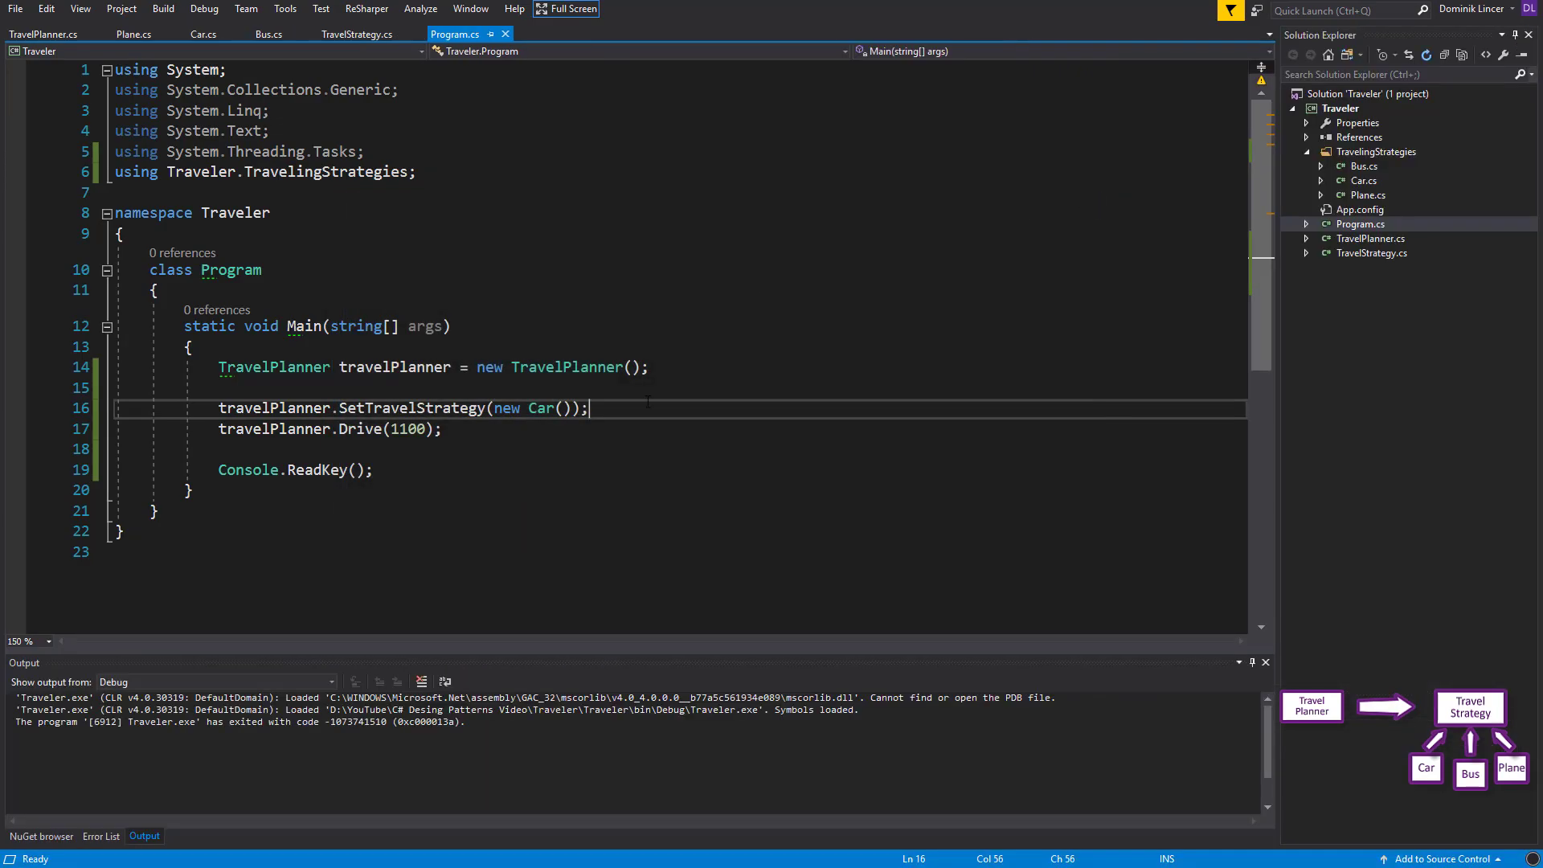
text(P)
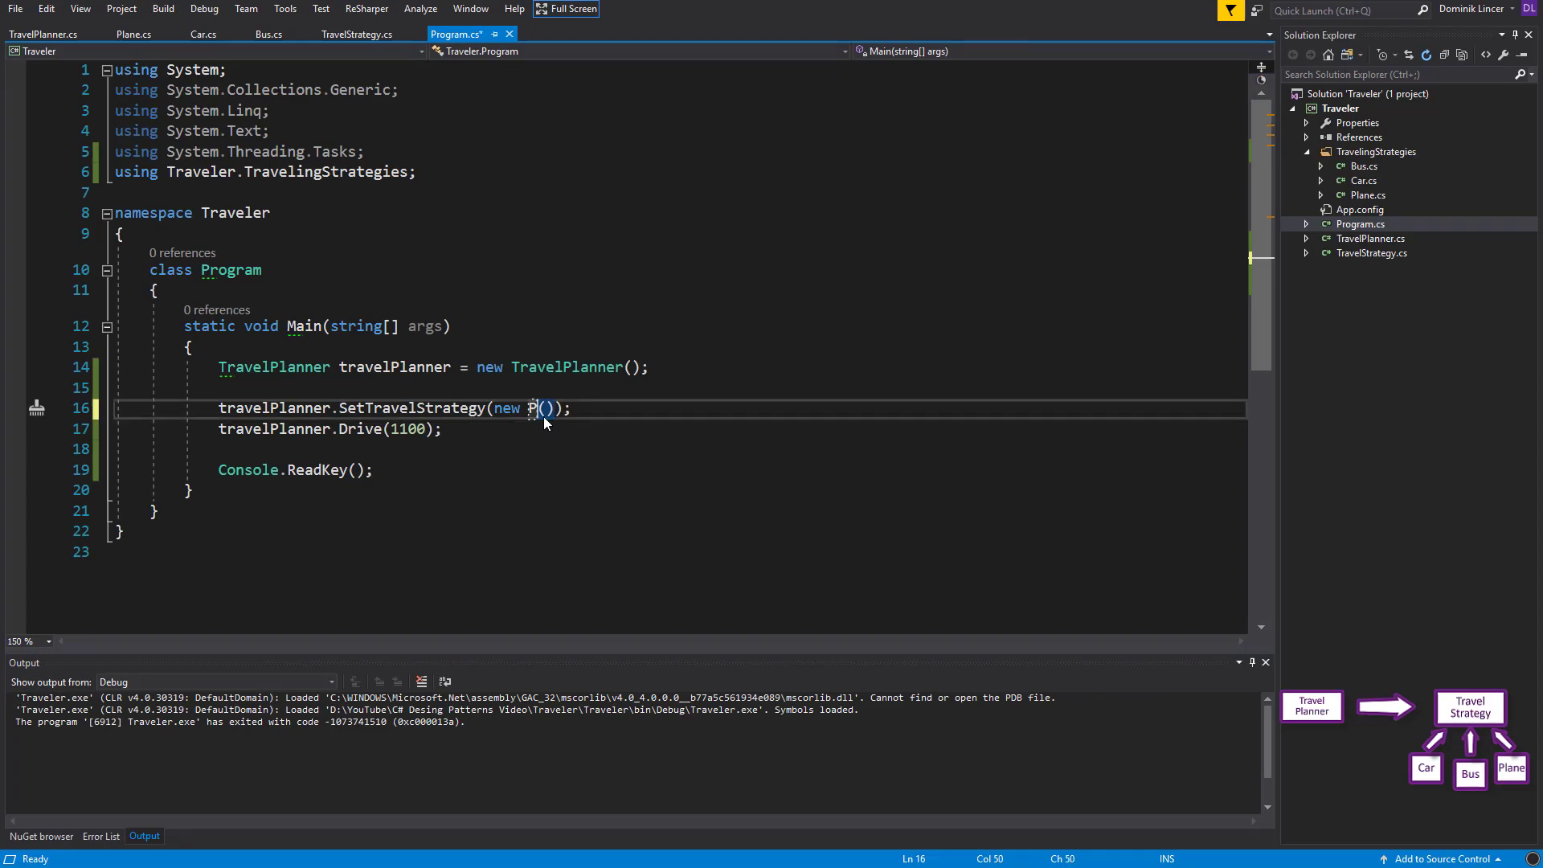
text(lane)
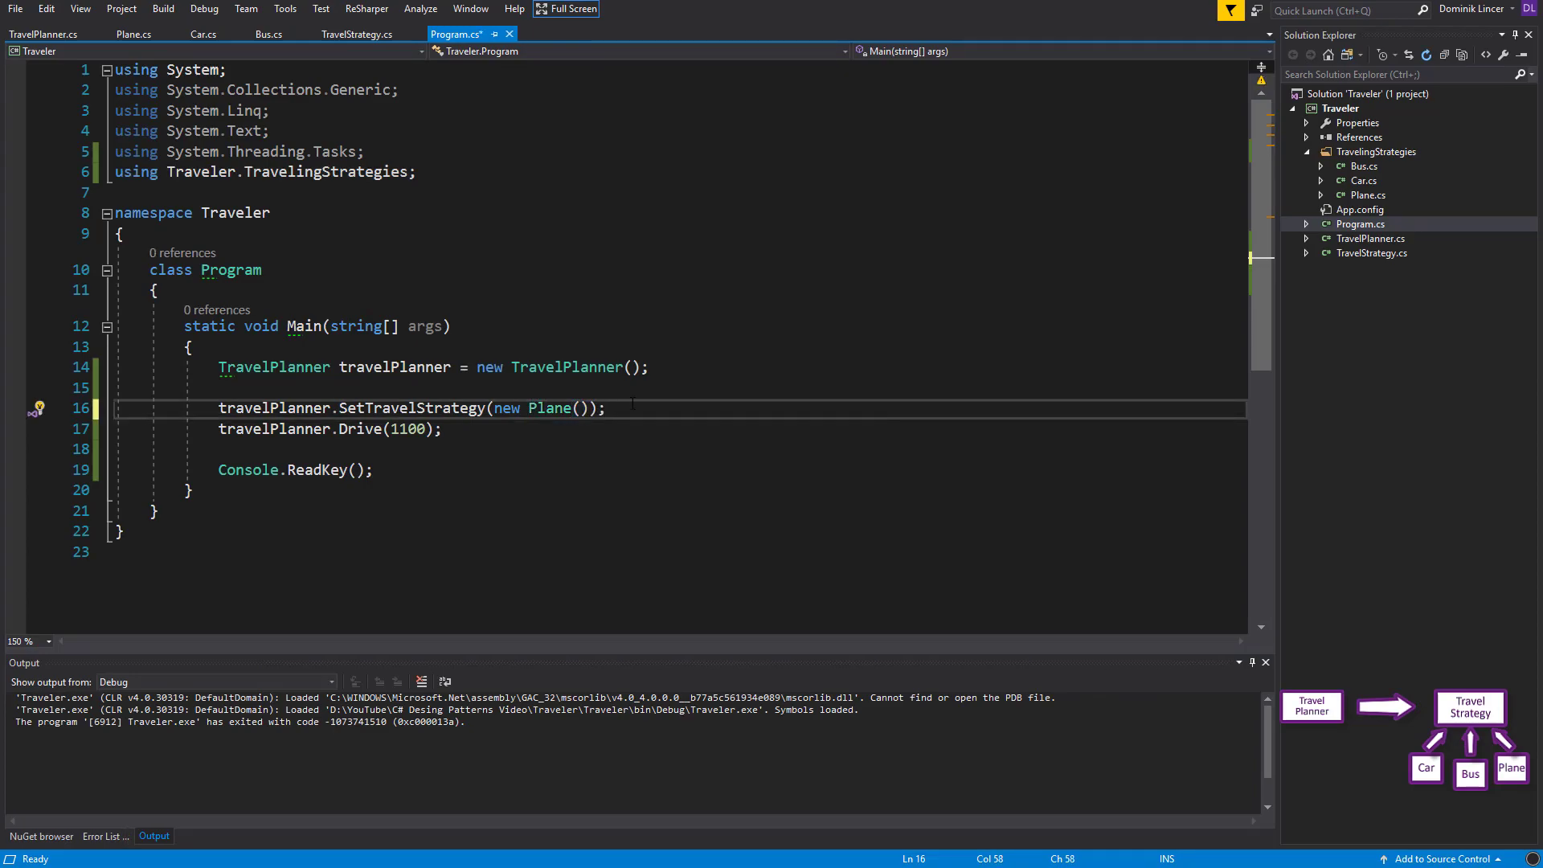